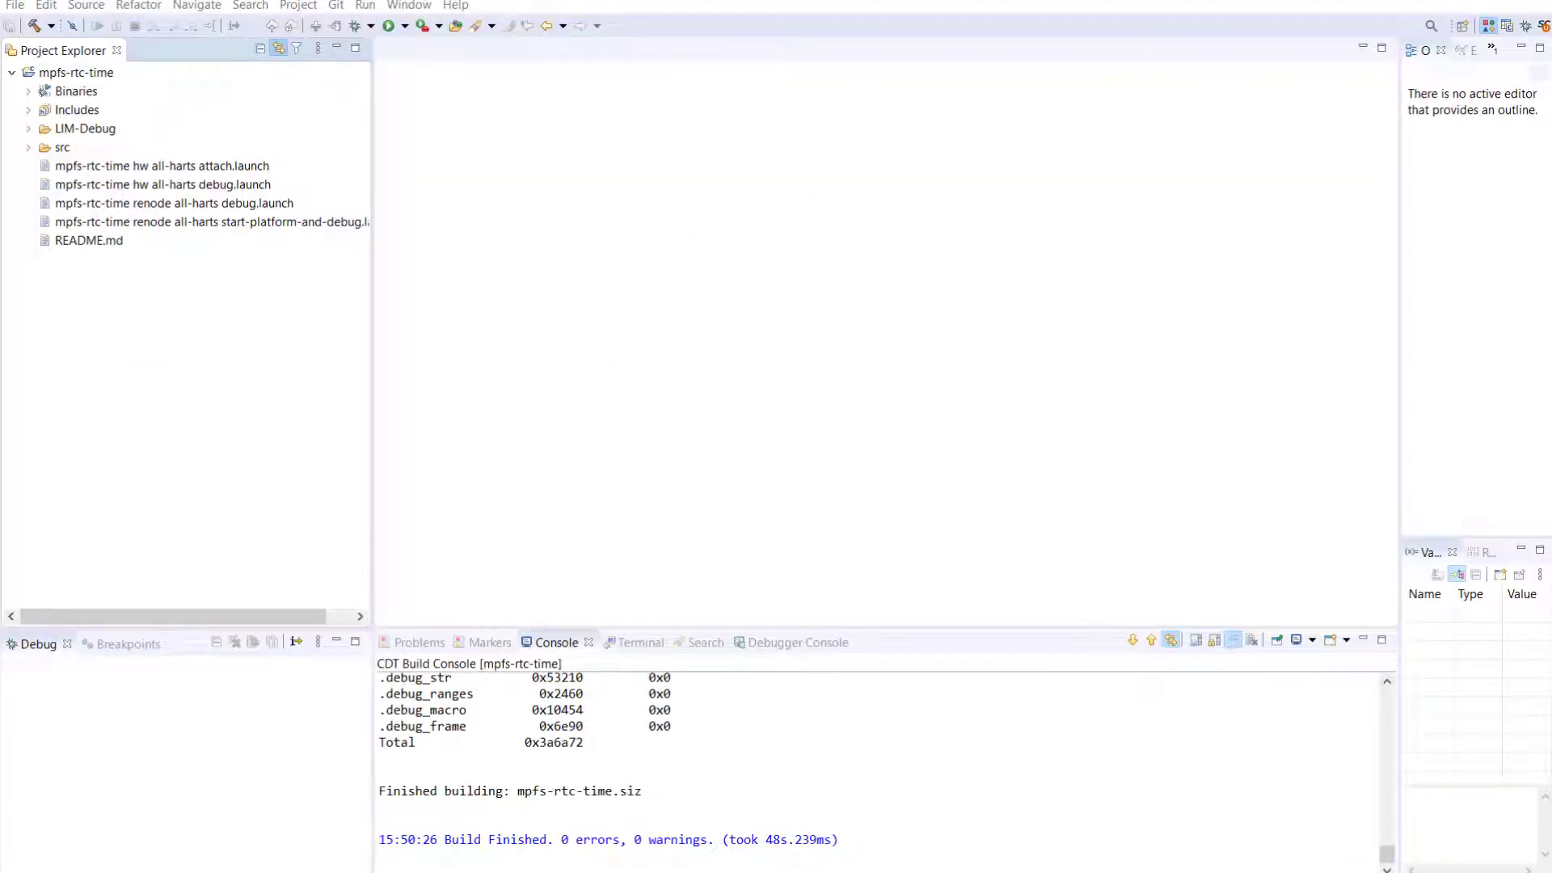
mouse_move(642, 425)
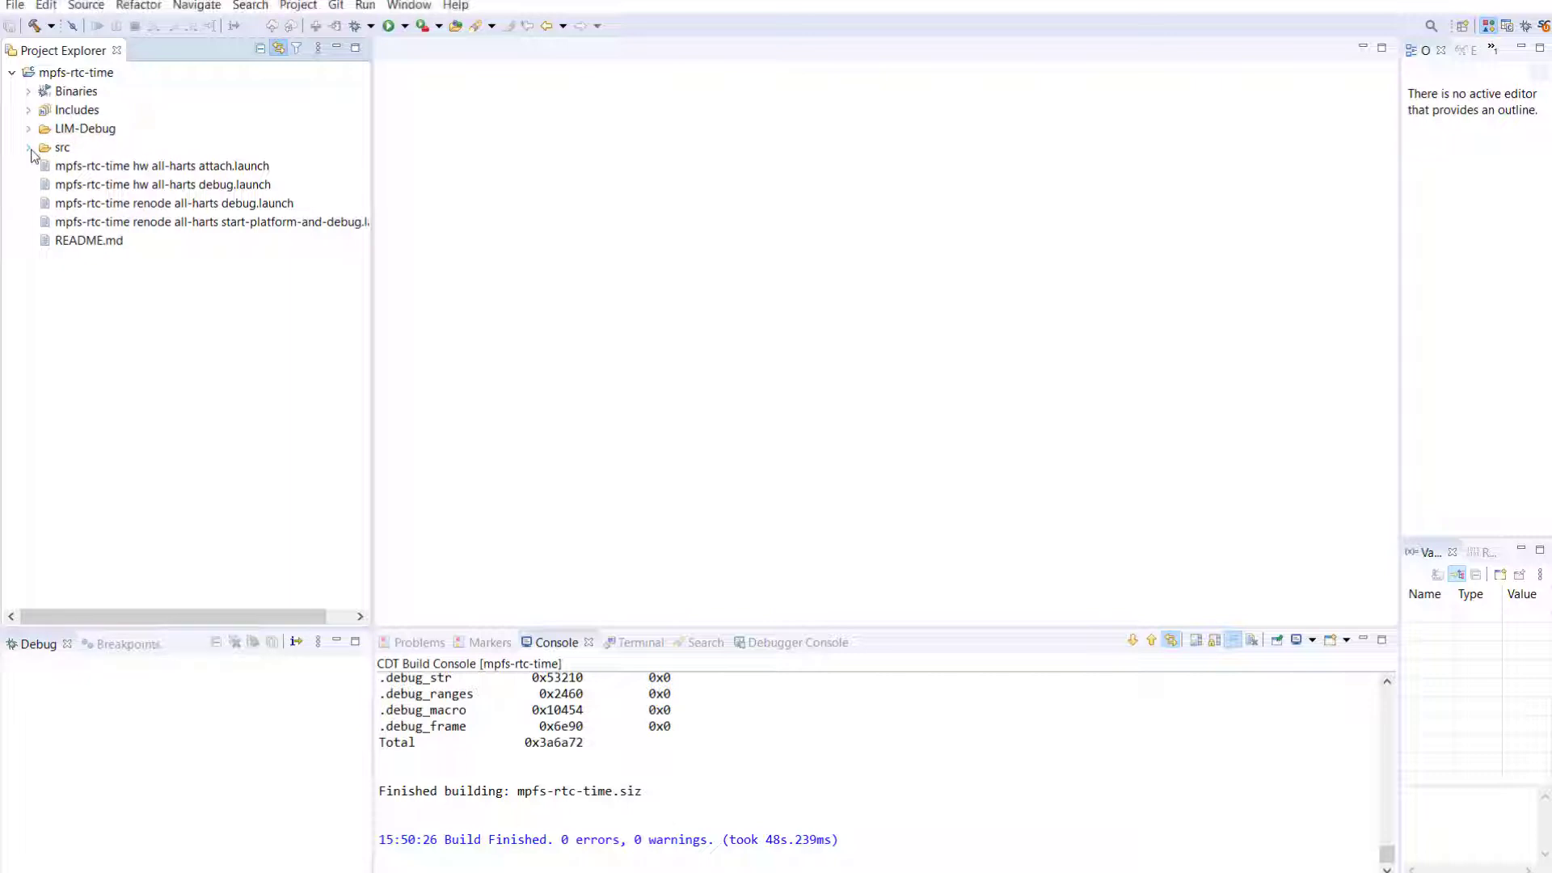
Expand src and its boards folder in Project Explorer to reveal icicle-kit-es
left_click(29, 147)
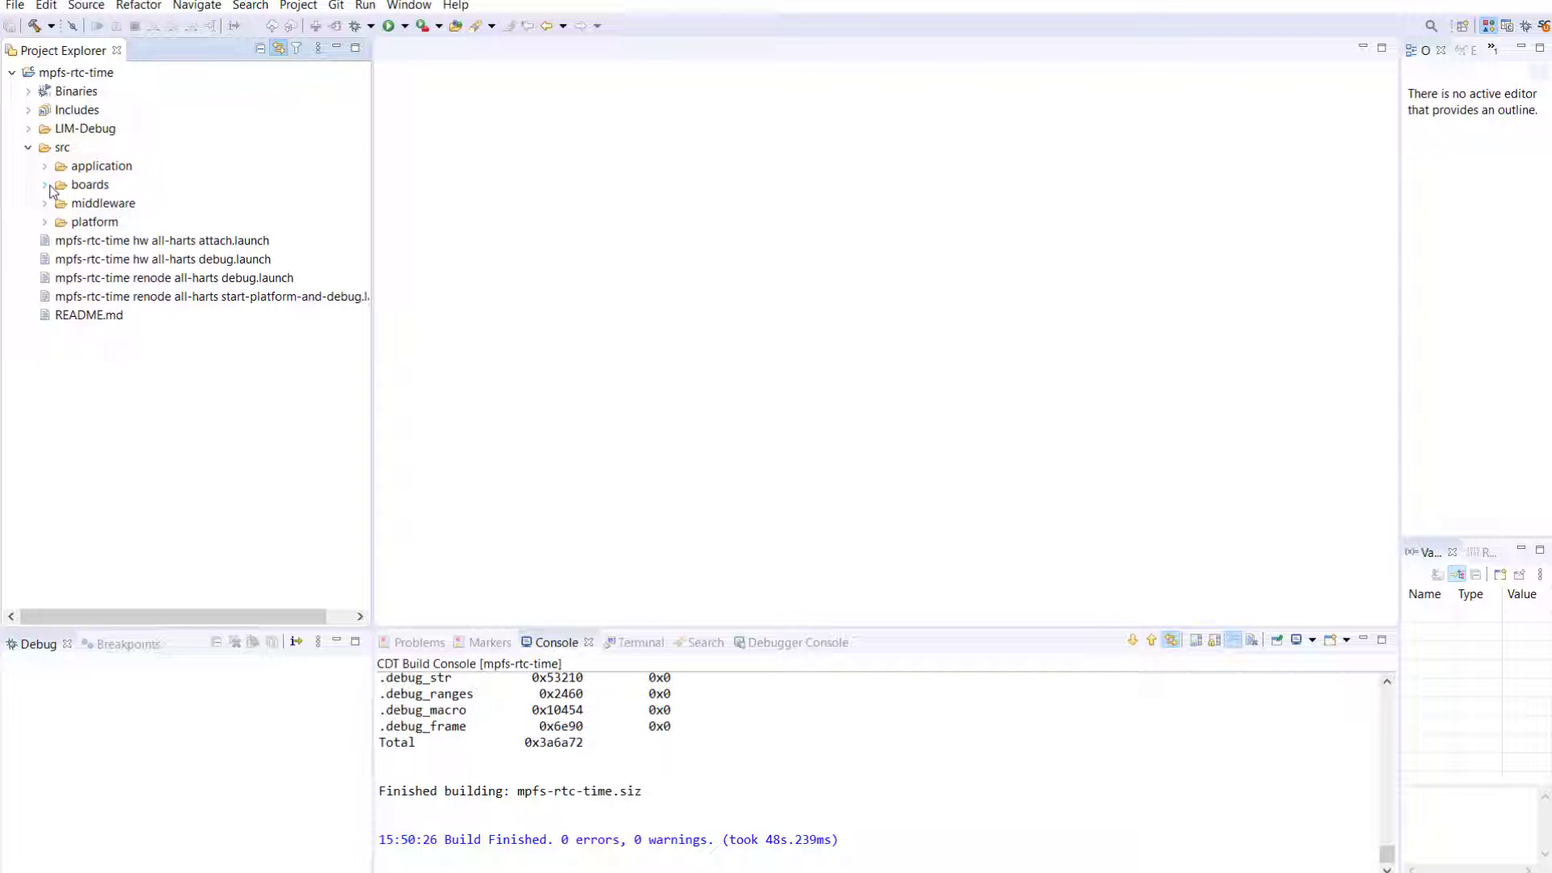
left_click(46, 184)
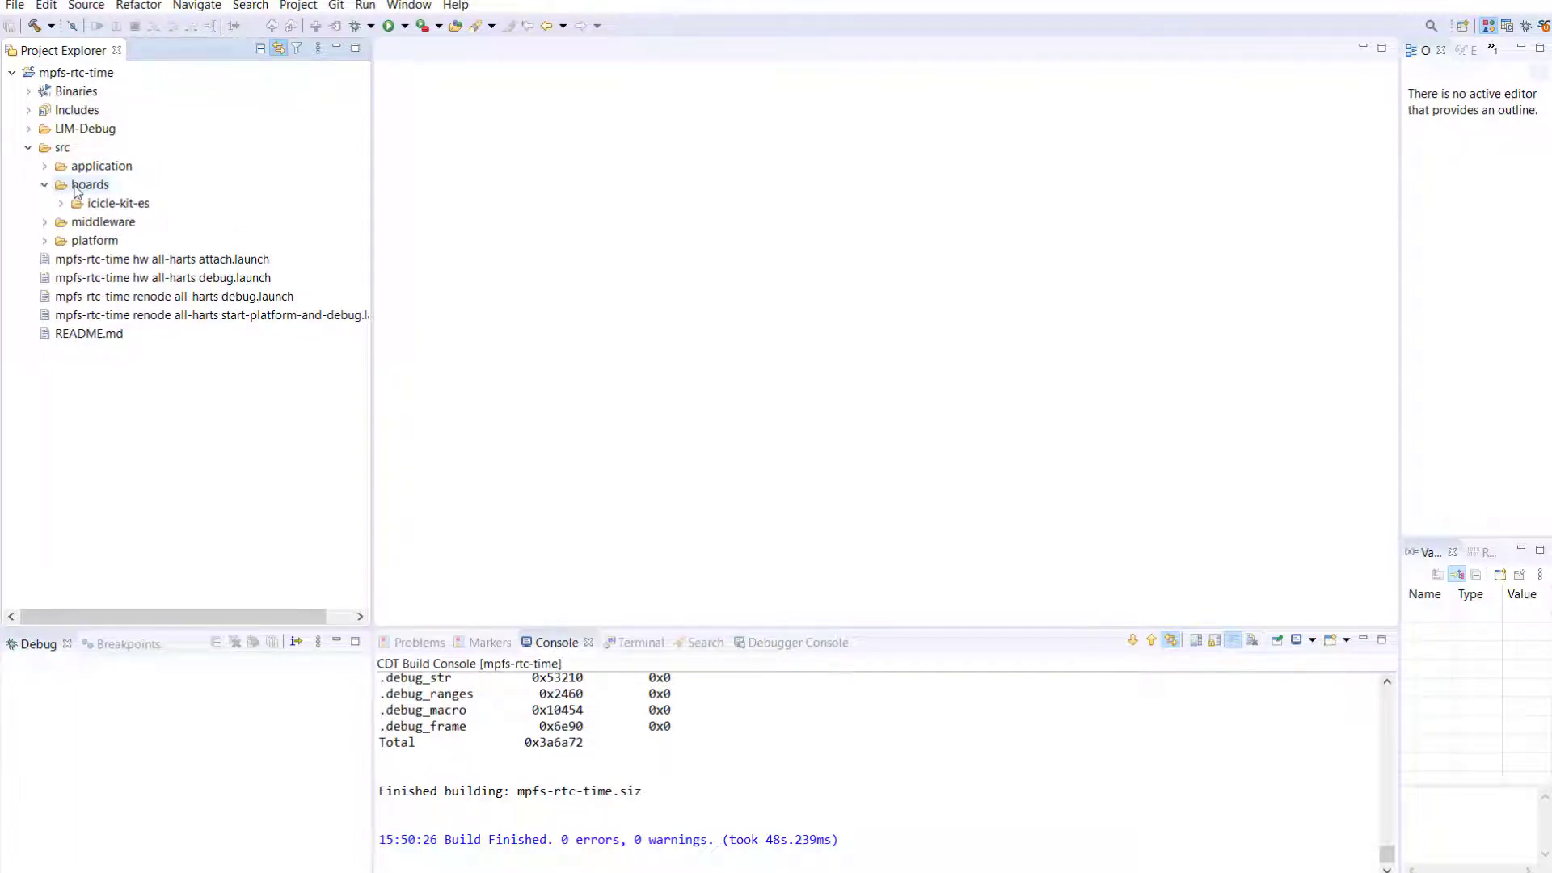
Create folder my-icicle-kit-configuration under boards, with an fpga_design folder inside it
right_click(90, 185)
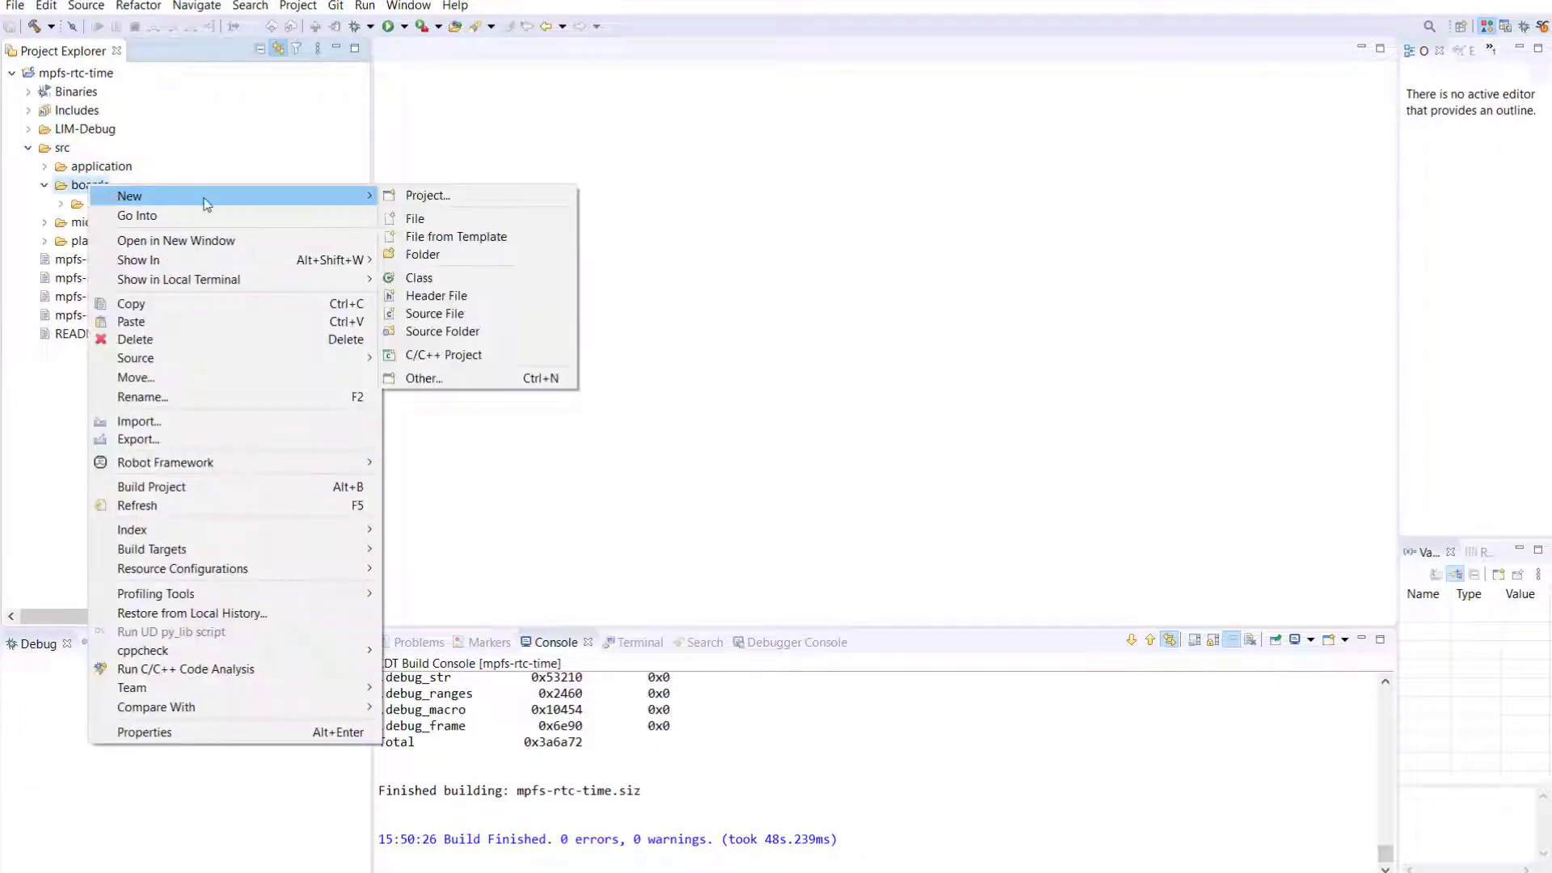
left_click(422, 254)
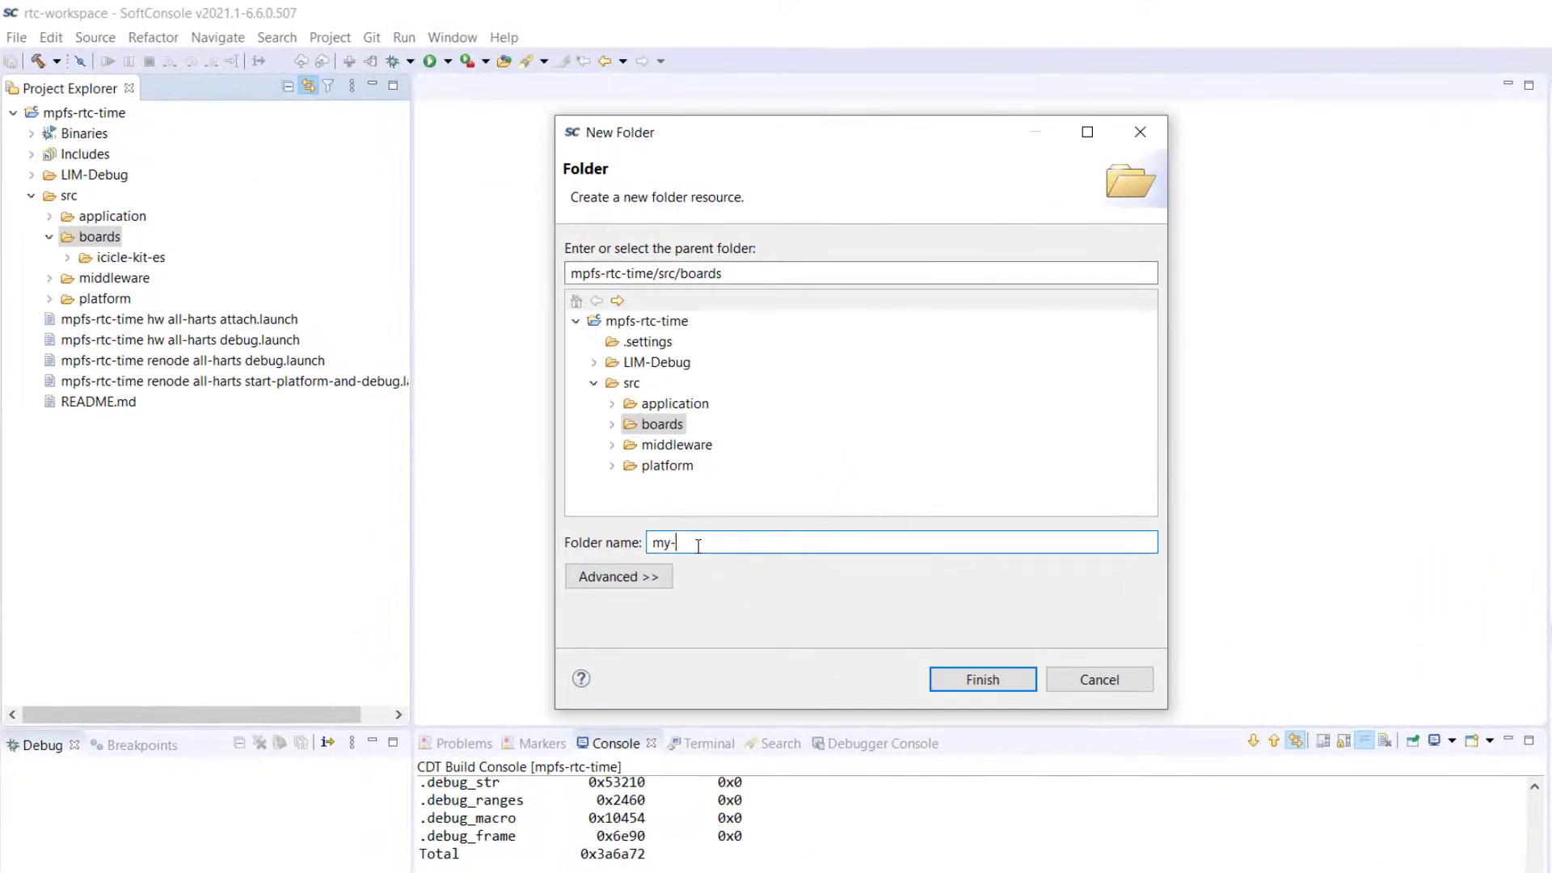
type("icicle-kit-c")
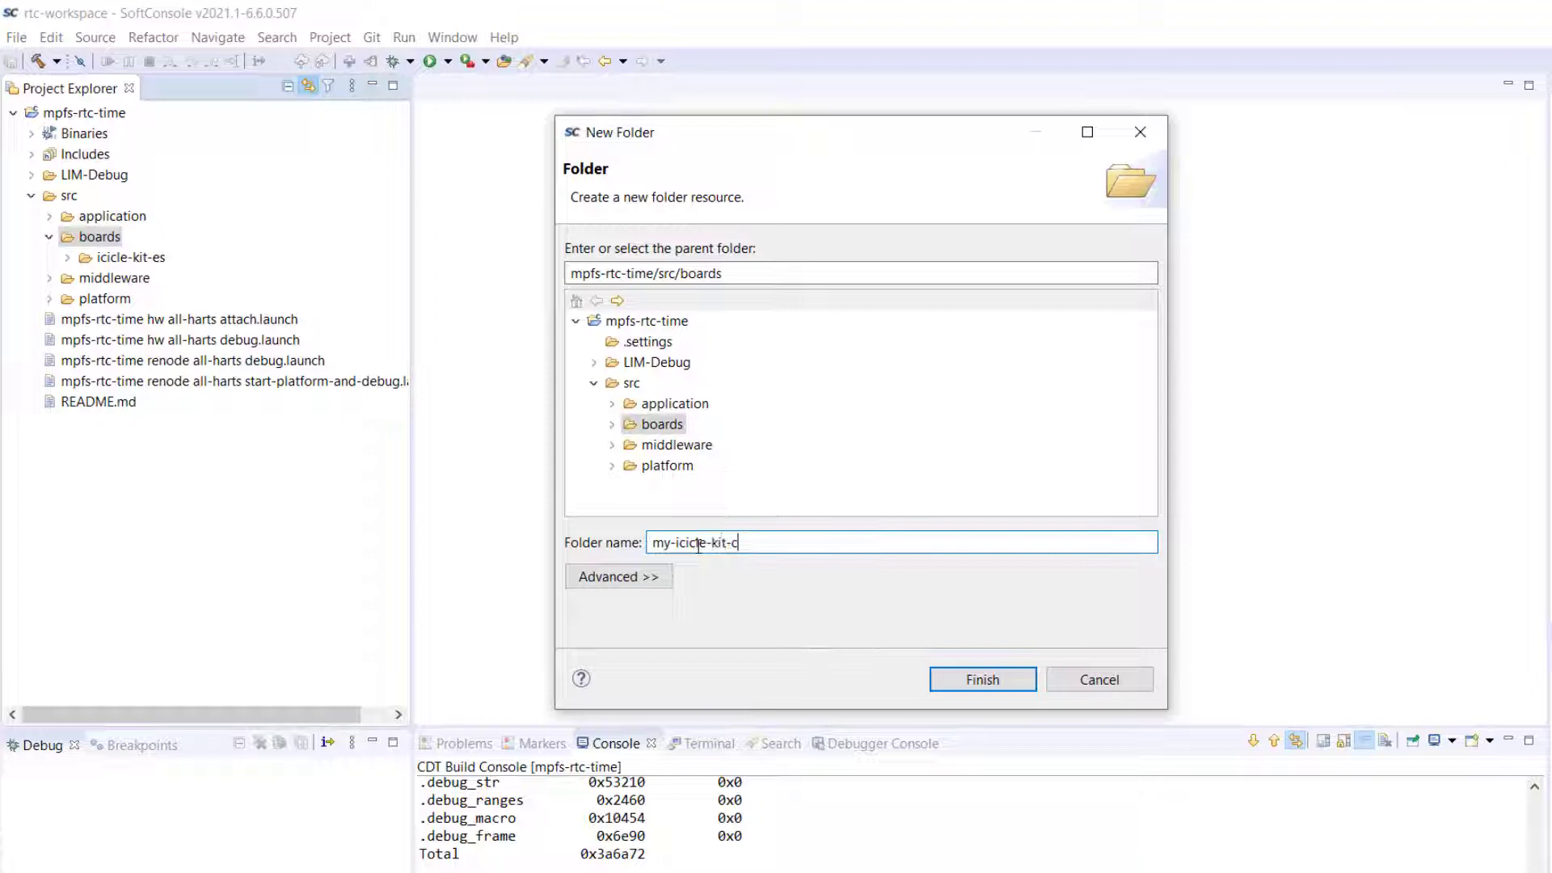
left_click(981, 679)
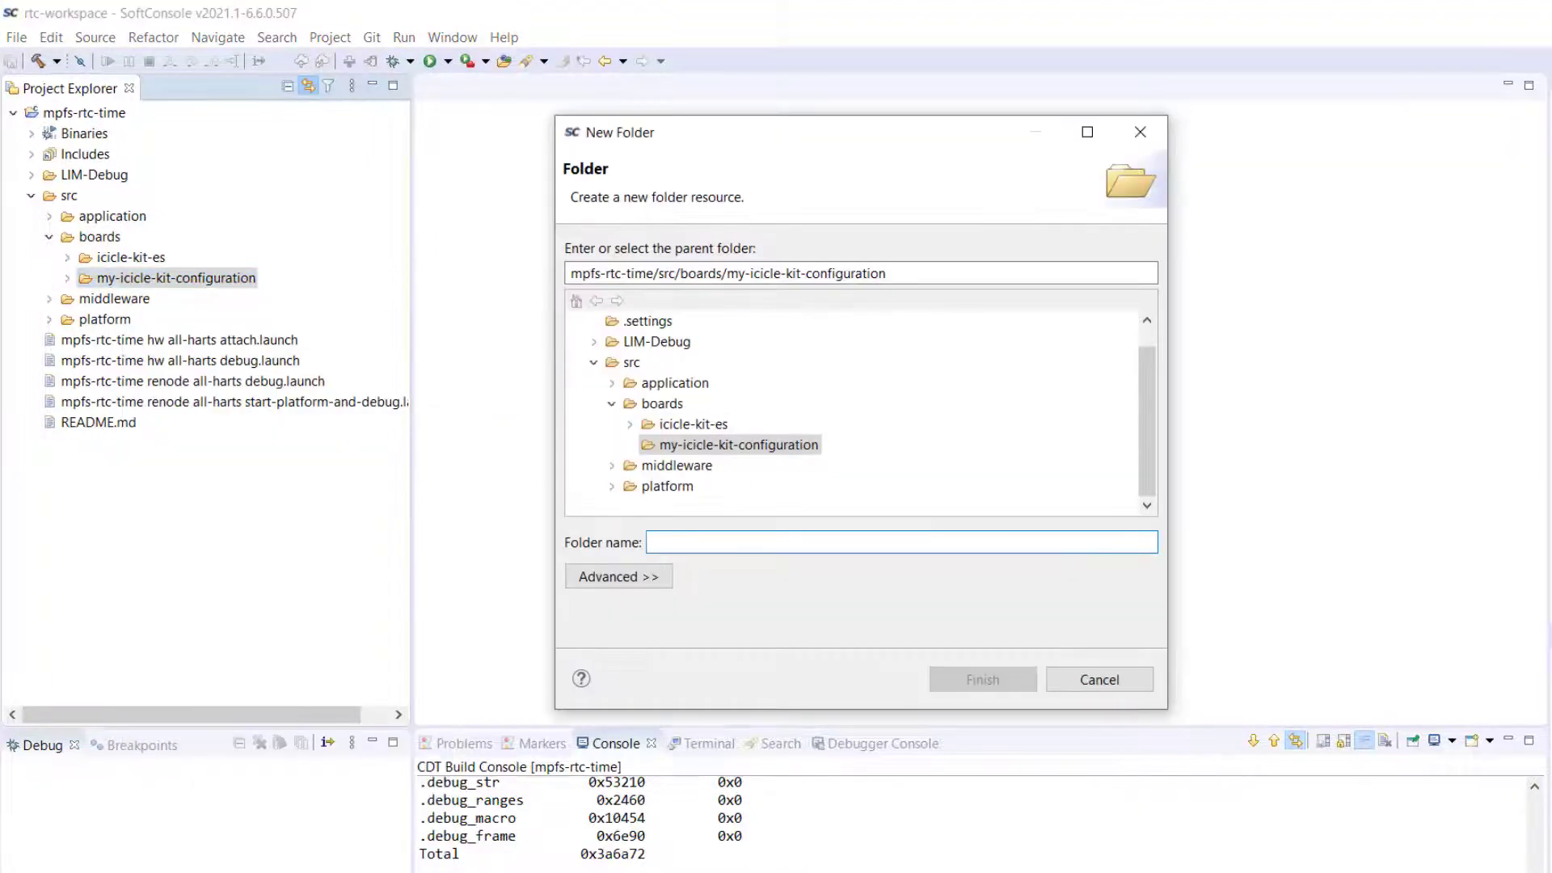
type("fpg")
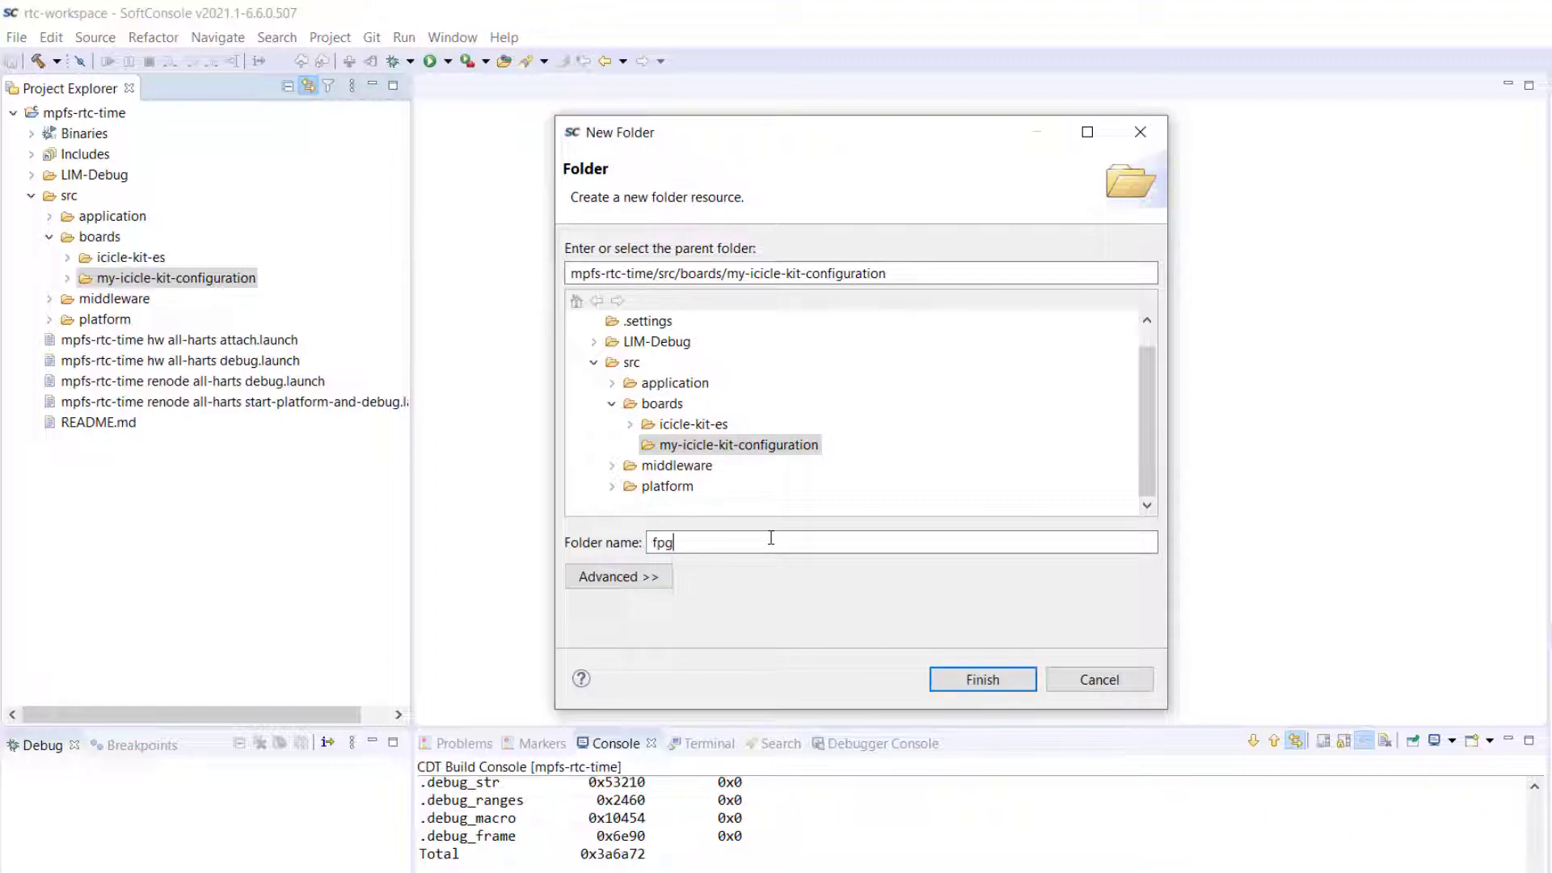
left_click(982, 679)
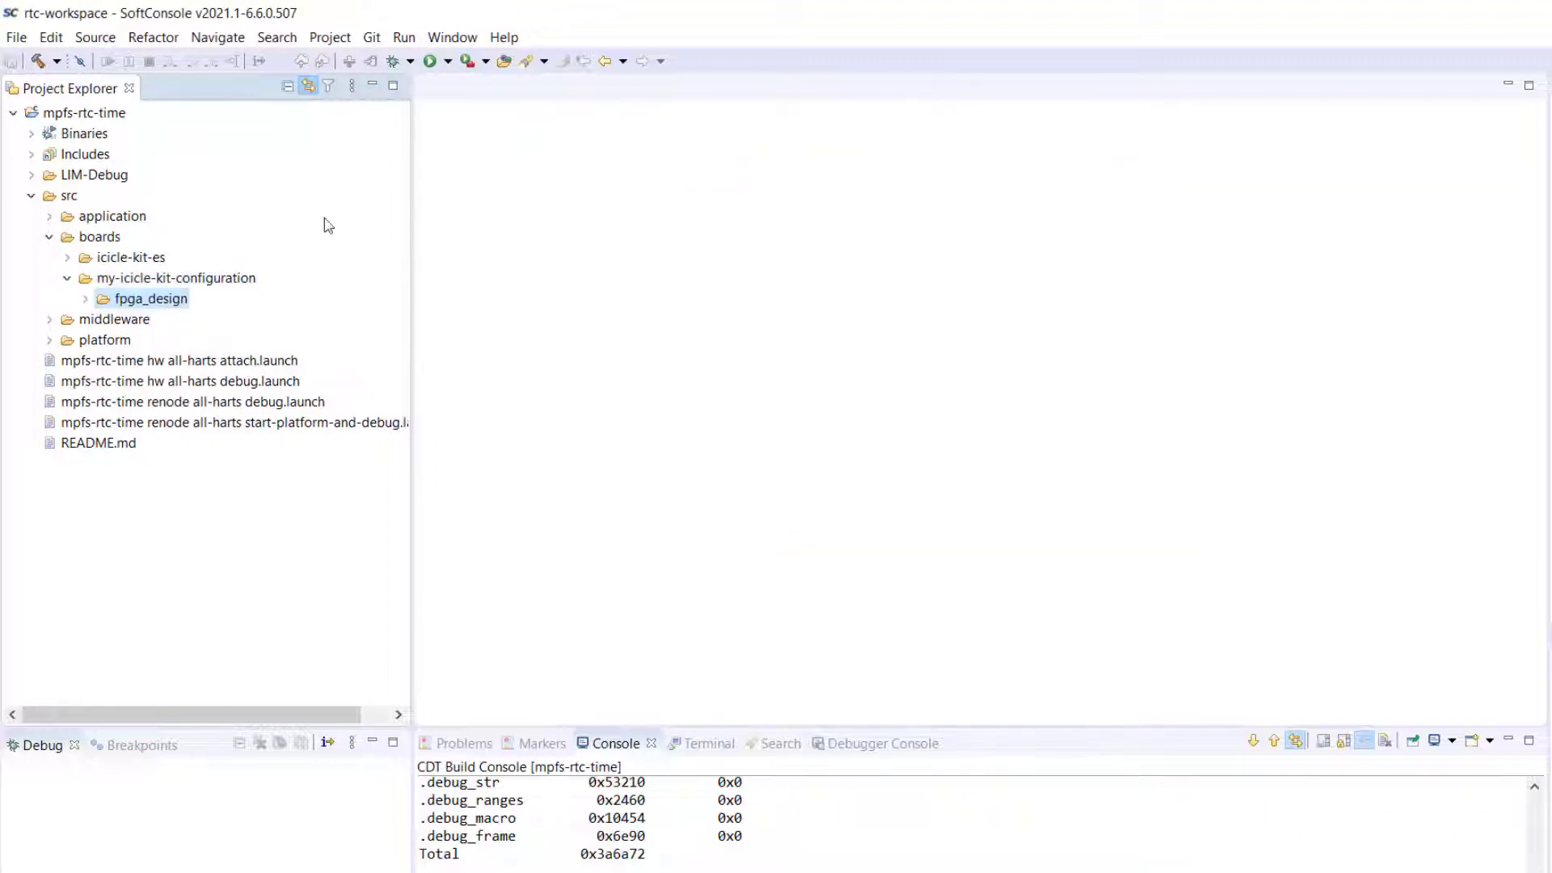
Create a design_description folder inside fpga_design
right_click(152, 297)
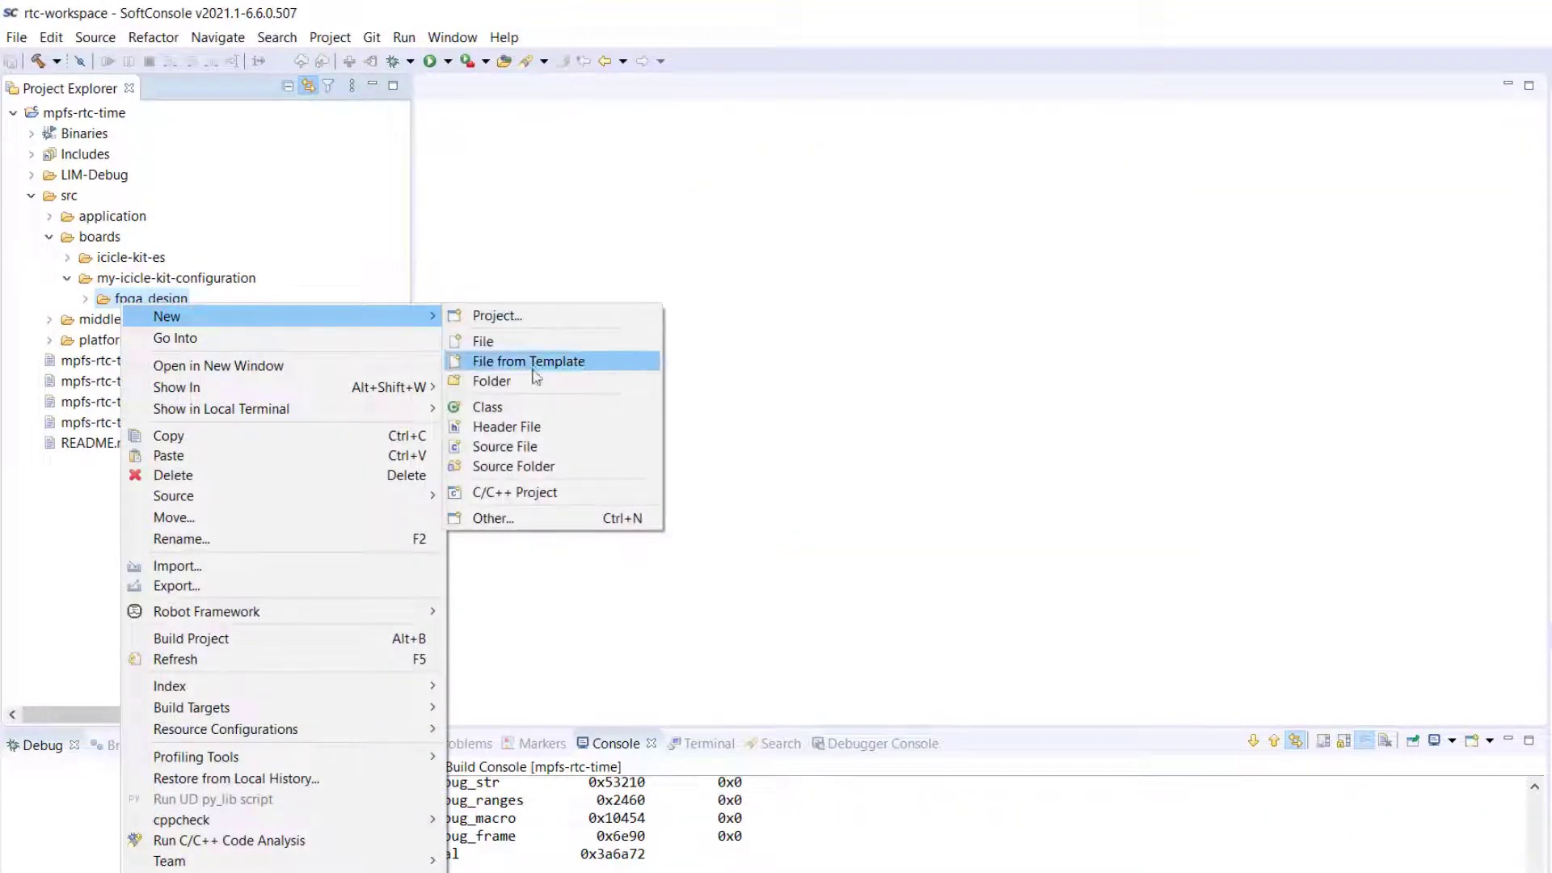
left_click(492, 381)
type("design_de")
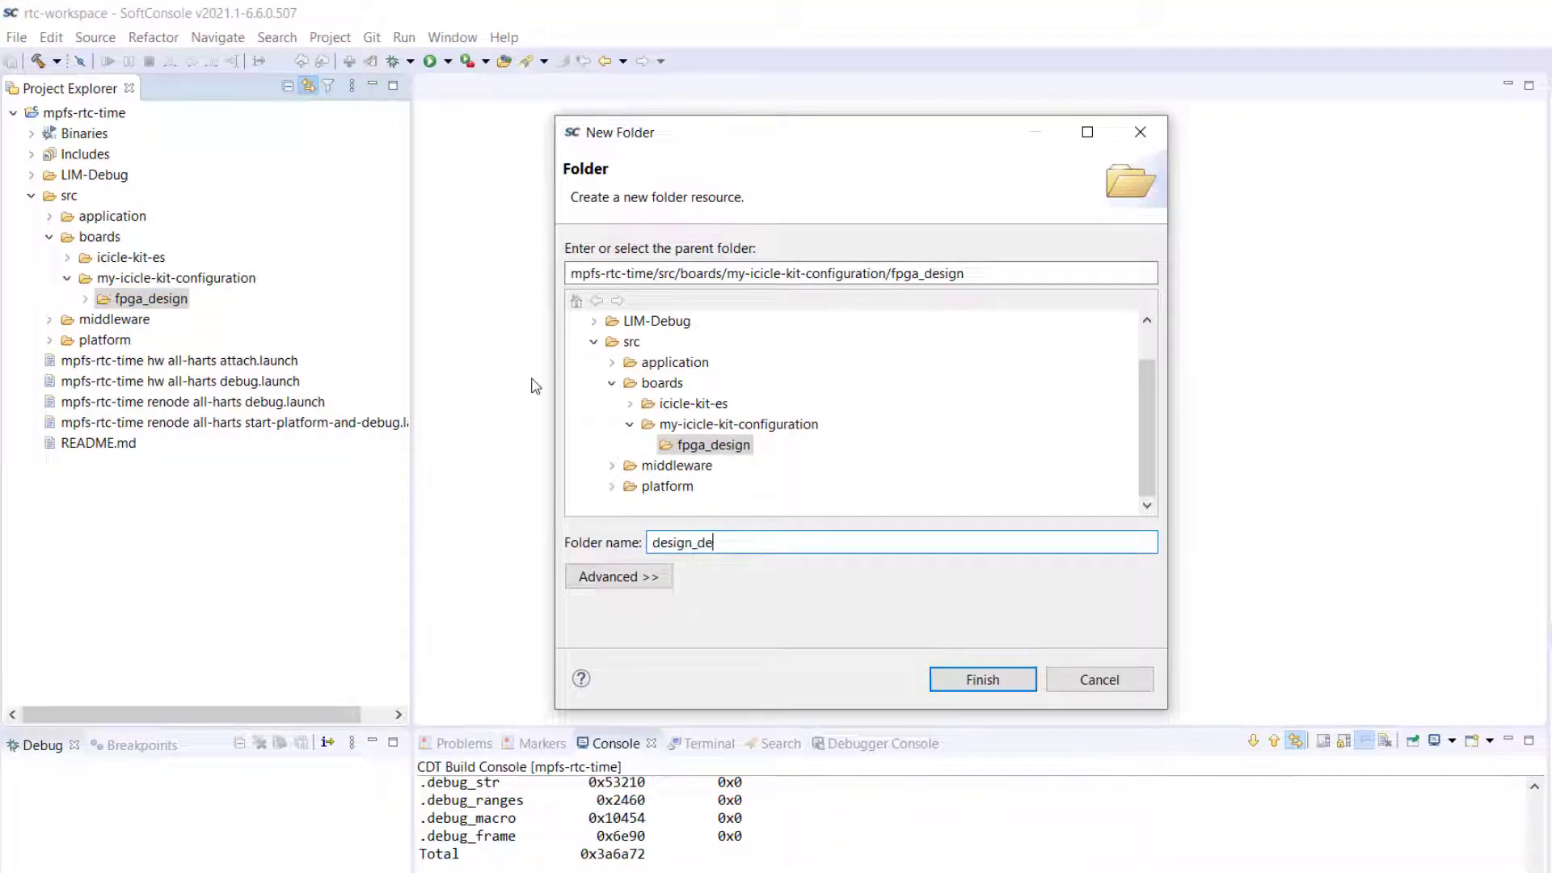
type("scription")
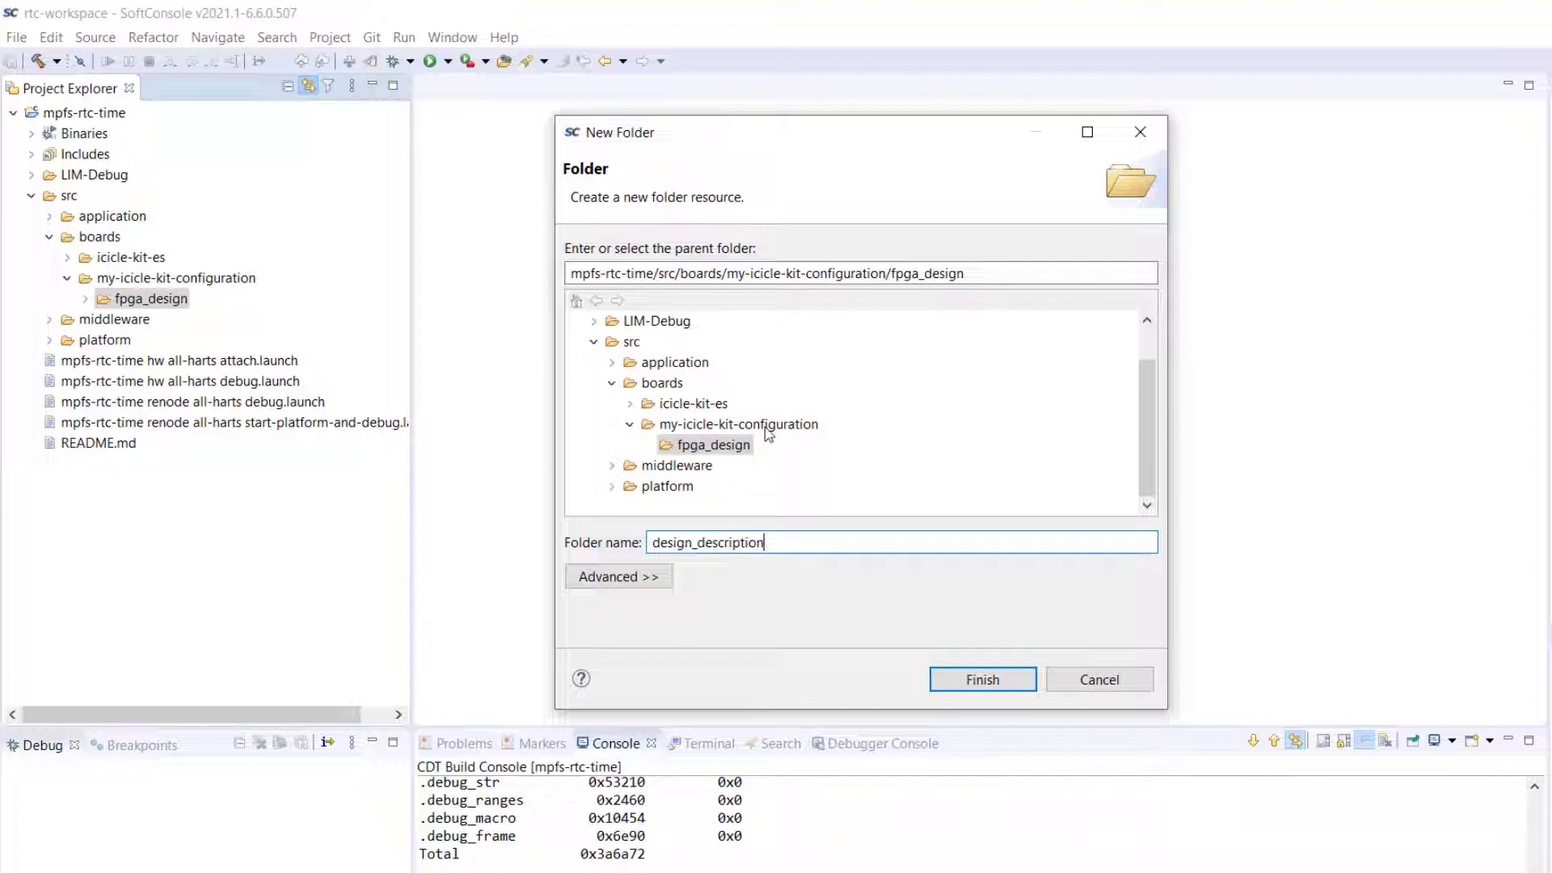
left_click(982, 679)
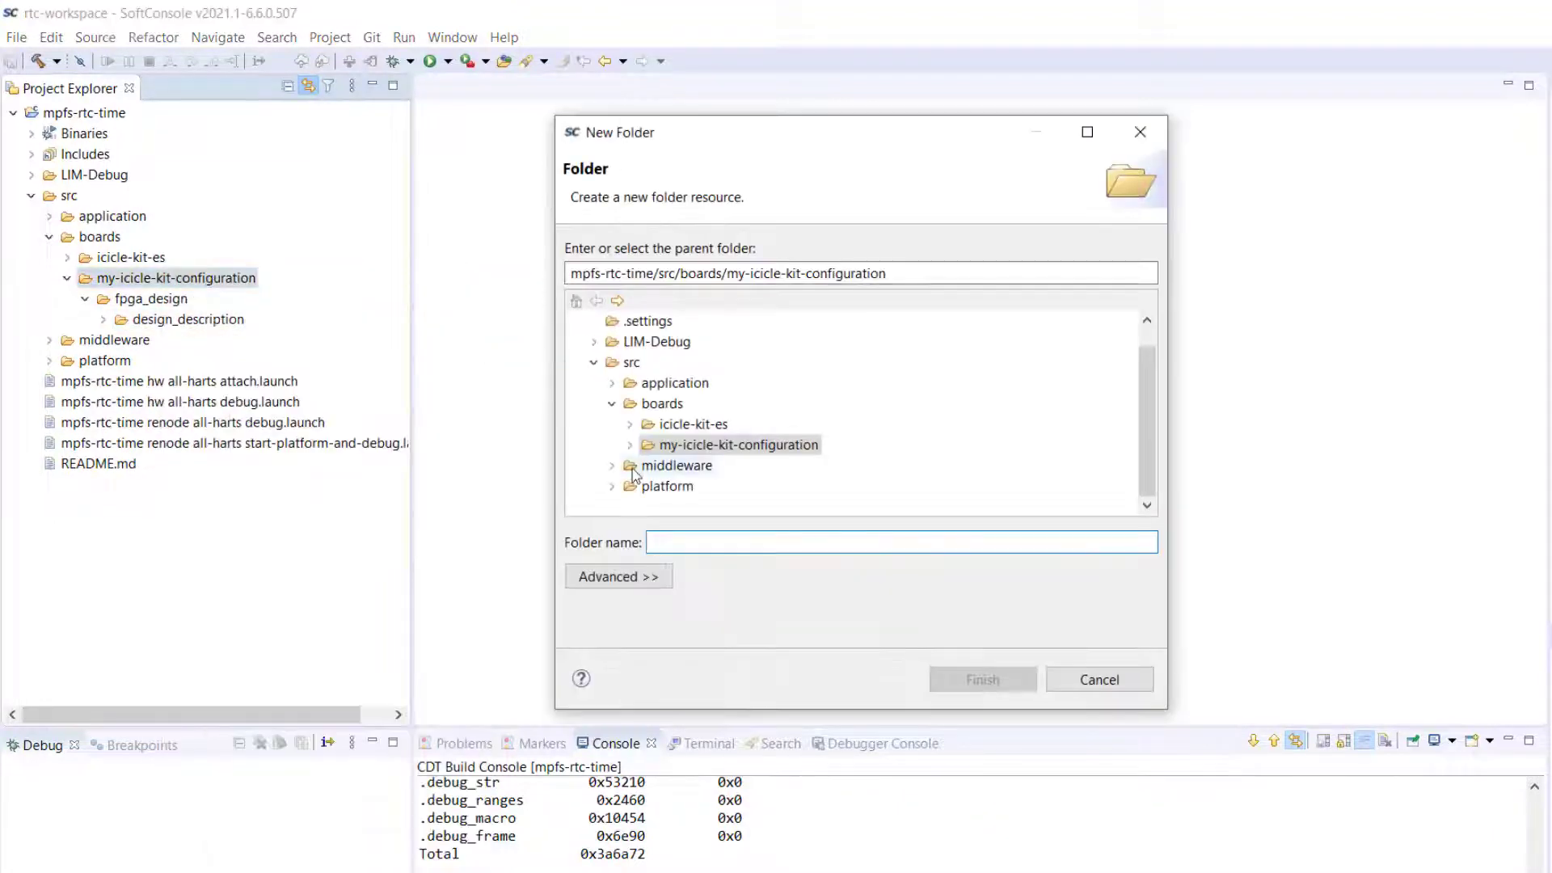
Create fpga_design_config and platform_config folders inside my-icicle-kit-configuration
type("fpga")
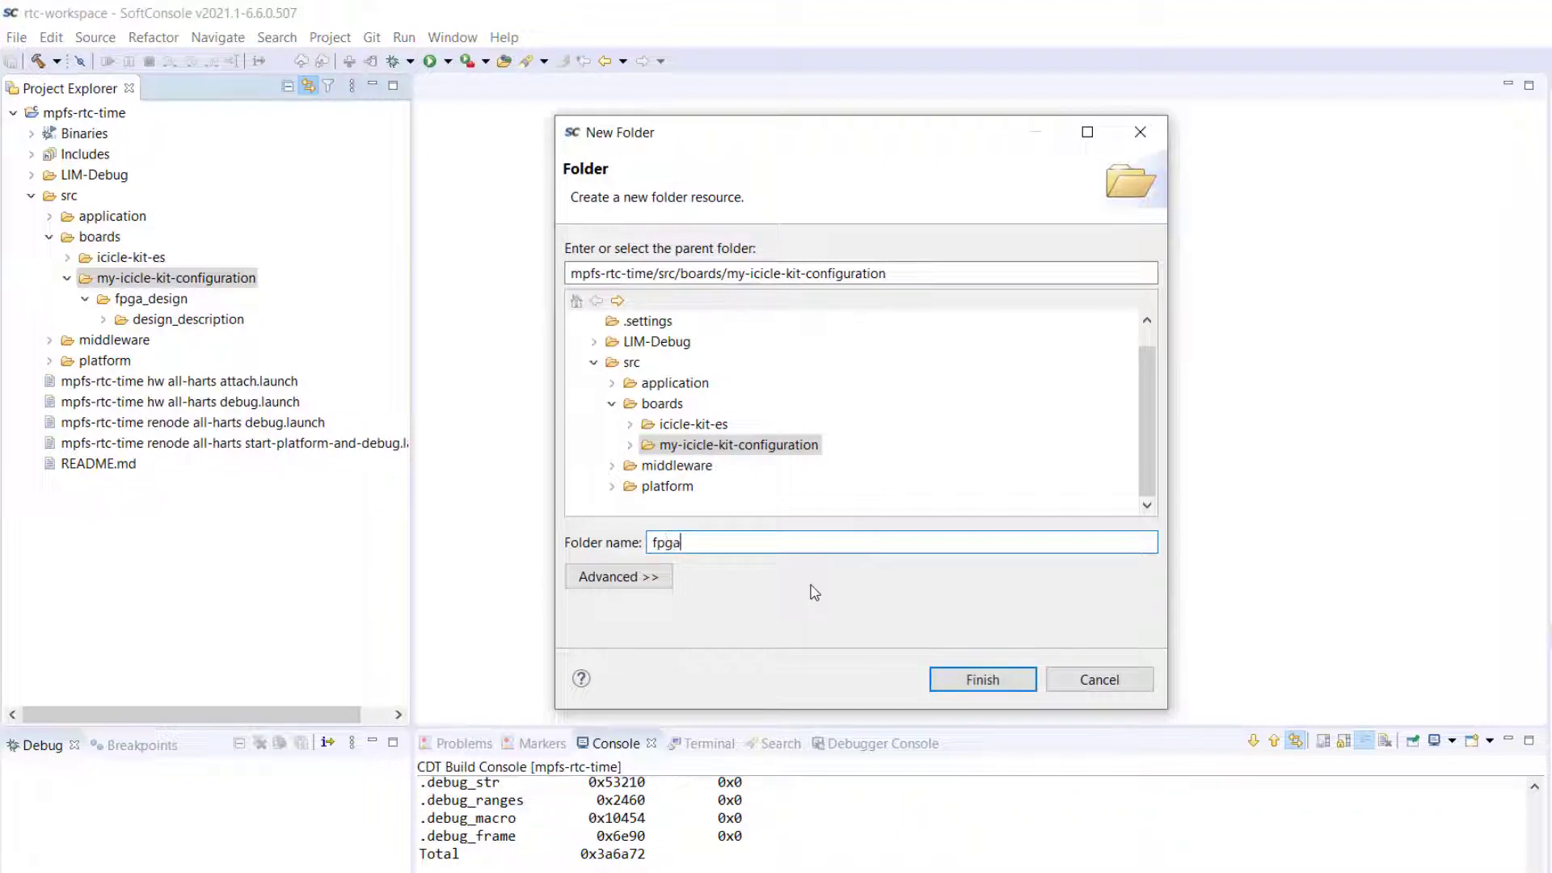
type("_design_co")
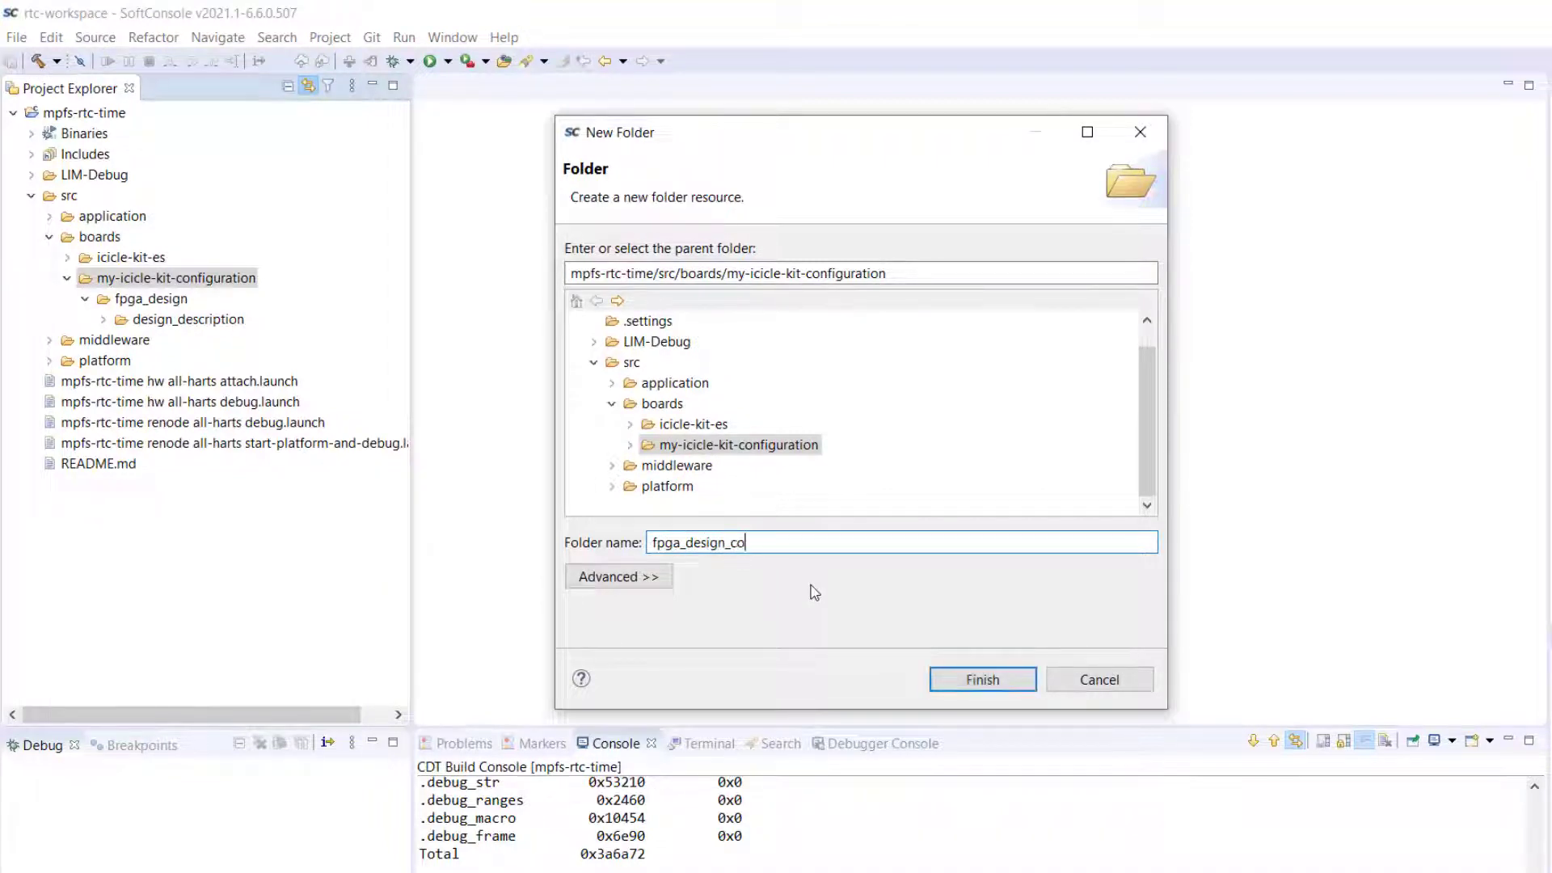
left_click(981, 680)
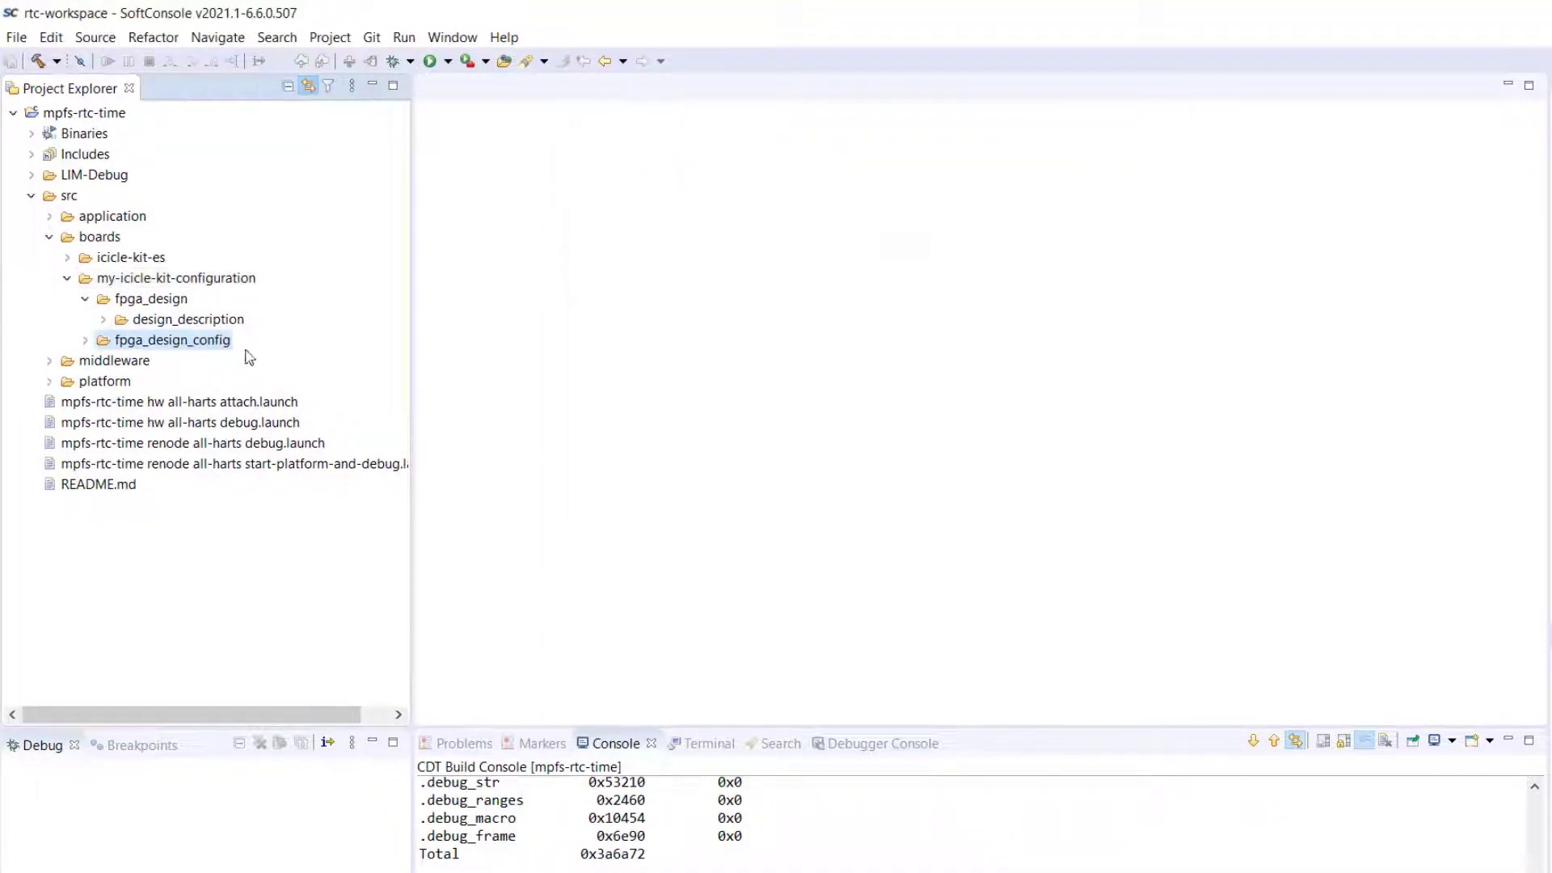
right_click(175, 277)
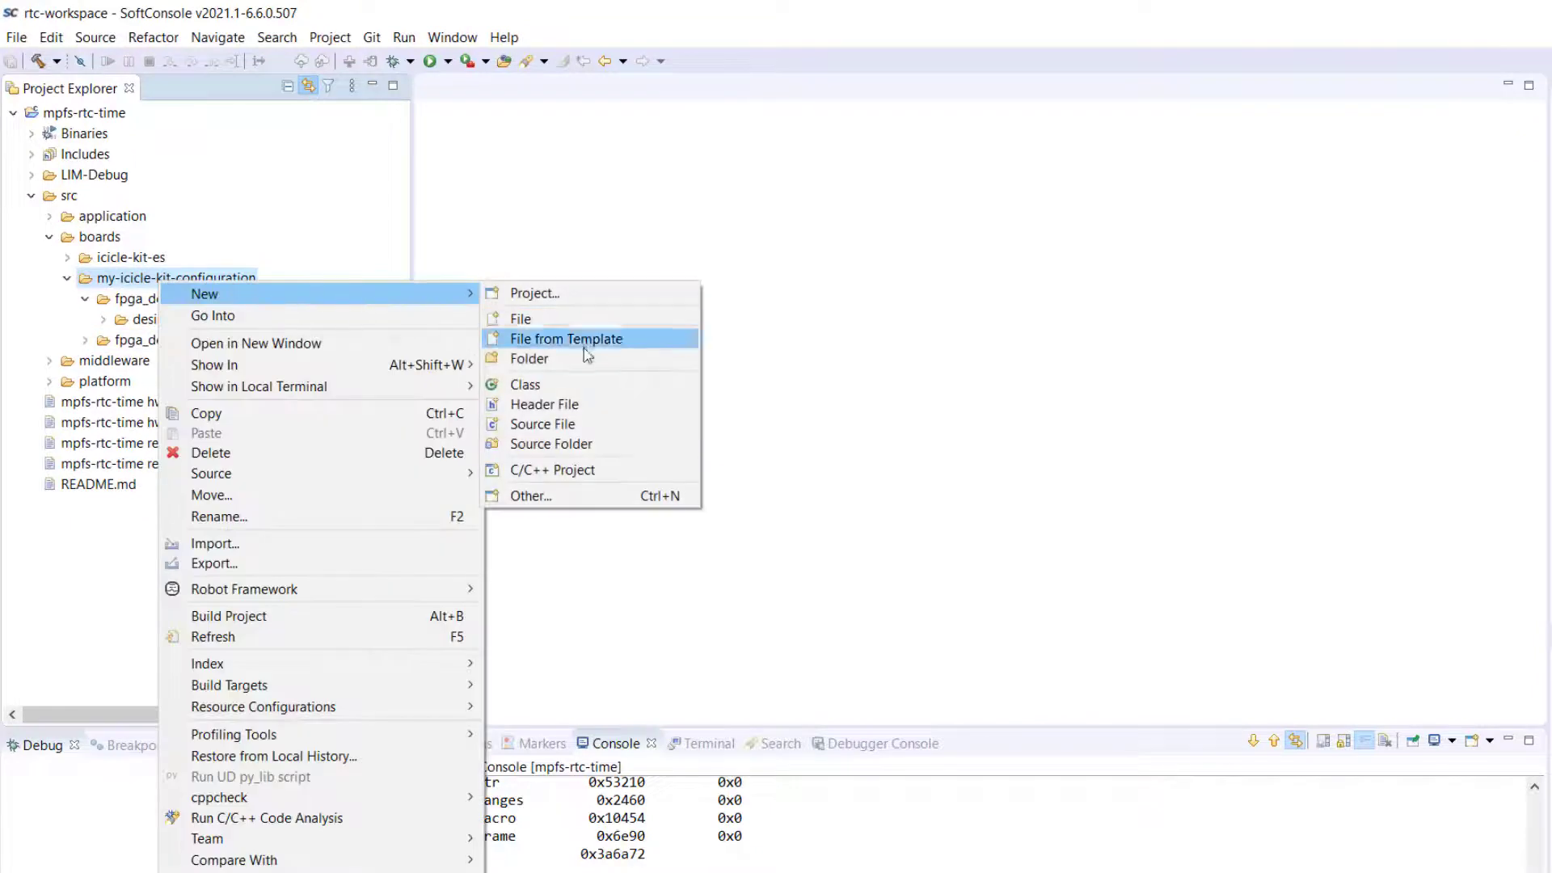
left_click(529, 359)
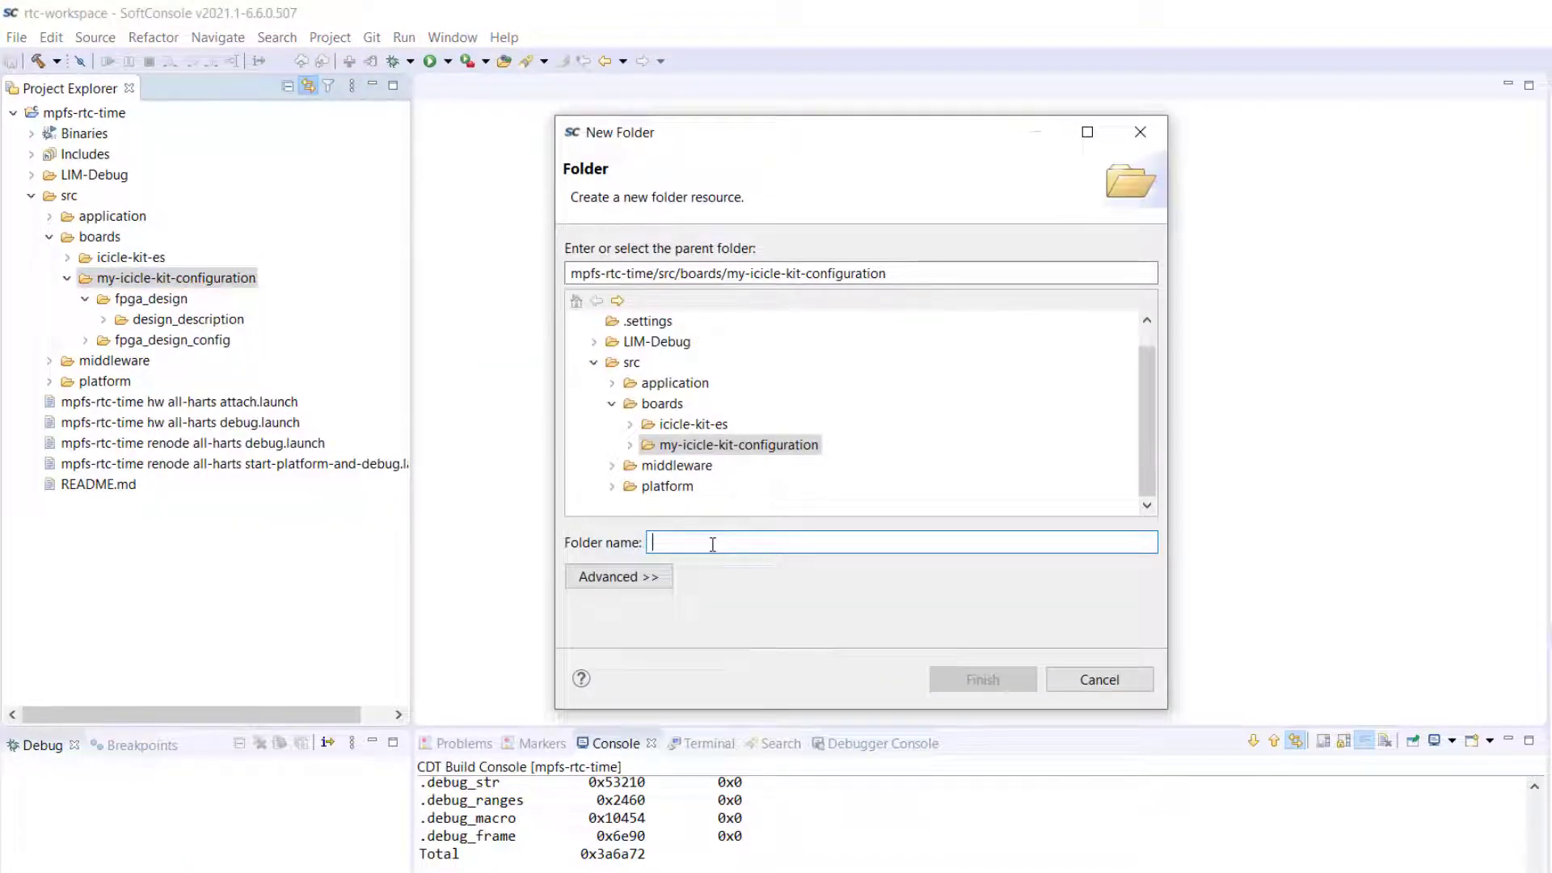
type("platfor")
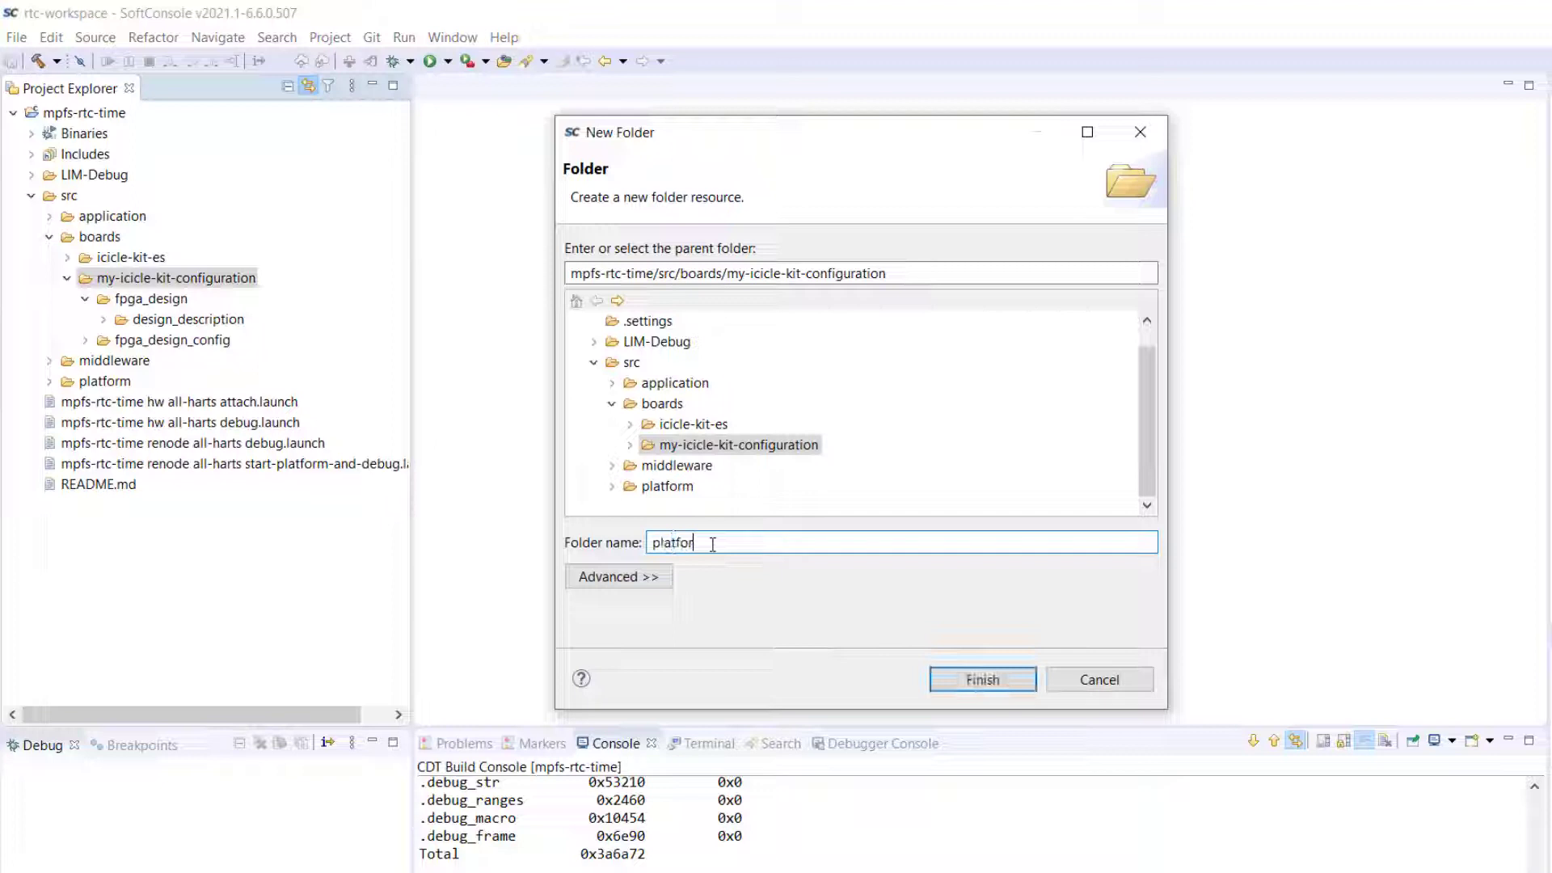
type("m_config")
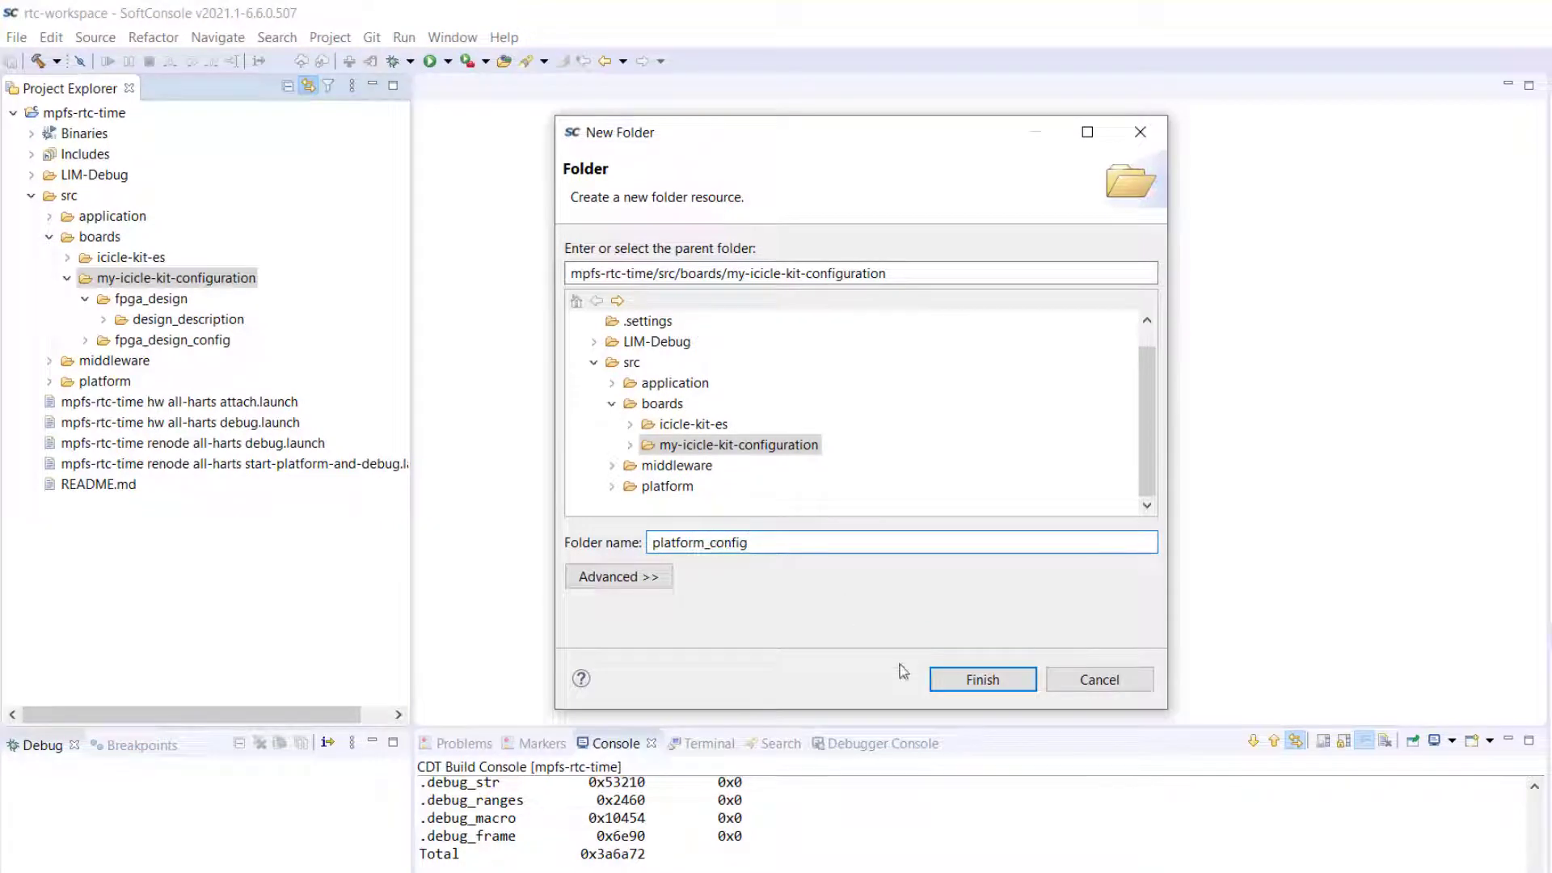
left_click(982, 679)
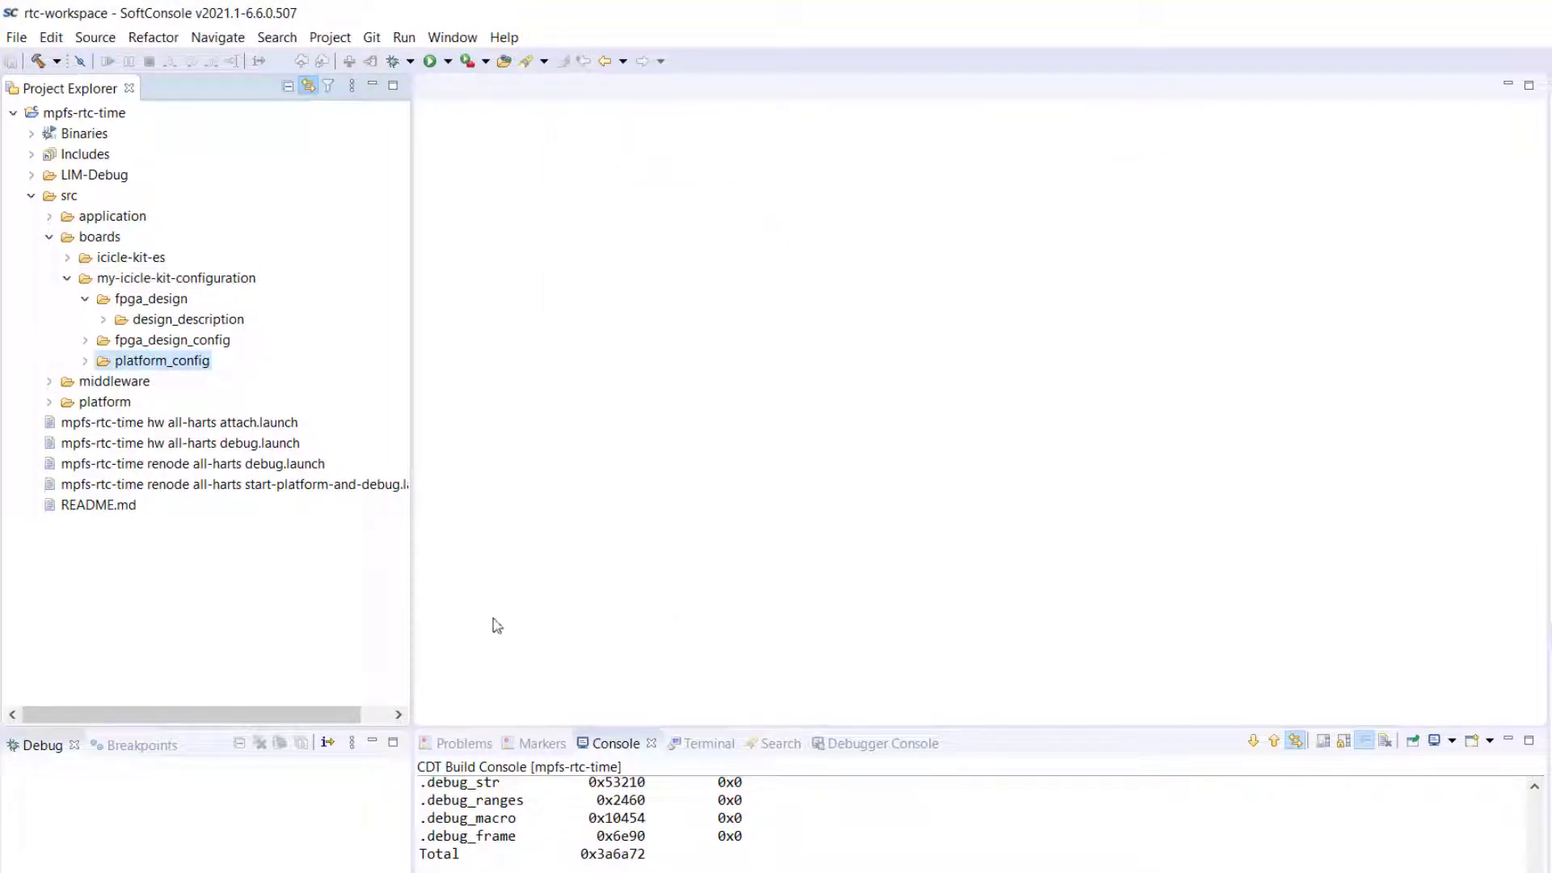
left_click(248, 24)
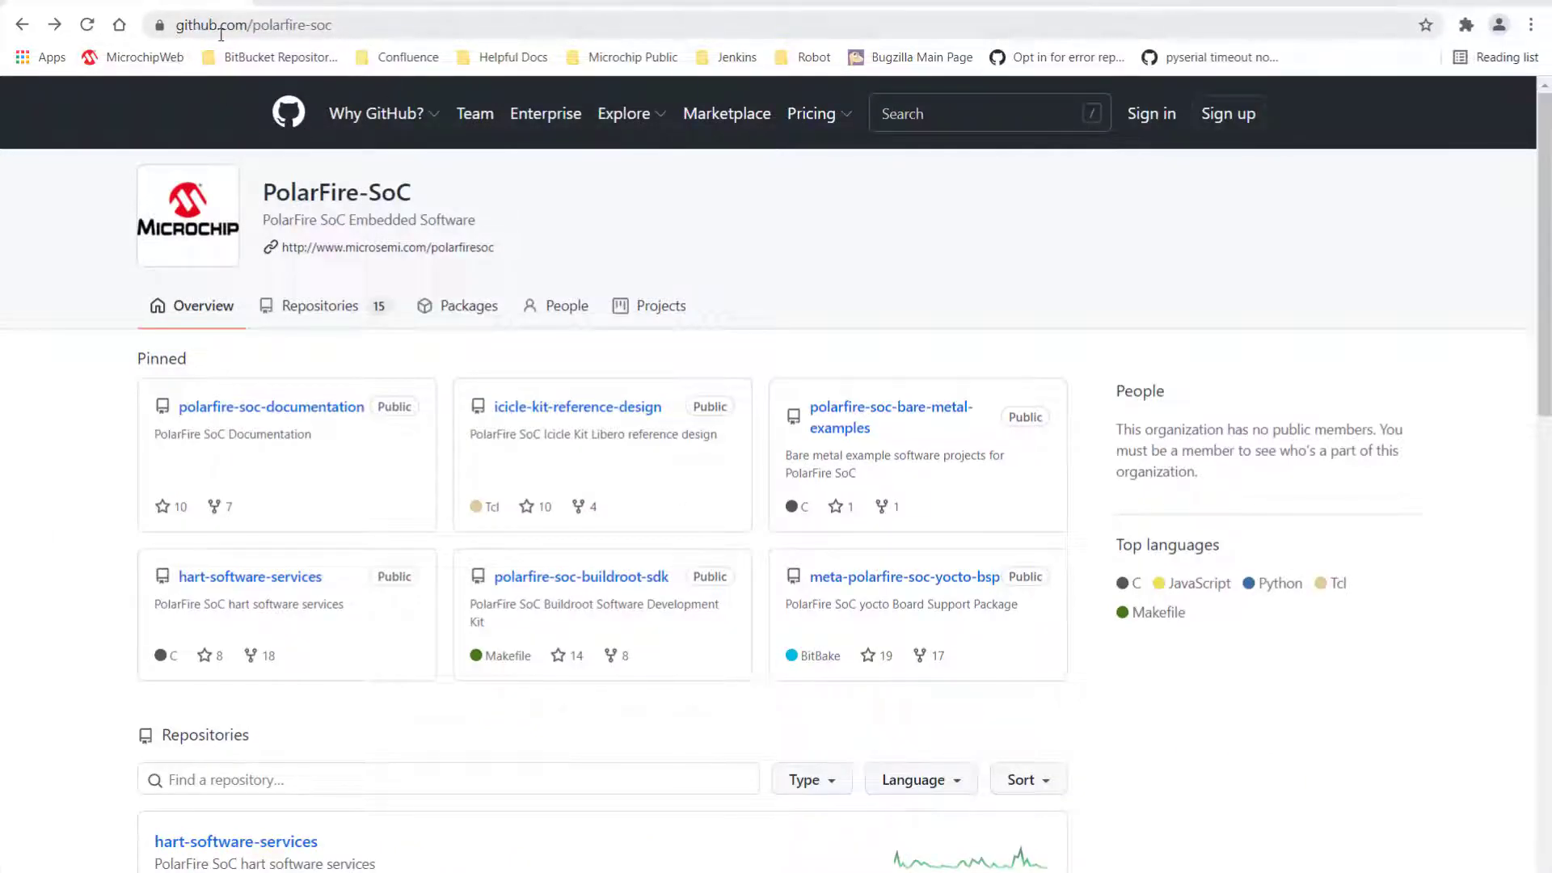
mouse_move(315, 42)
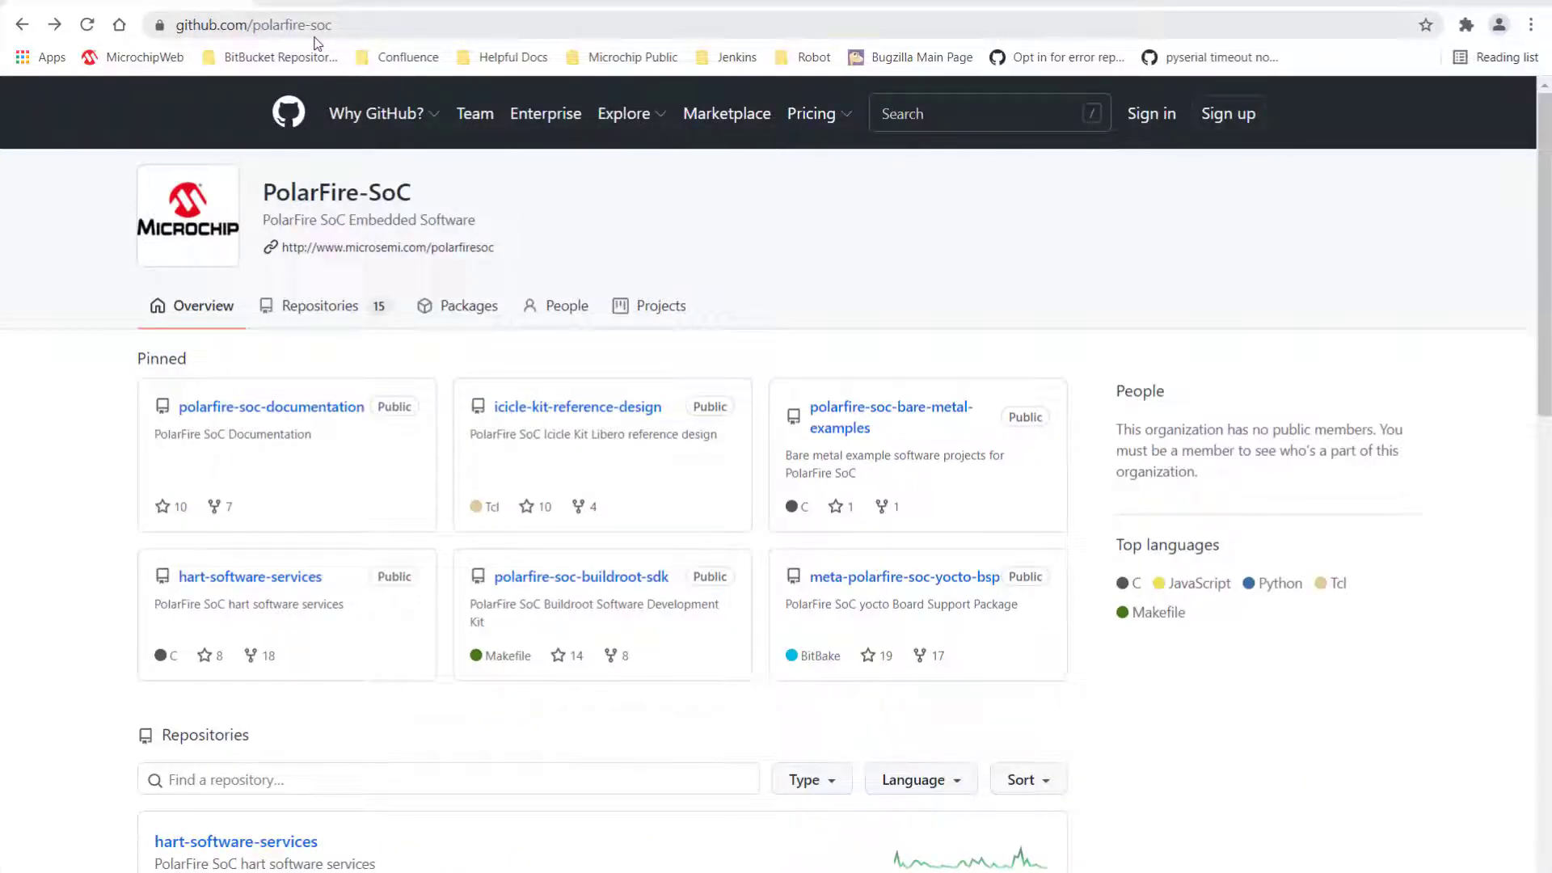
mouse_move(579, 408)
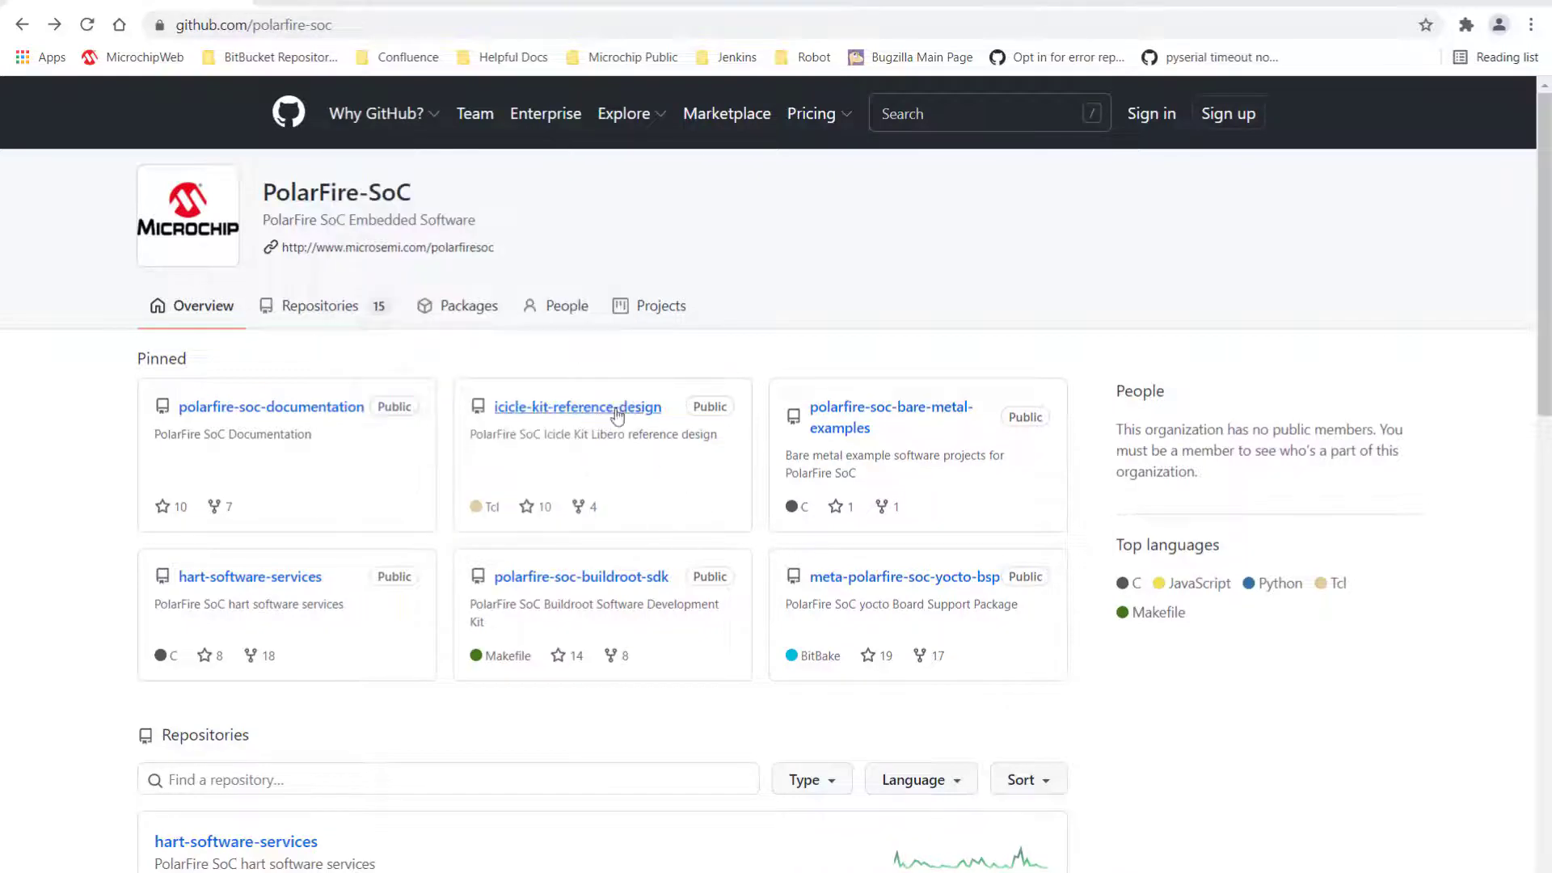
Download the PolarFire-SoC icicle-kit-reference-design repository from GitHub as a ZIP
left_click(578, 408)
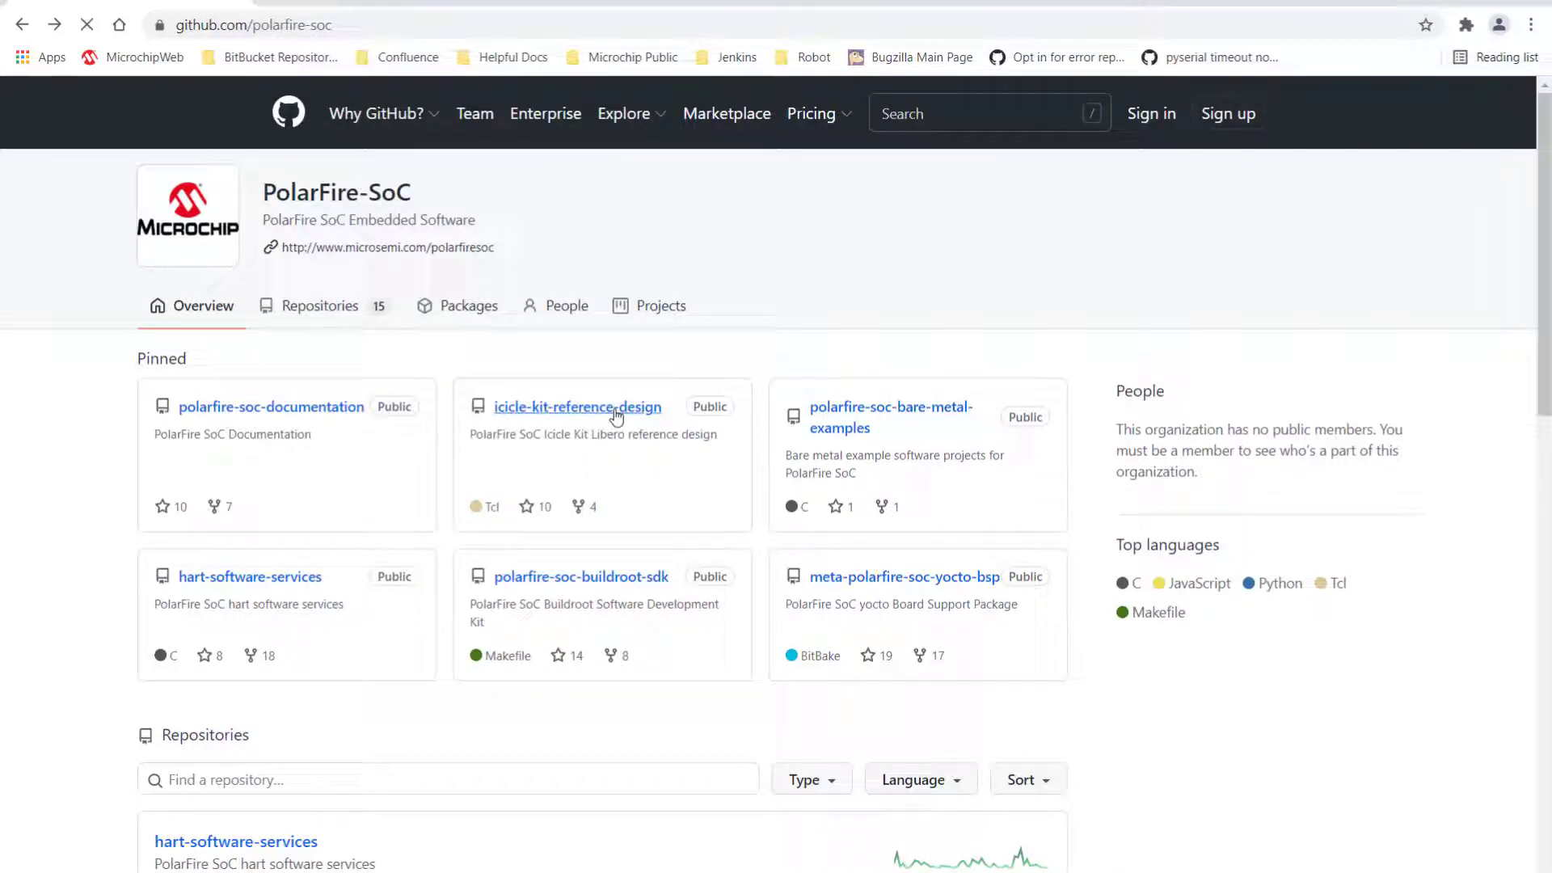
left_click(579, 408)
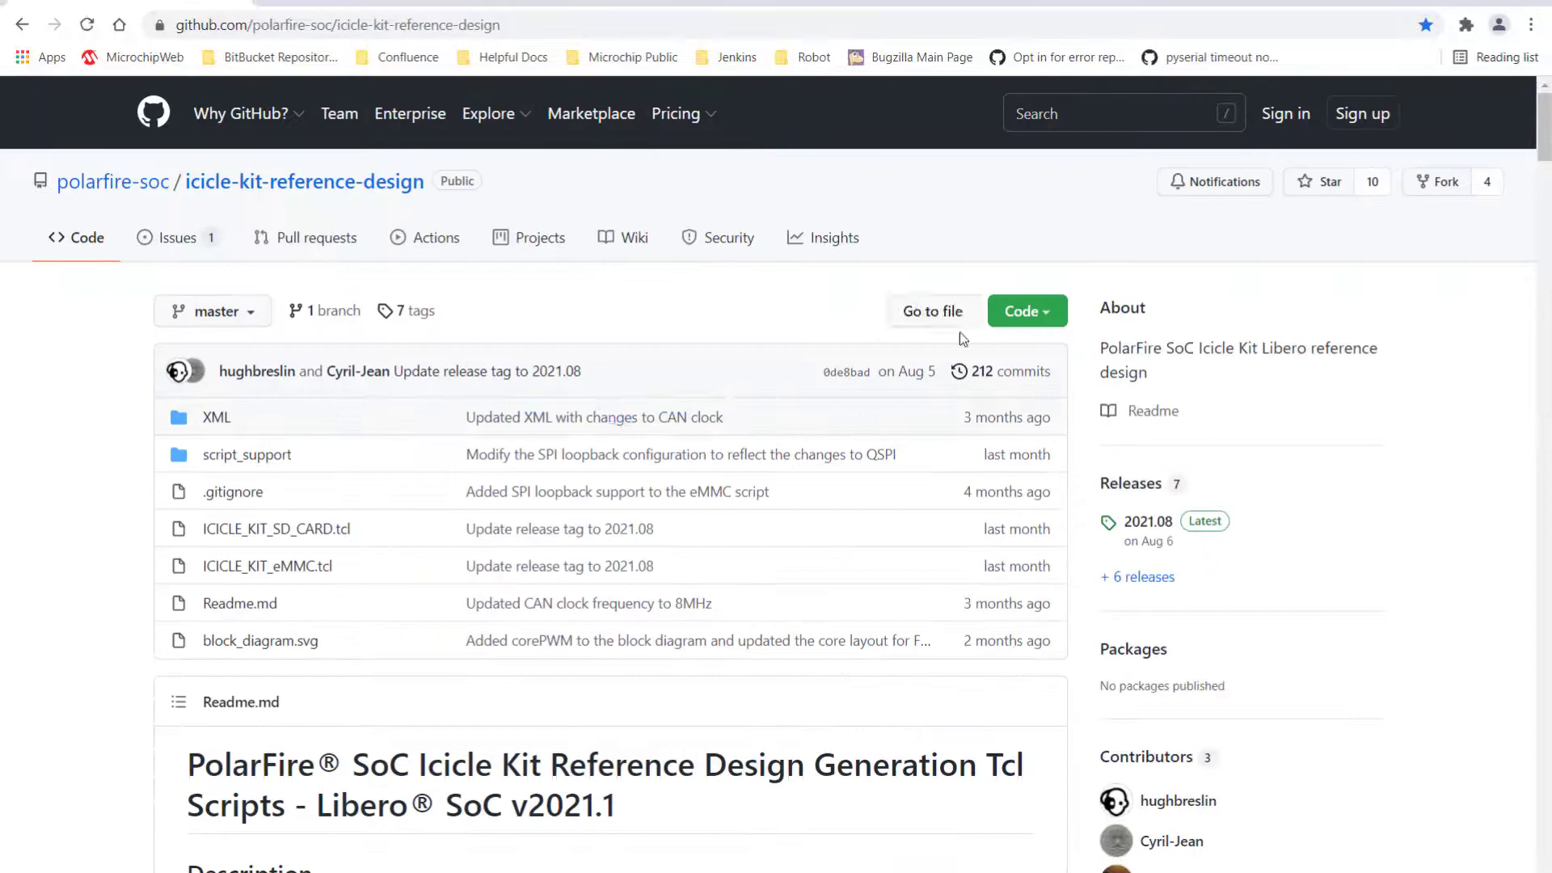
left_click(1027, 311)
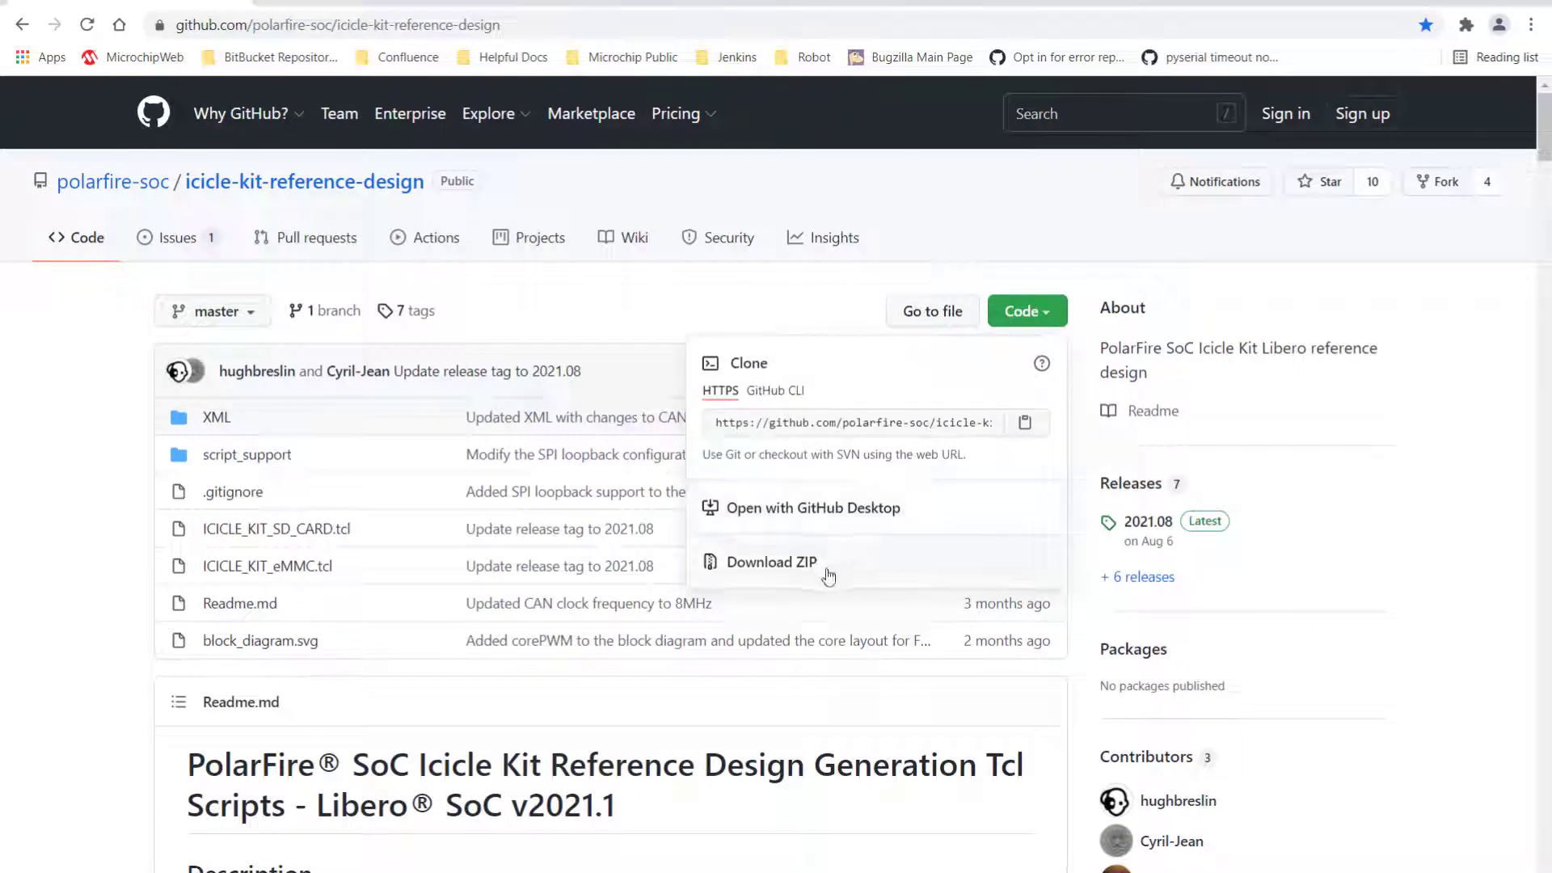
left_click(768, 561)
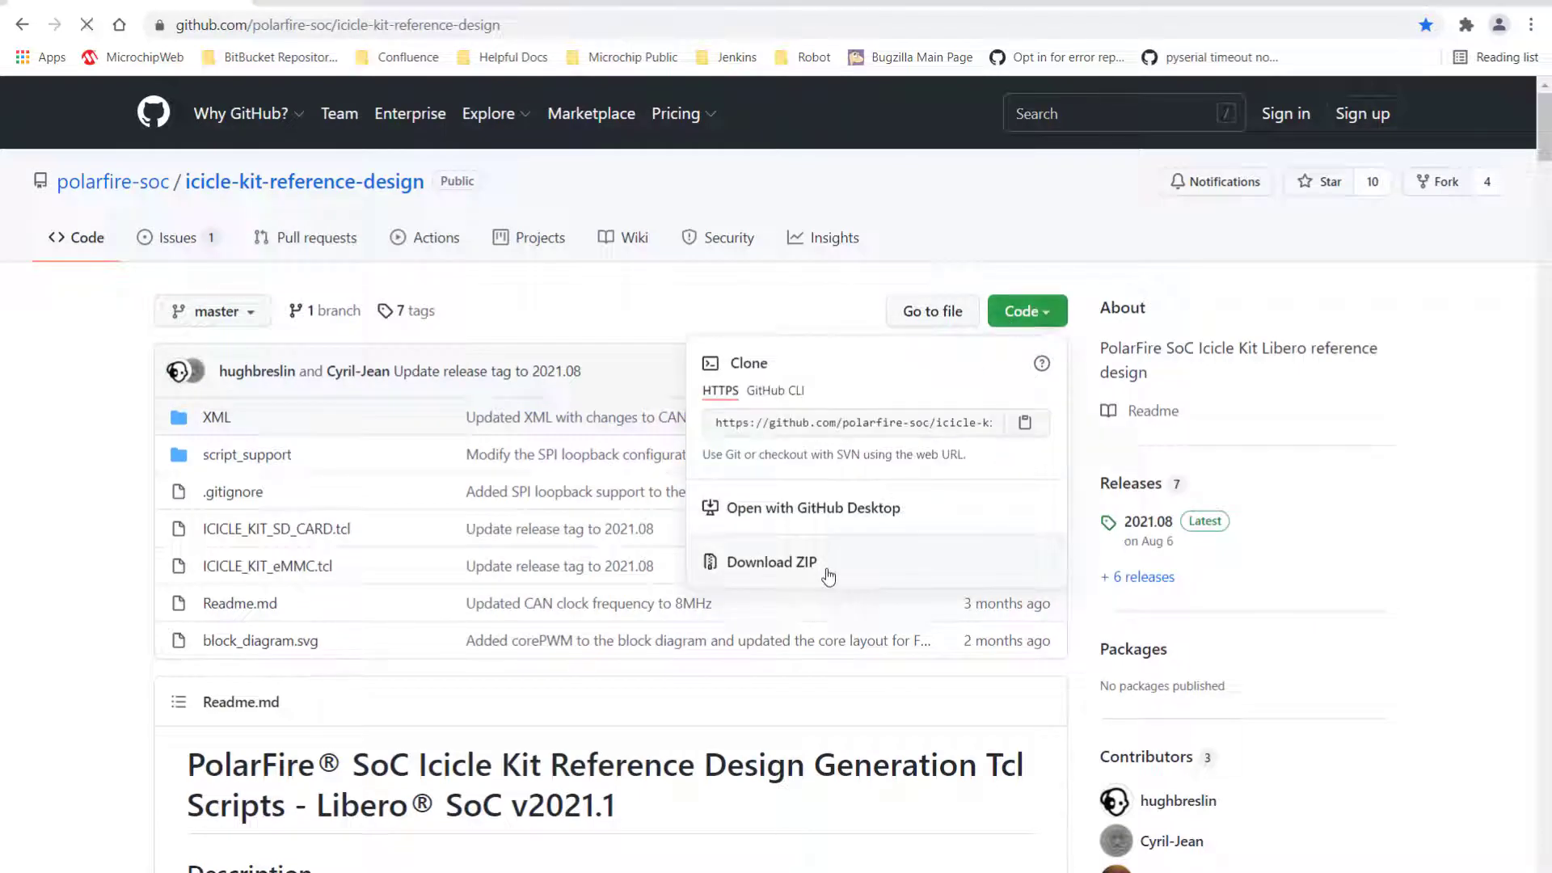
left_click(771, 561)
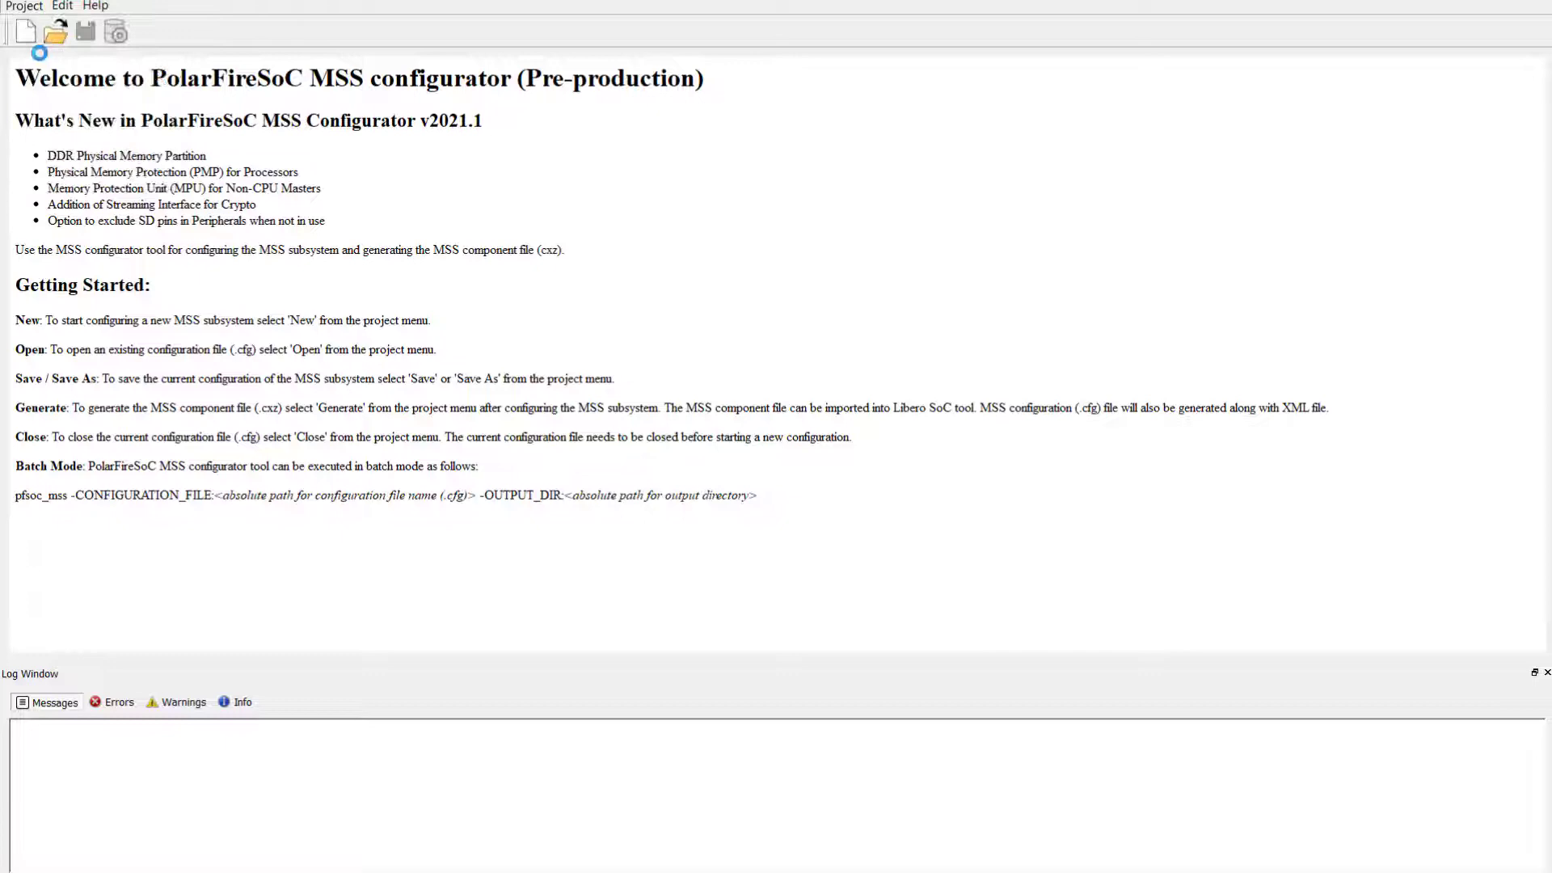
Load PF_SoC_MSS_Icicle_eMMC.cfg from Downloads > icicle-kit-reference-design-master > script_support
left_click(55, 31)
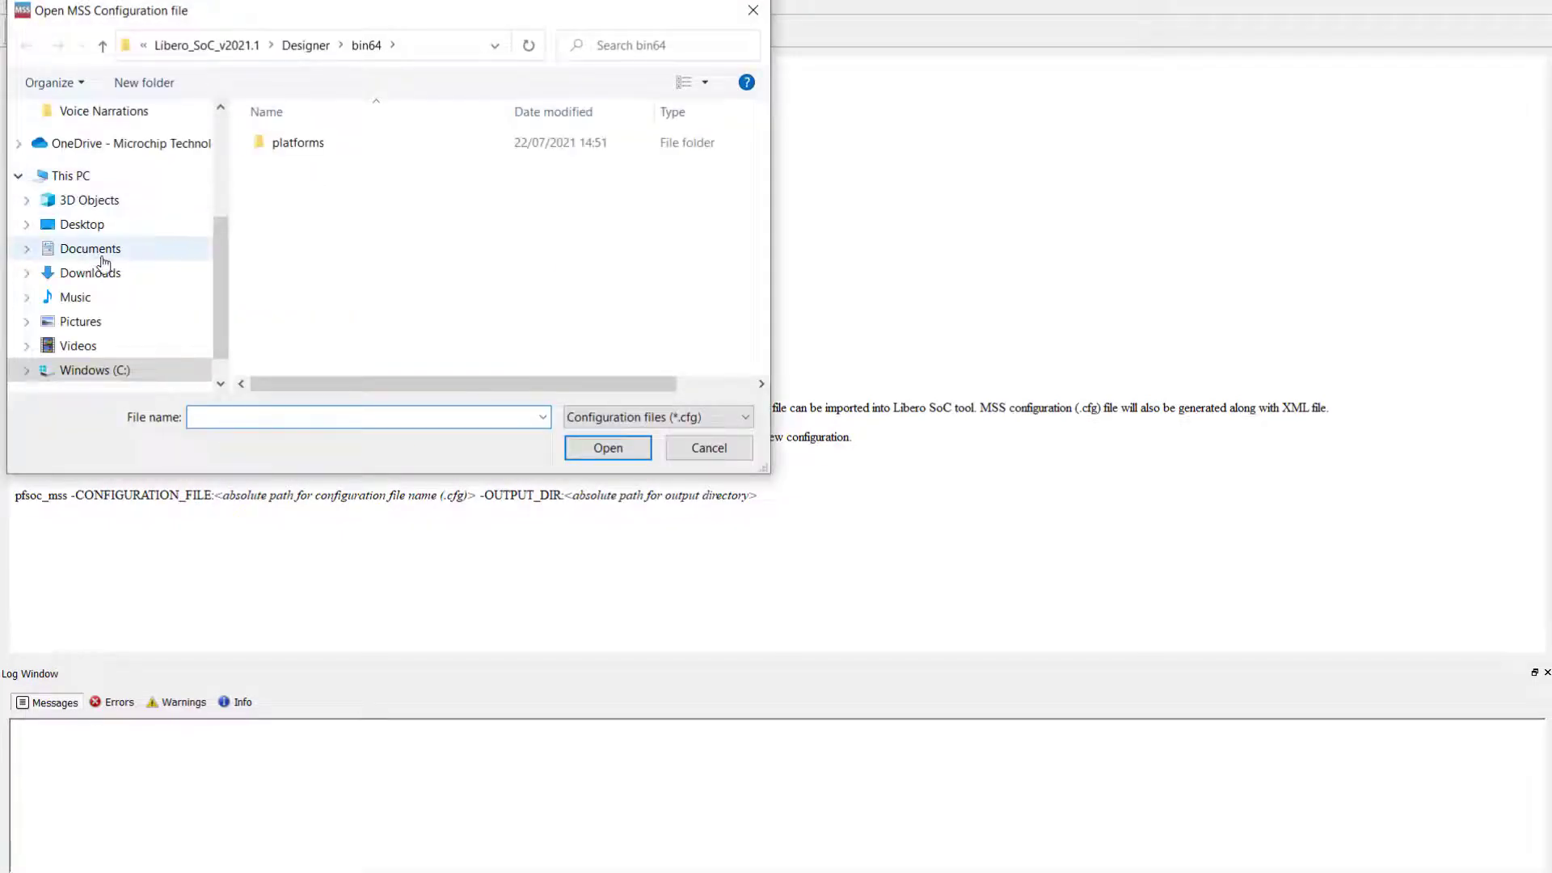
left_click(90, 272)
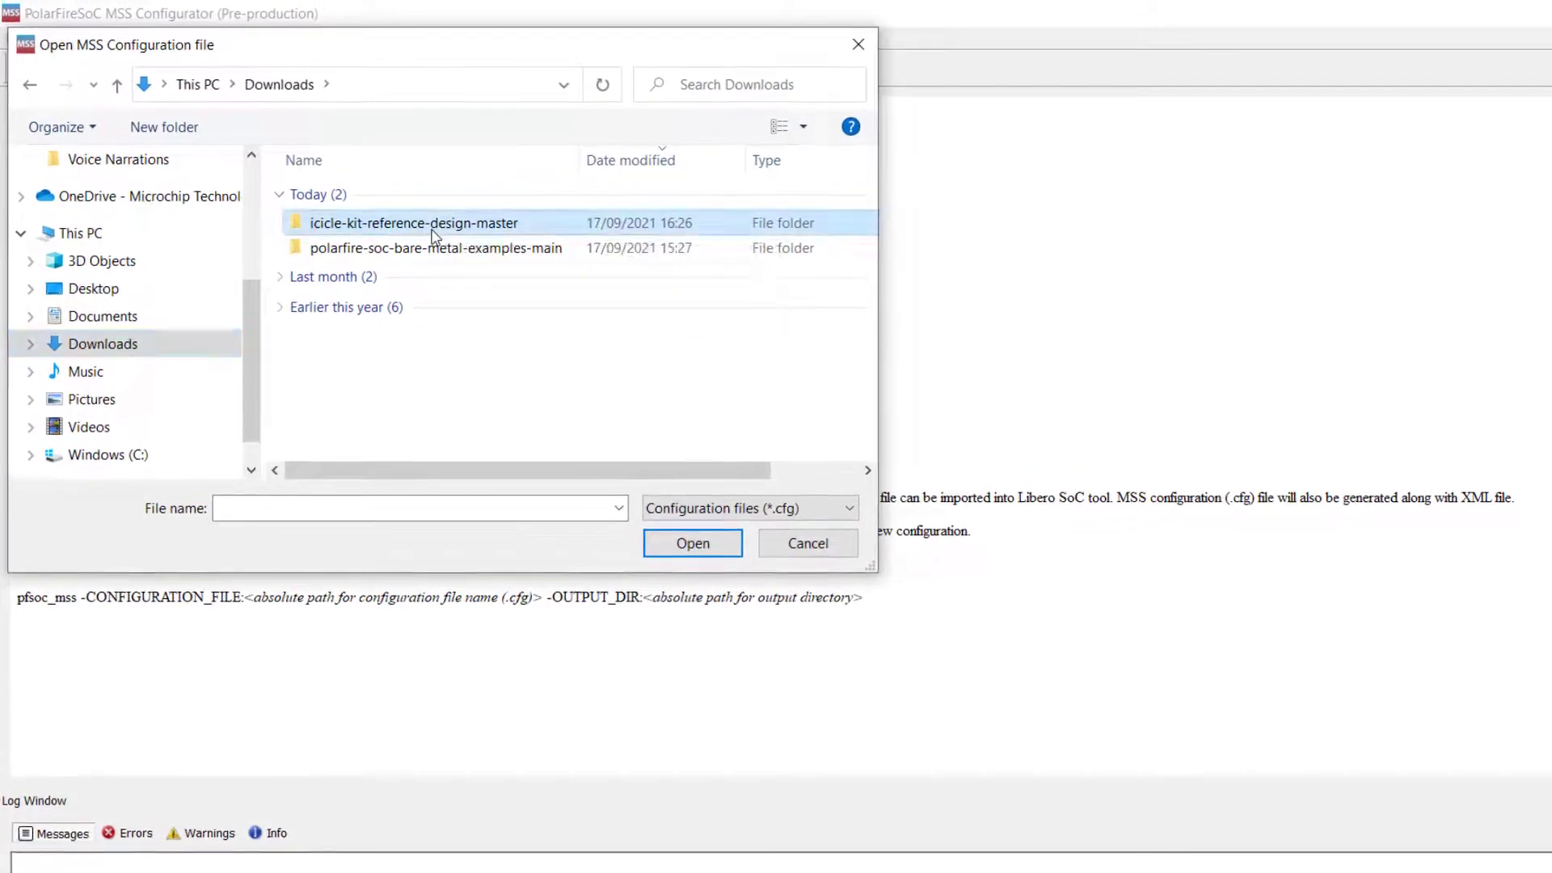
double_click(413, 223)
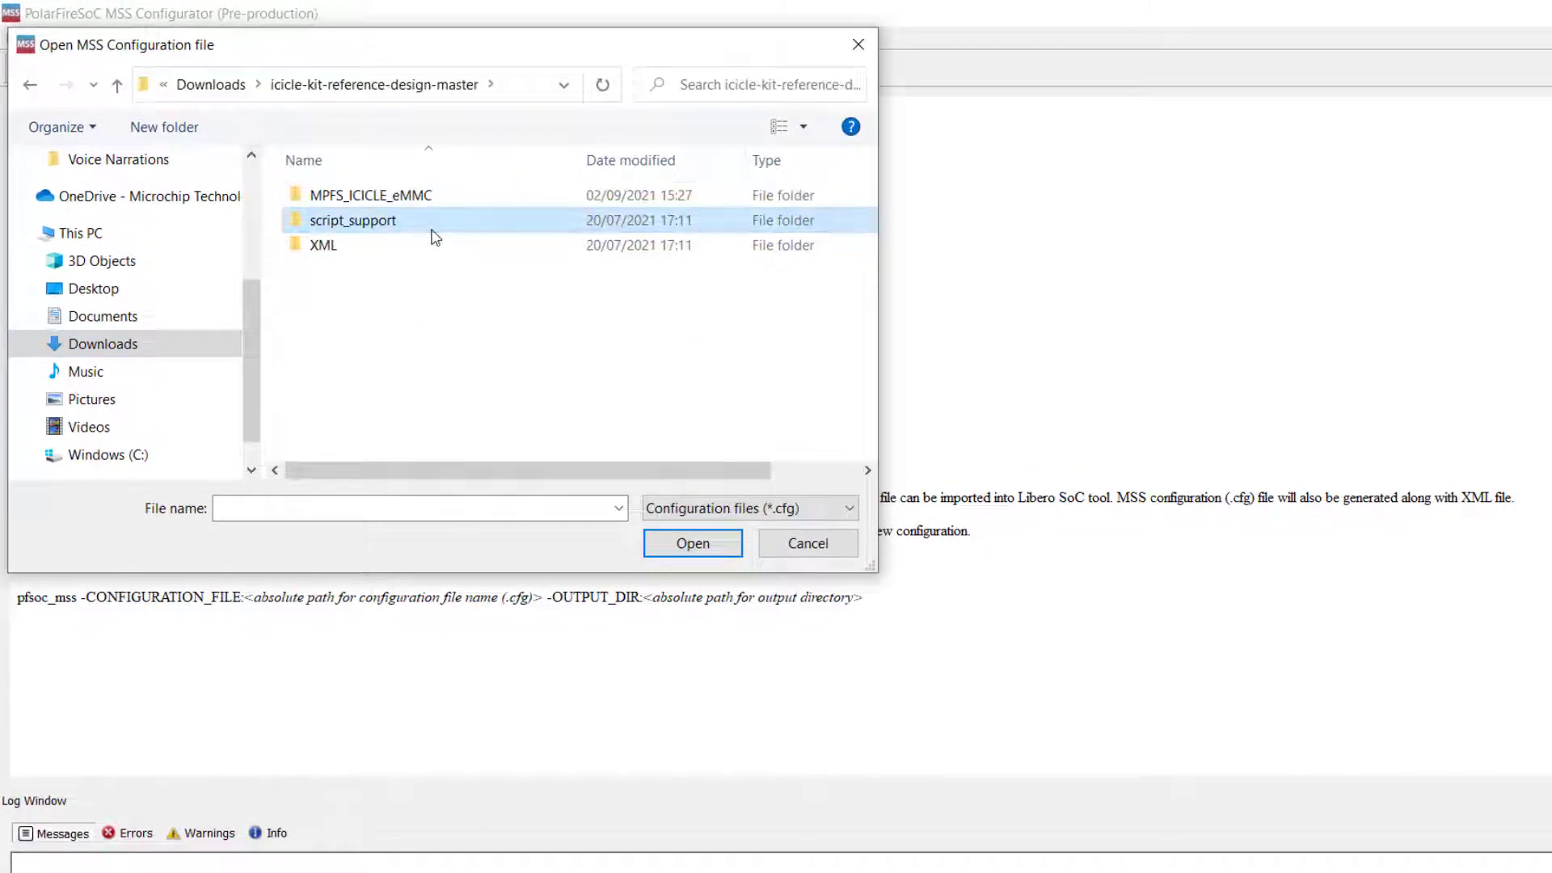
double_click(353, 220)
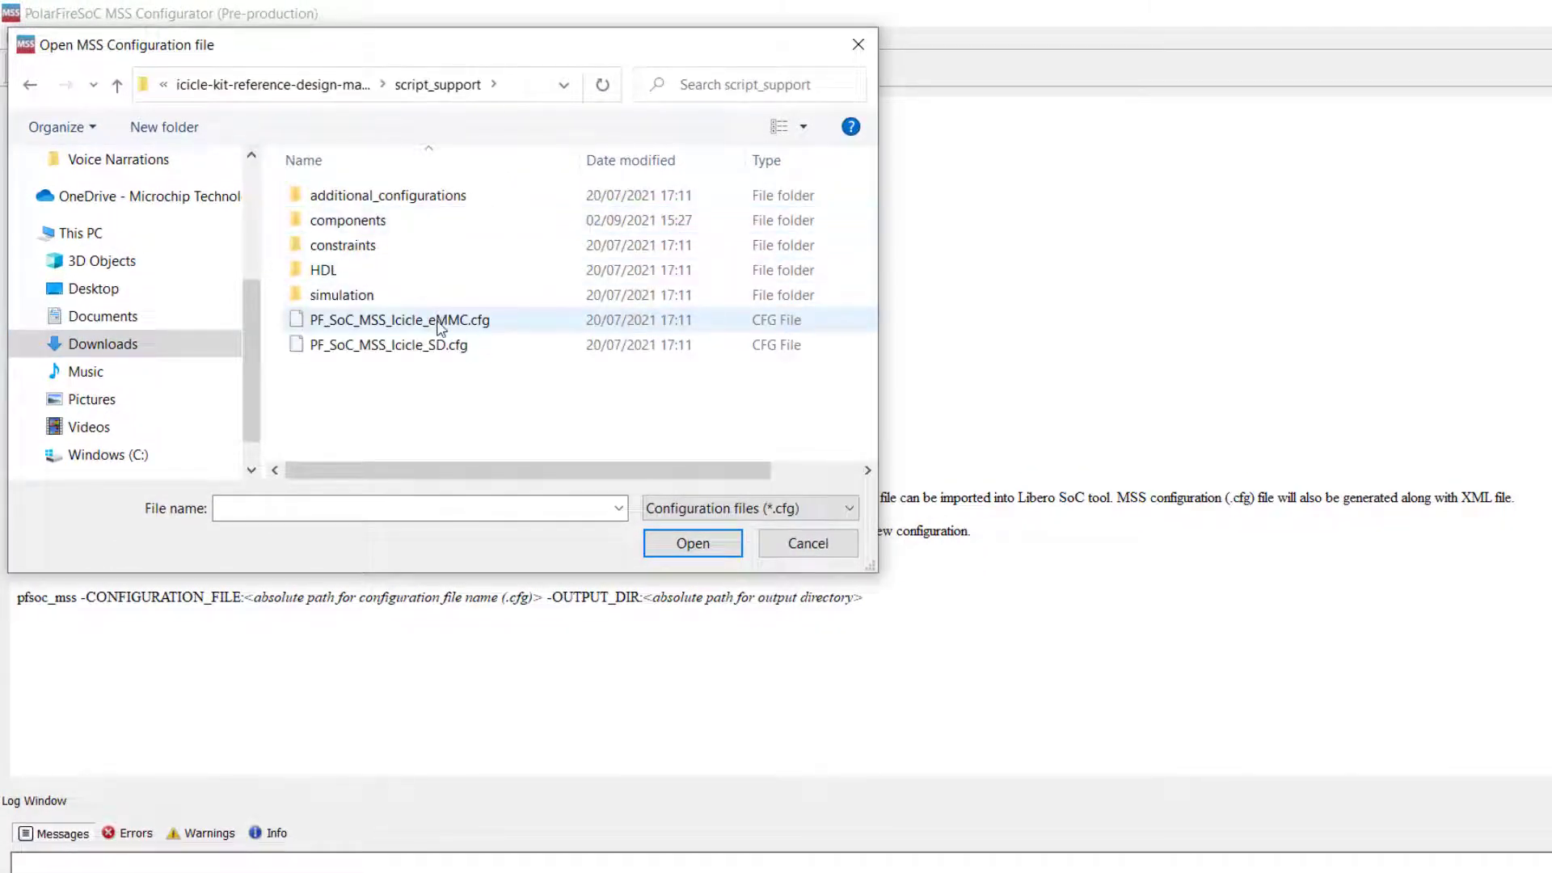
left_click(400, 318)
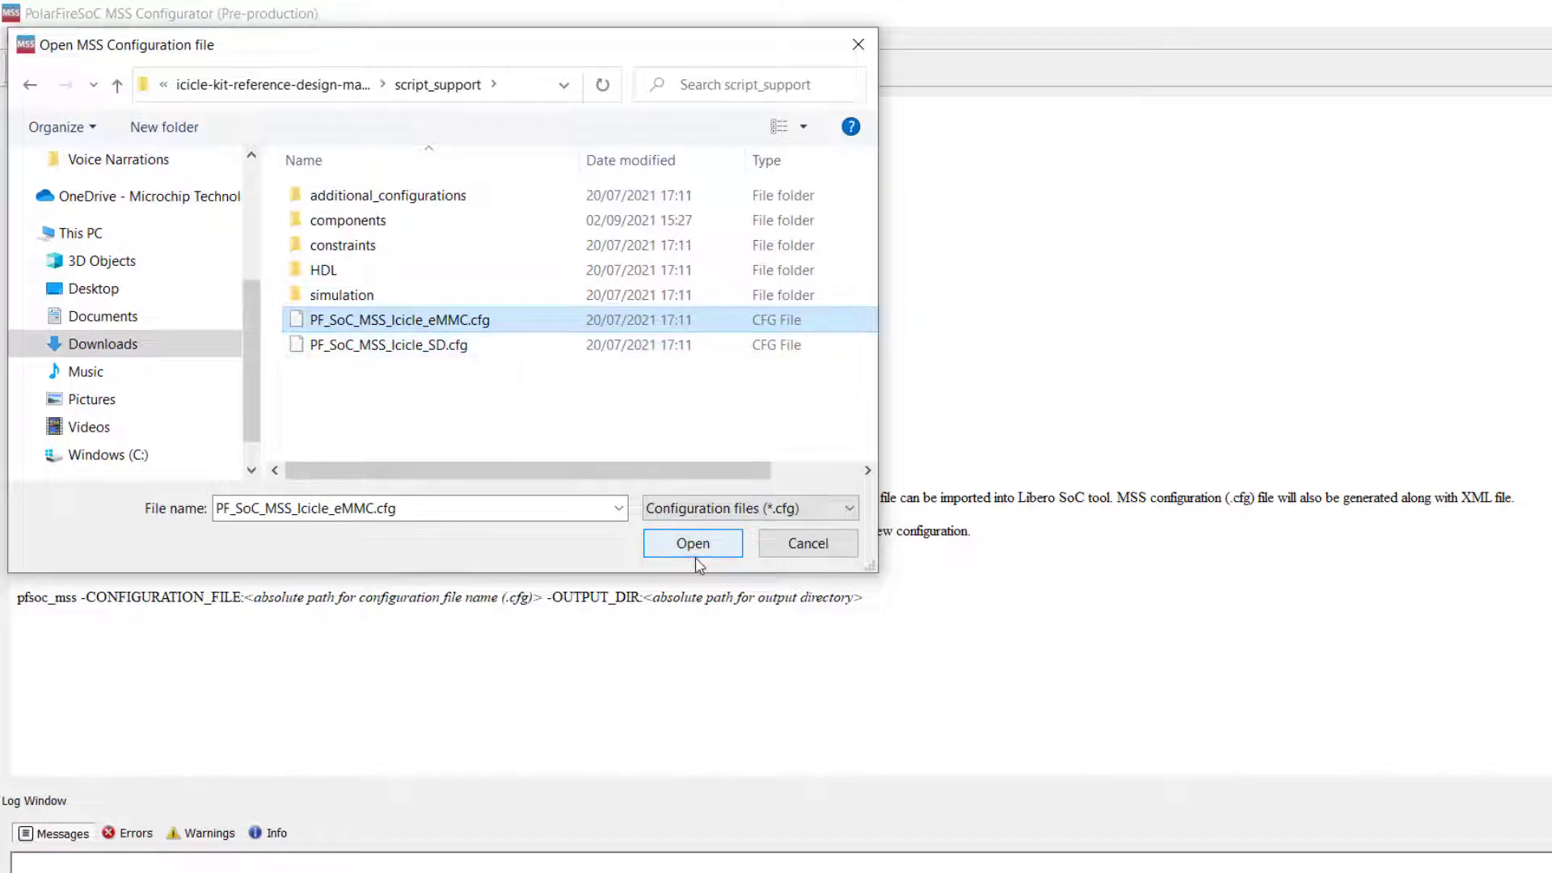
left_click(693, 544)
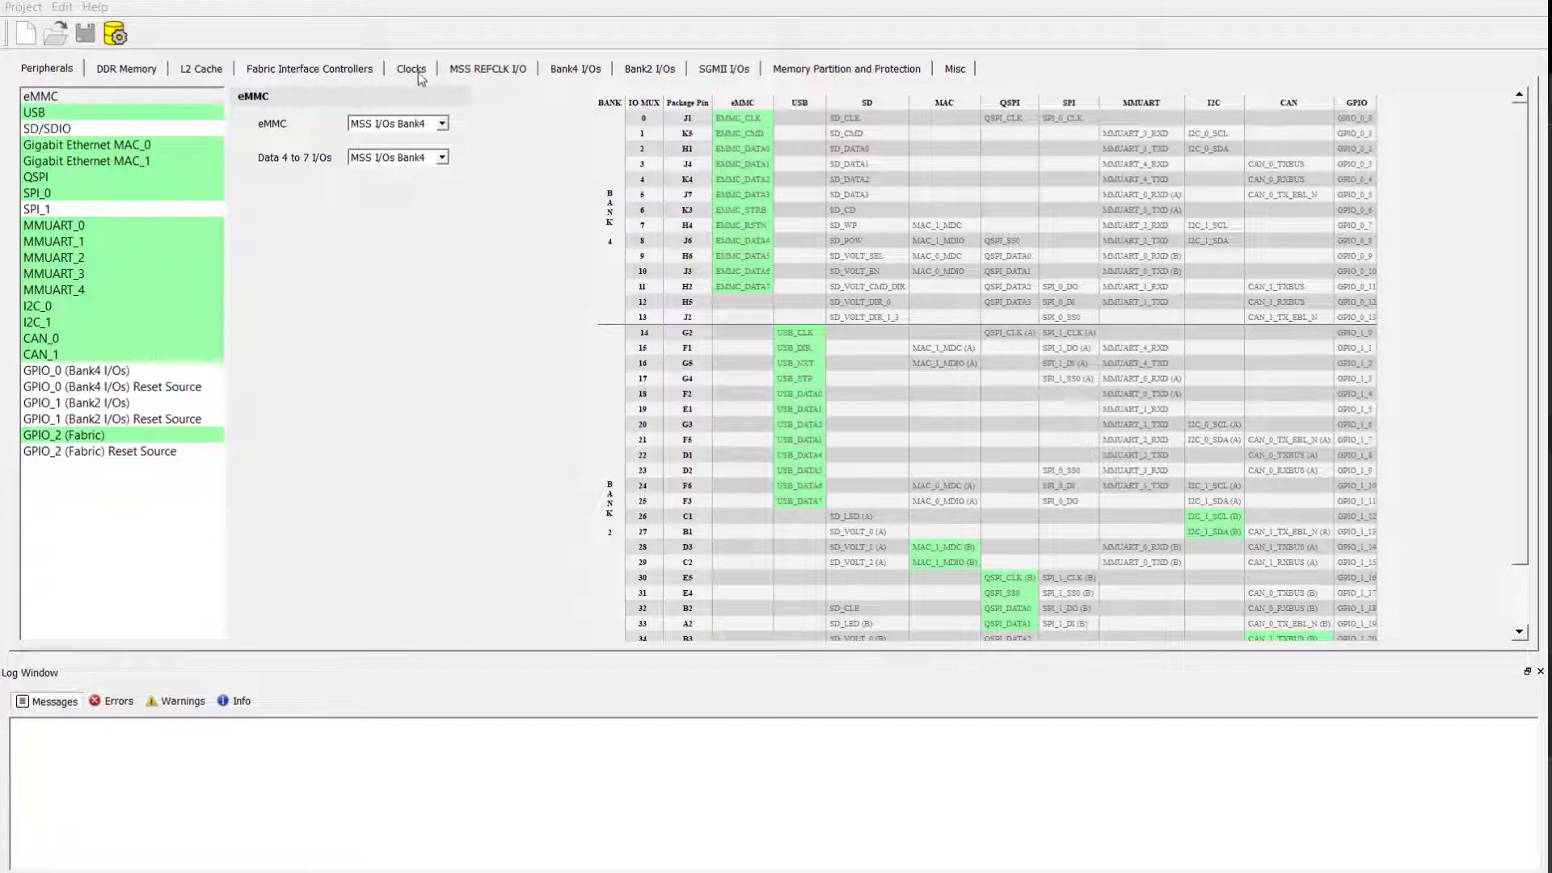
Set the MSS PLL clock frequency to 300.000 MHz in the Clocks settings
left_click(409, 68)
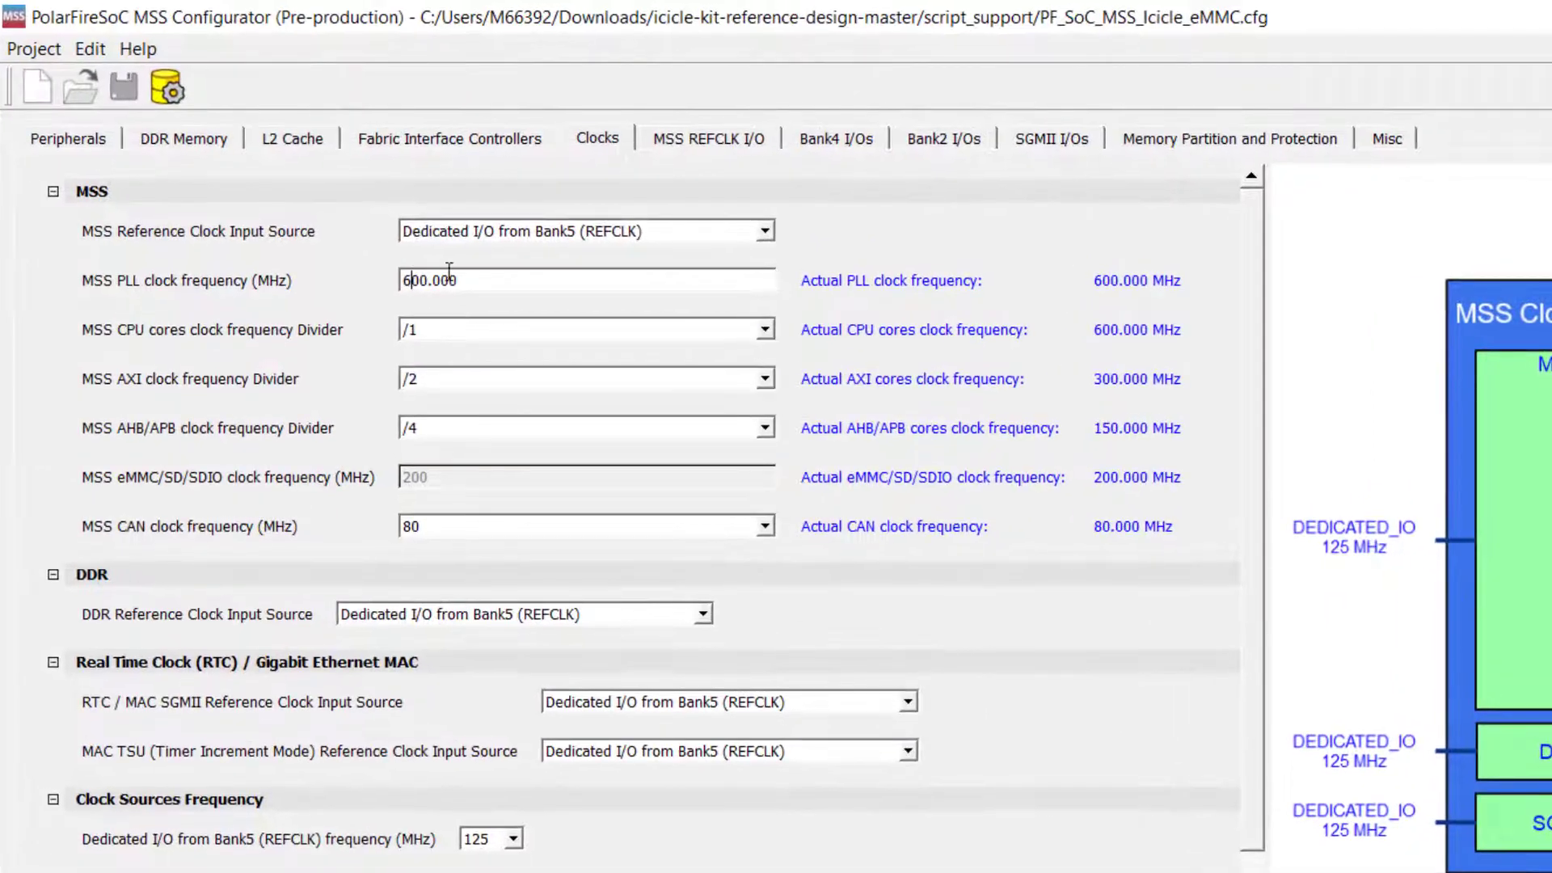
type("300.000")
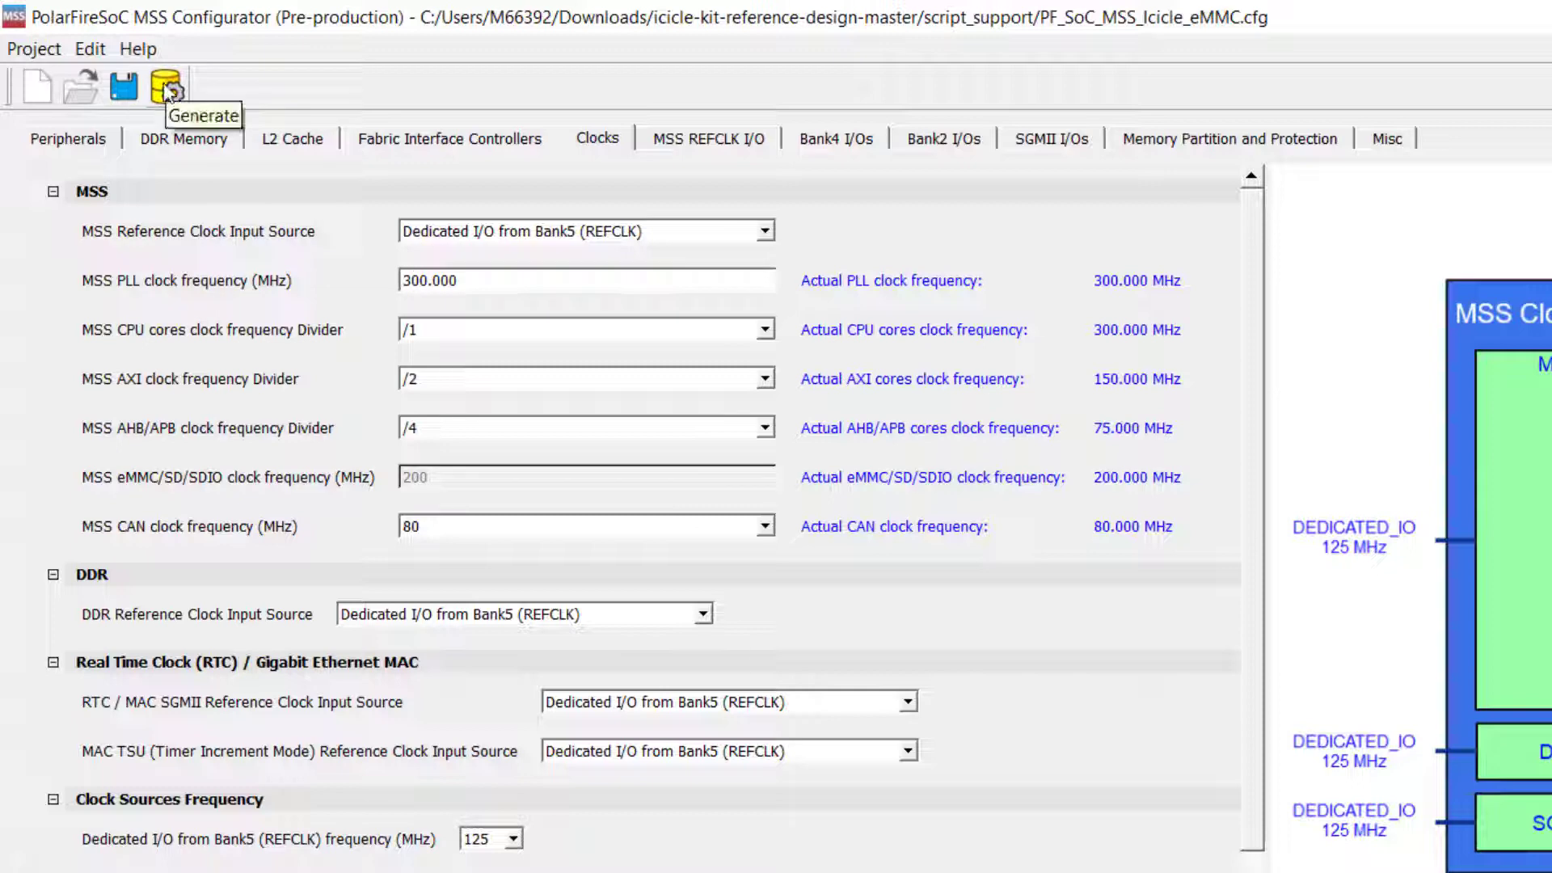
Generate the MSS configuration files into a new outputs folder under script_support
left_click(167, 87)
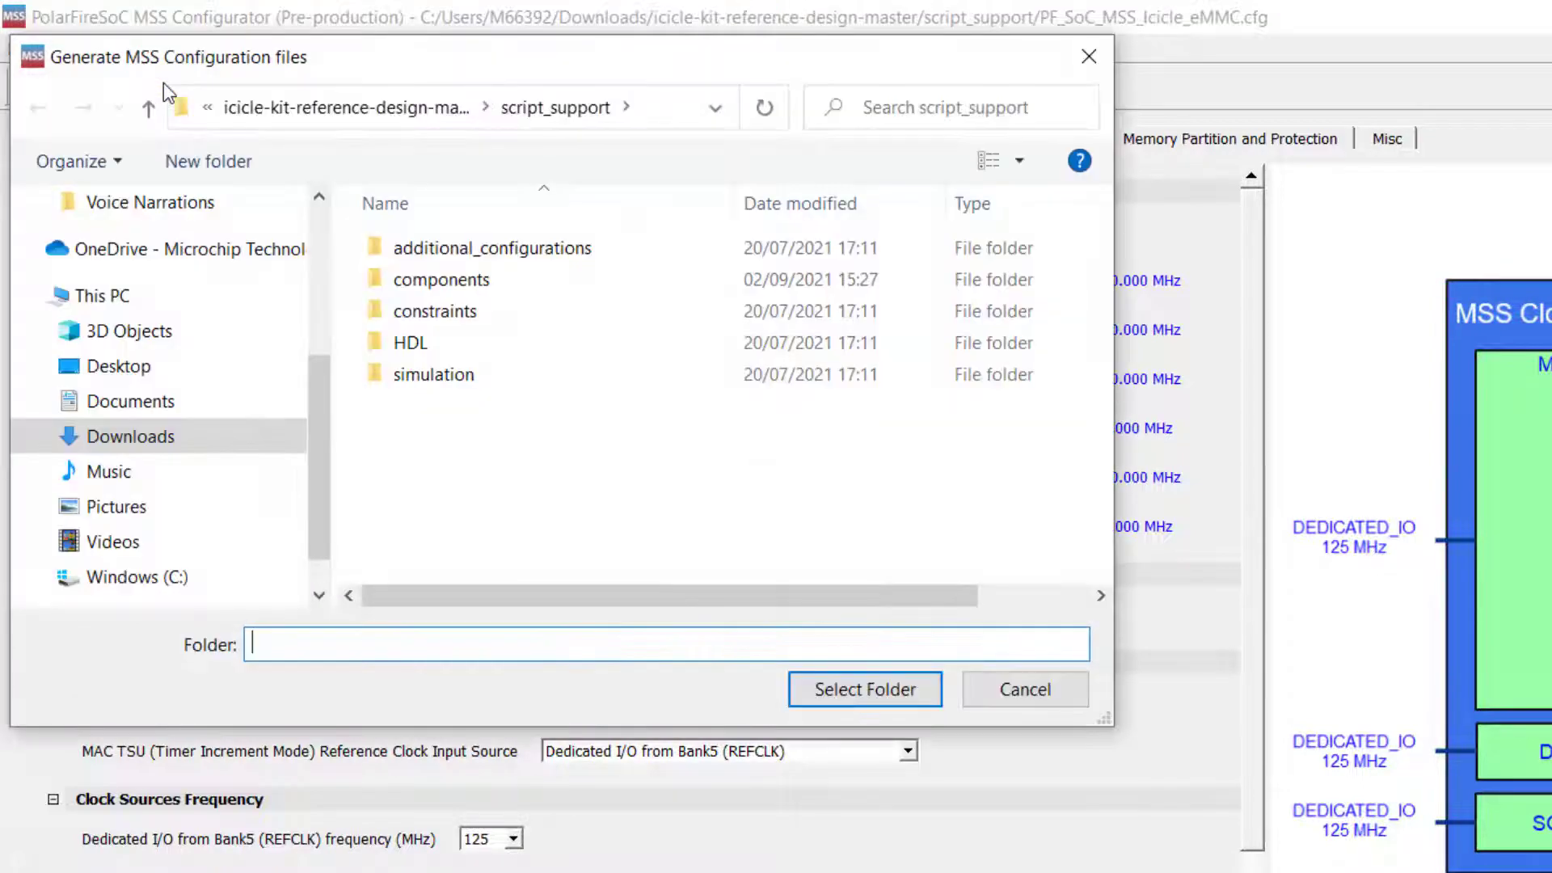
left_click(492, 248)
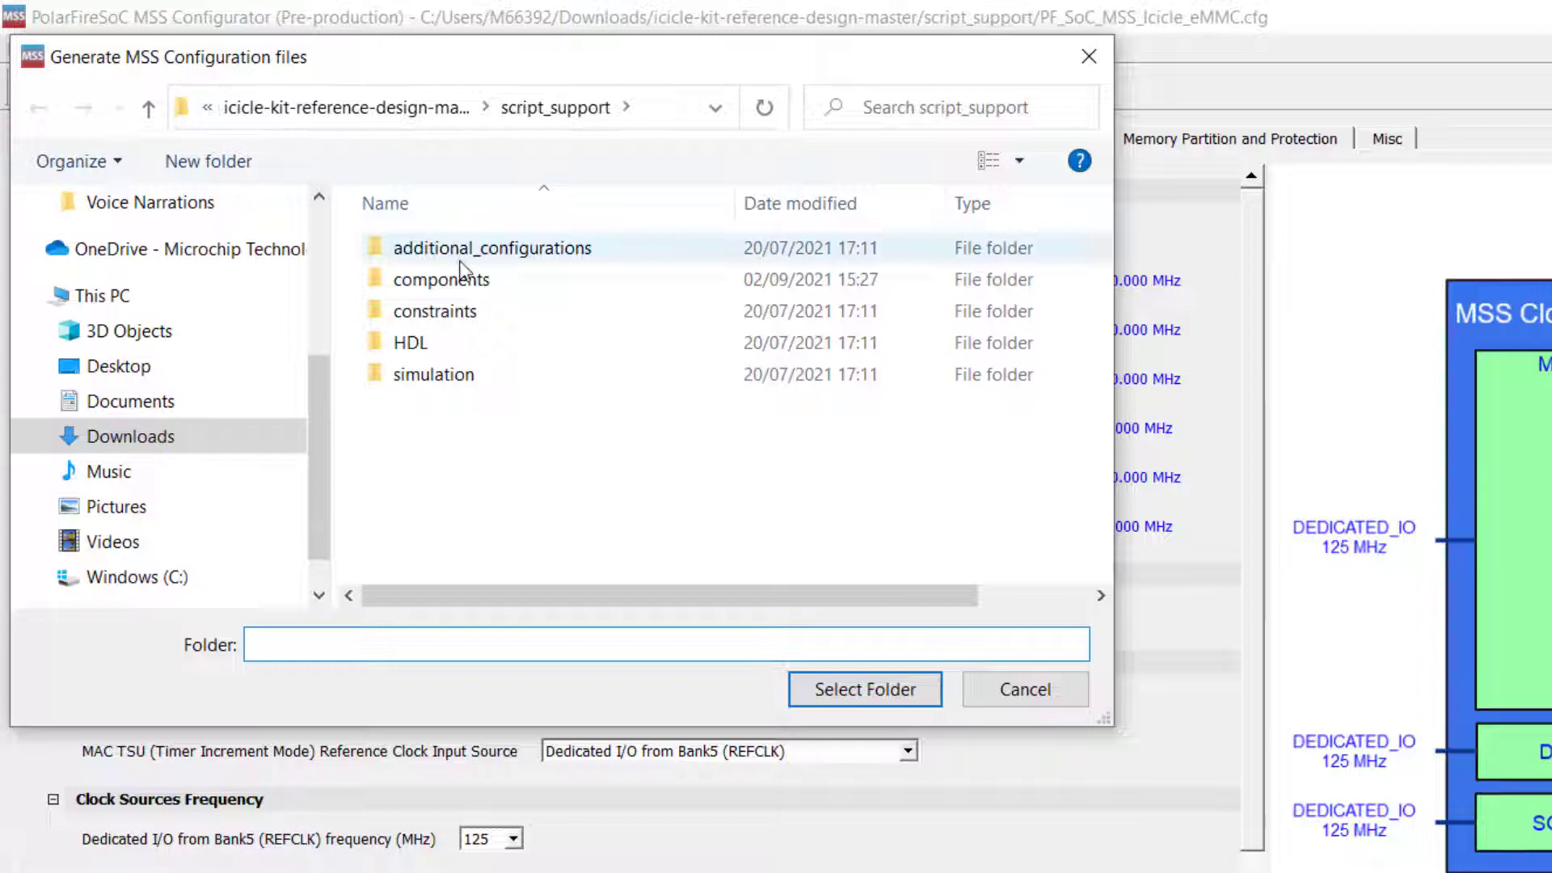
mouse_move(504, 480)
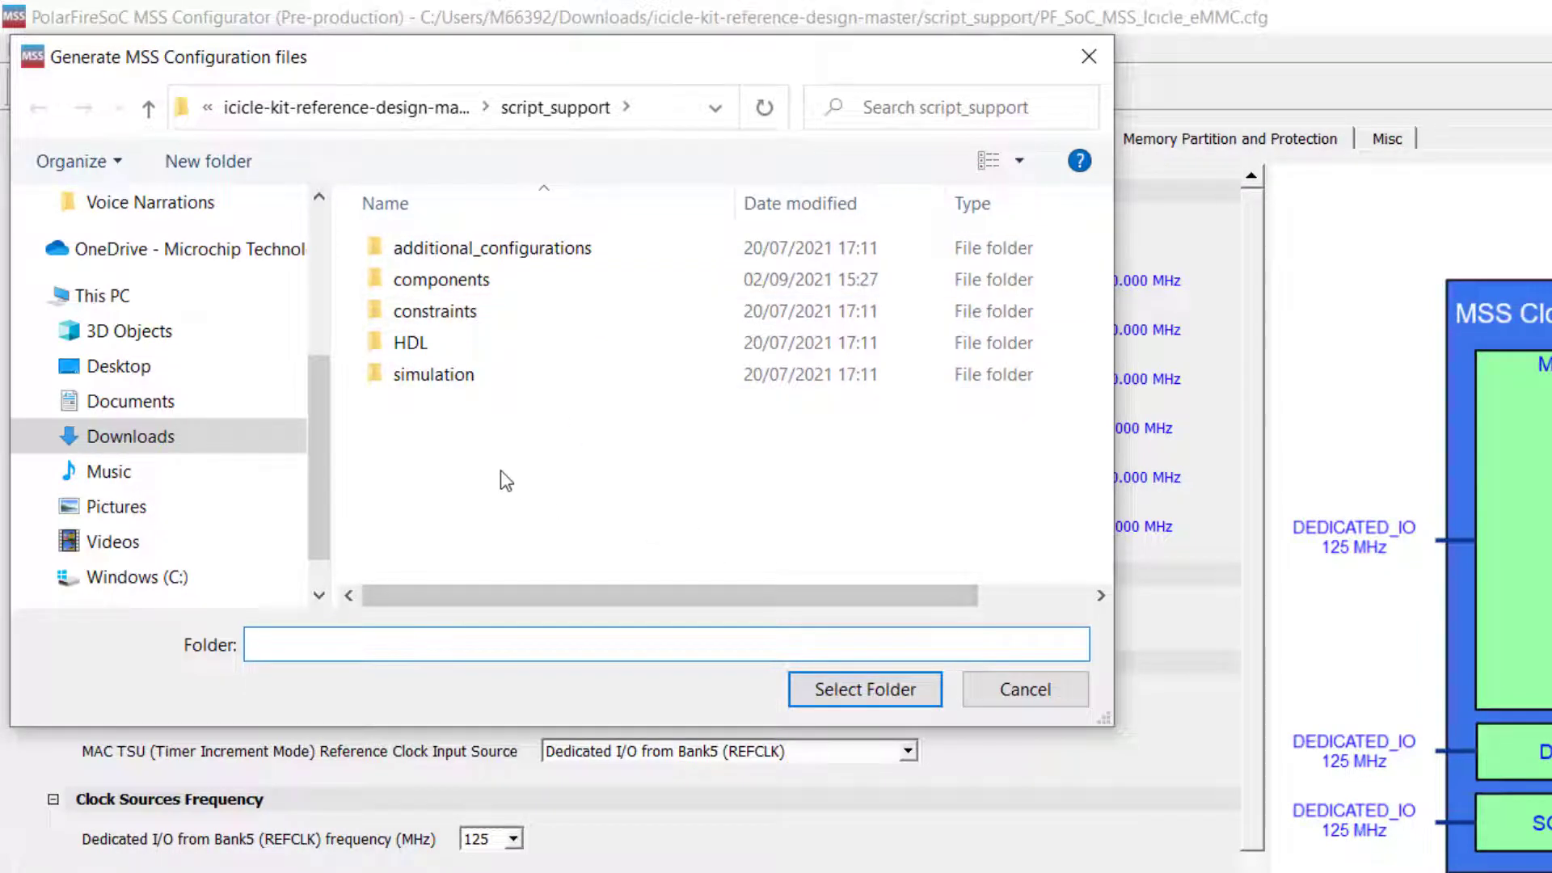
left_click(207, 162)
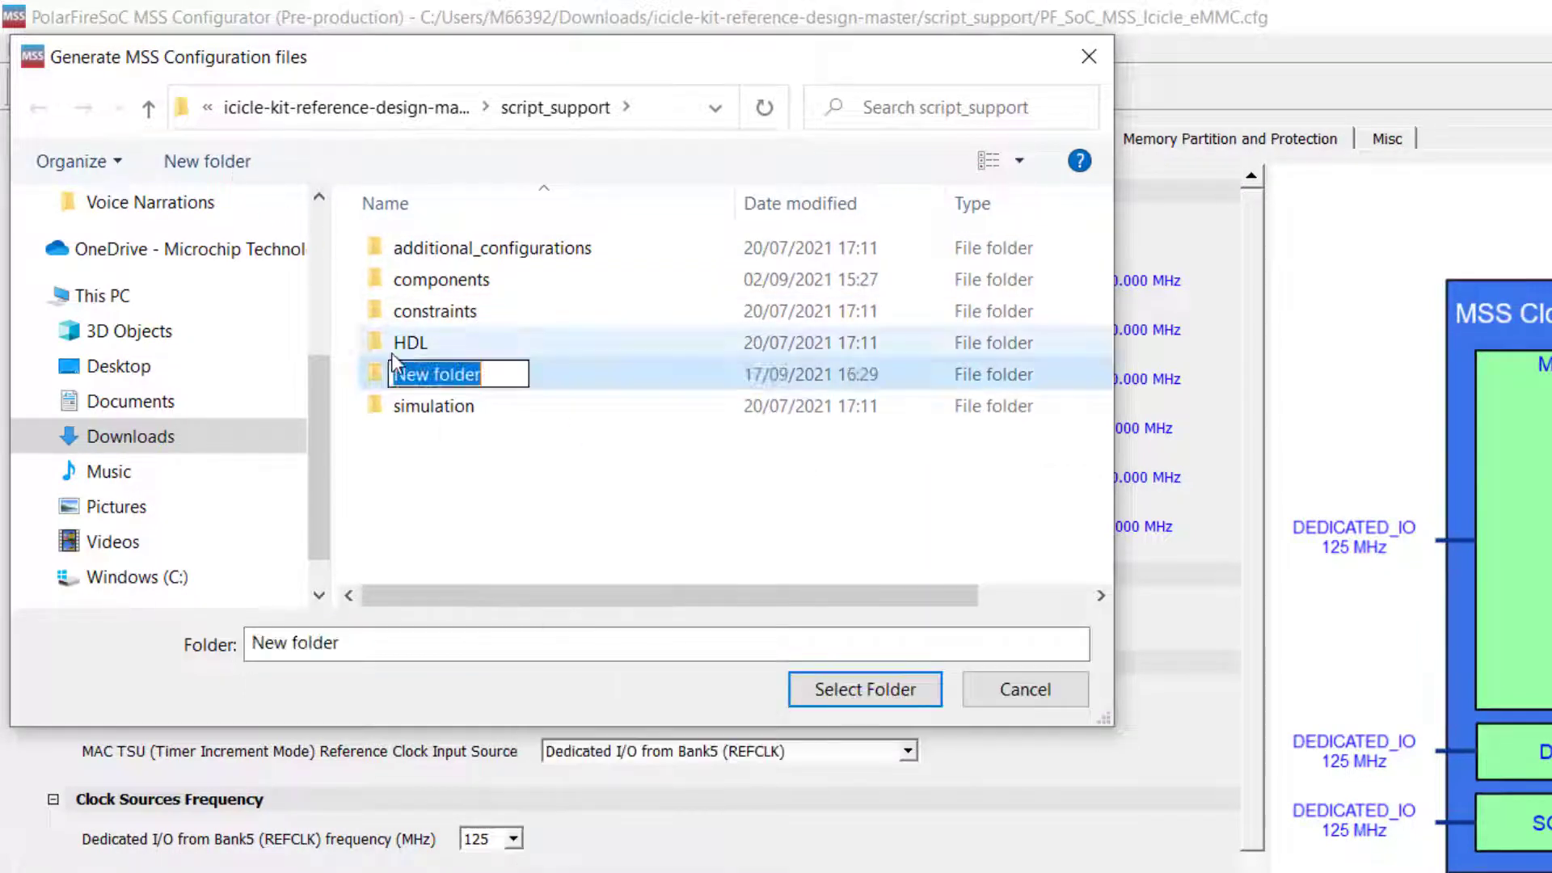
type("outputs")
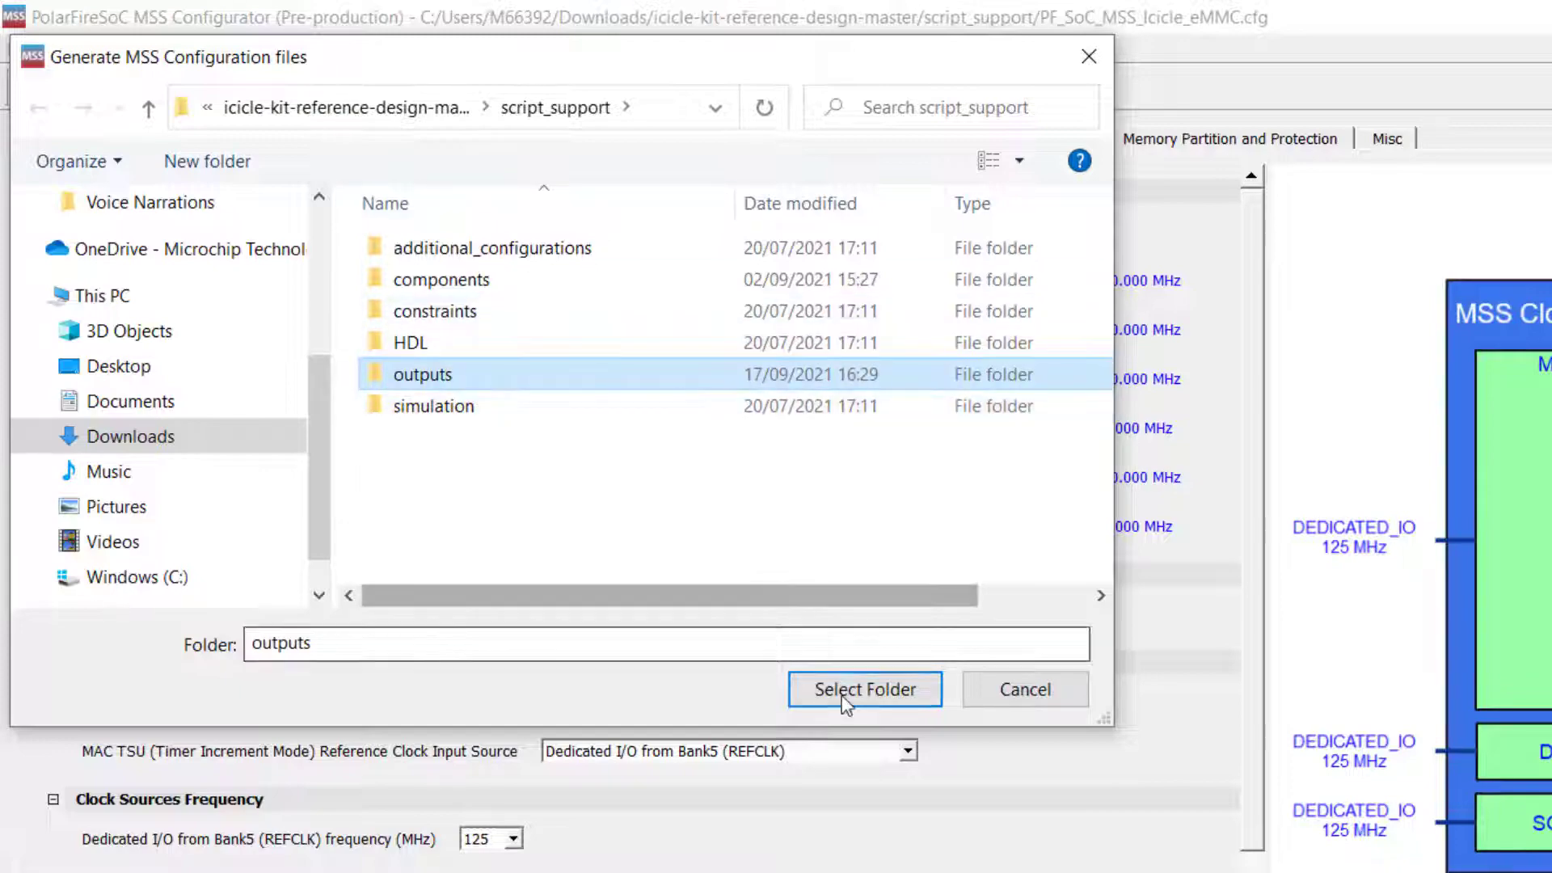
left_click(863, 689)
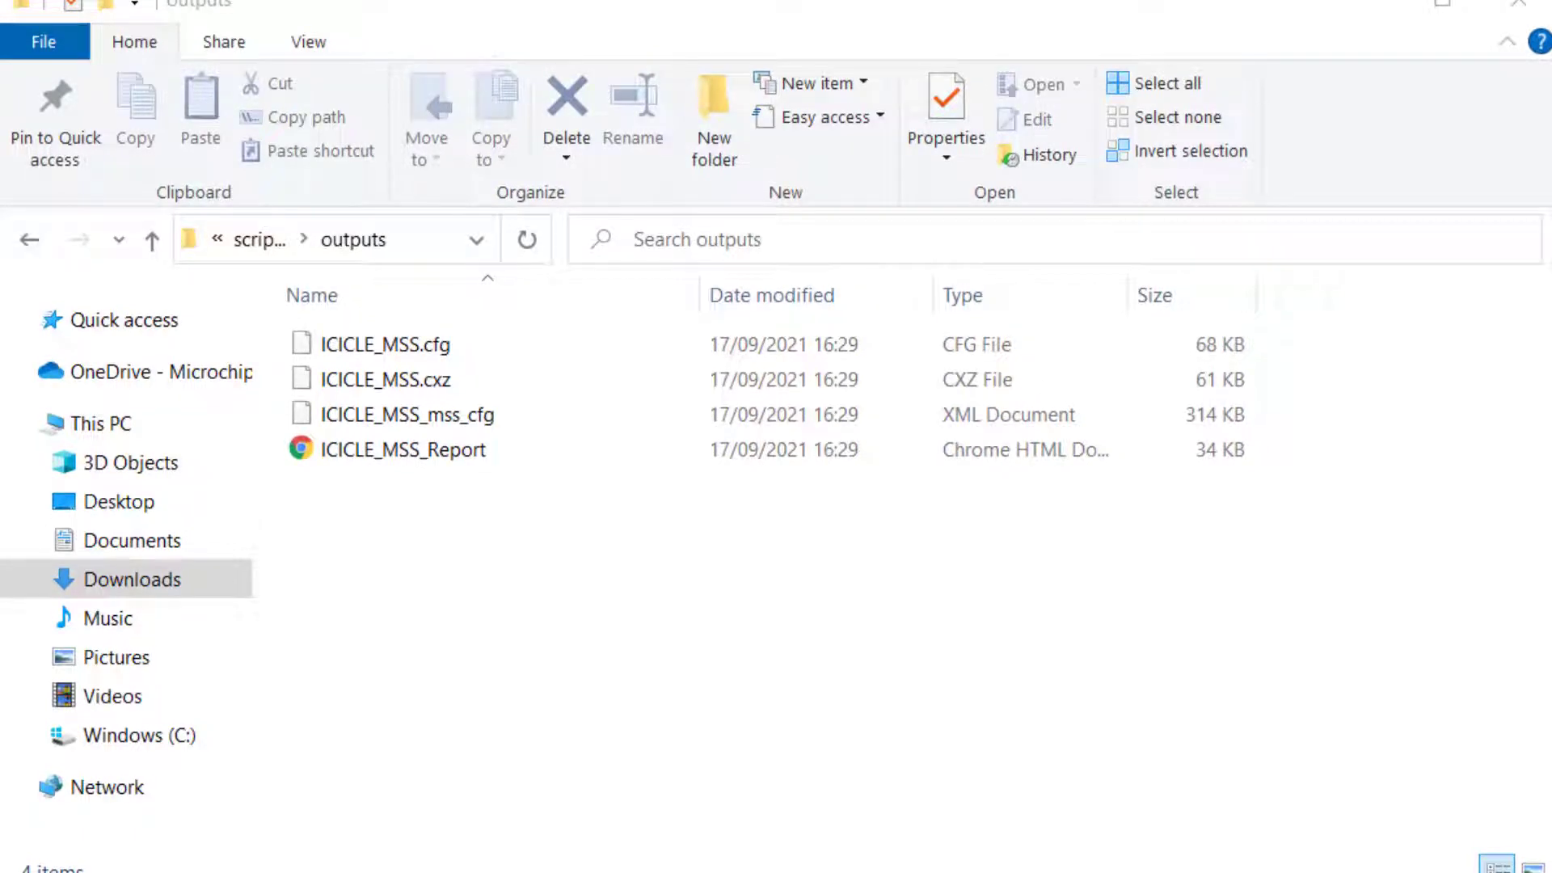
mouse_move(633, 554)
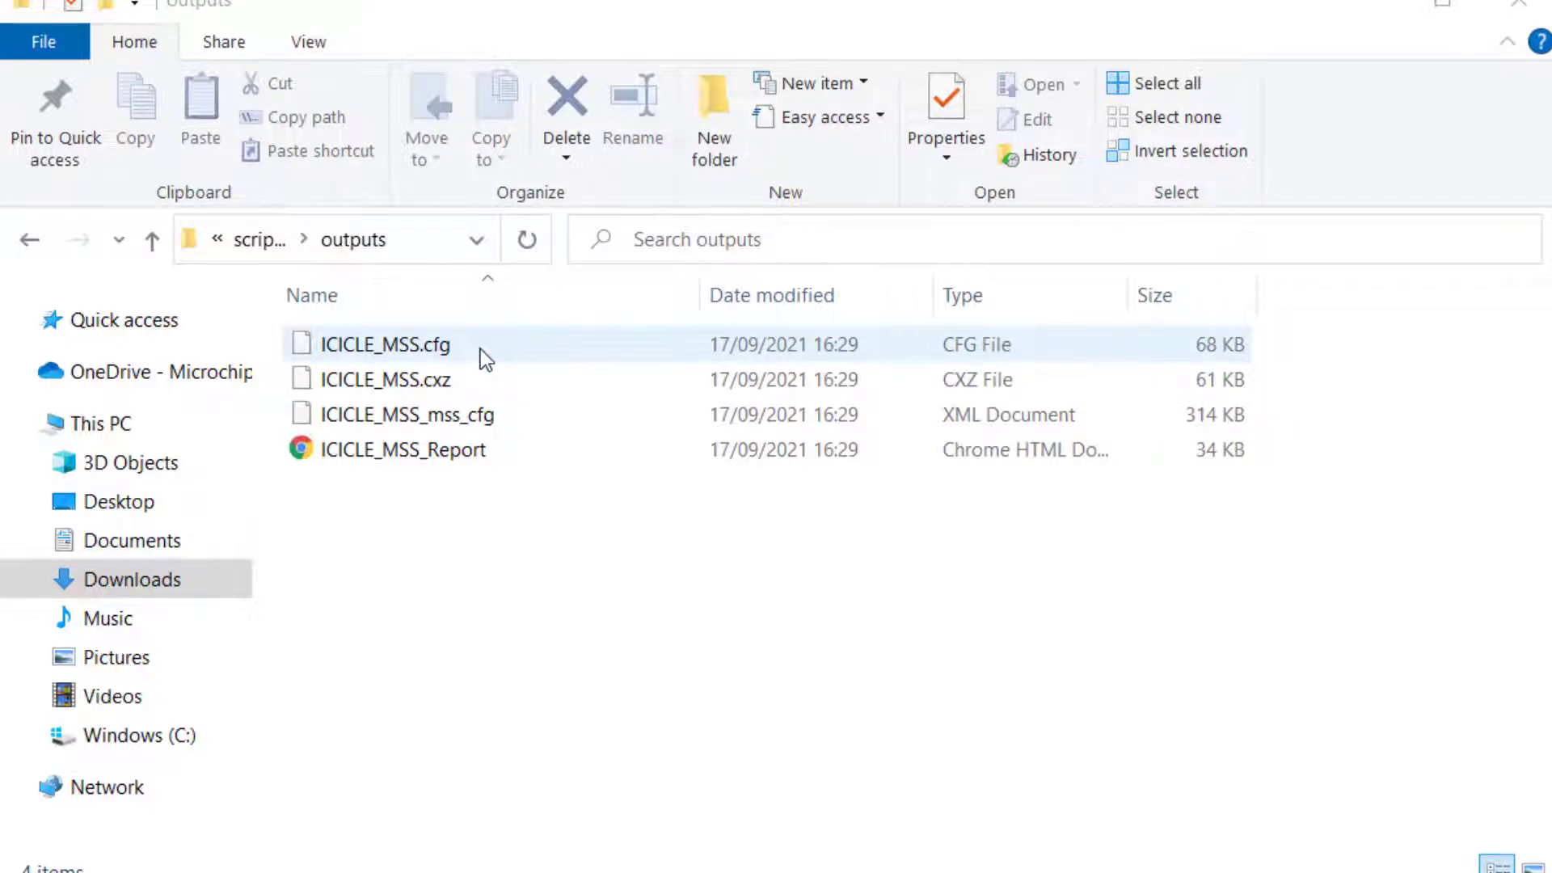
Review the generated ICICLE_MSS .cfg, .cxz, XML and report files in the outputs folder
left_click(386, 379)
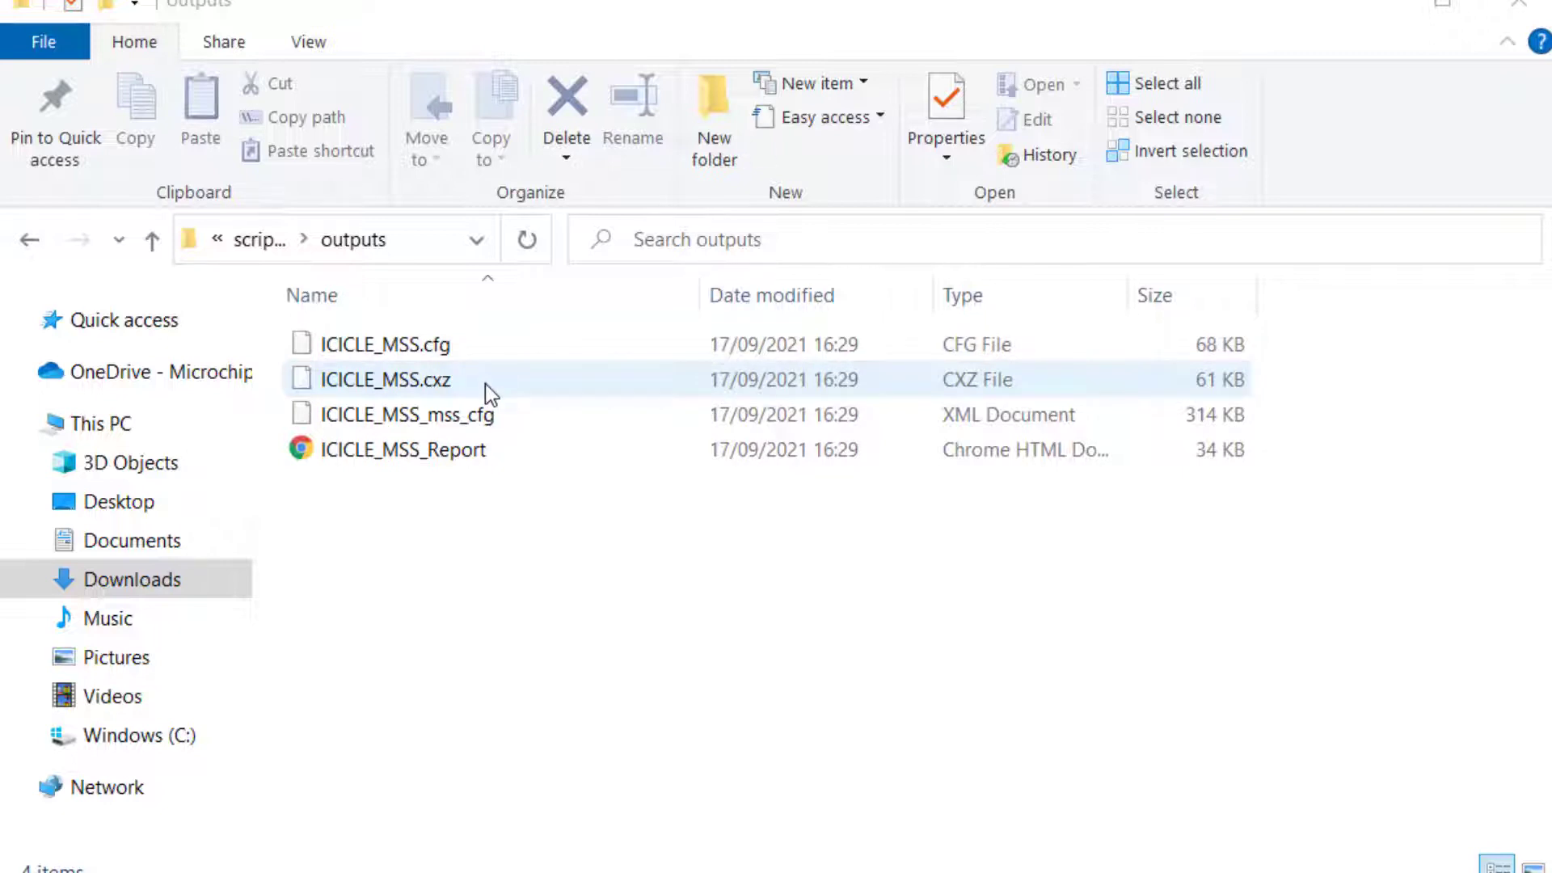
left_click(405, 414)
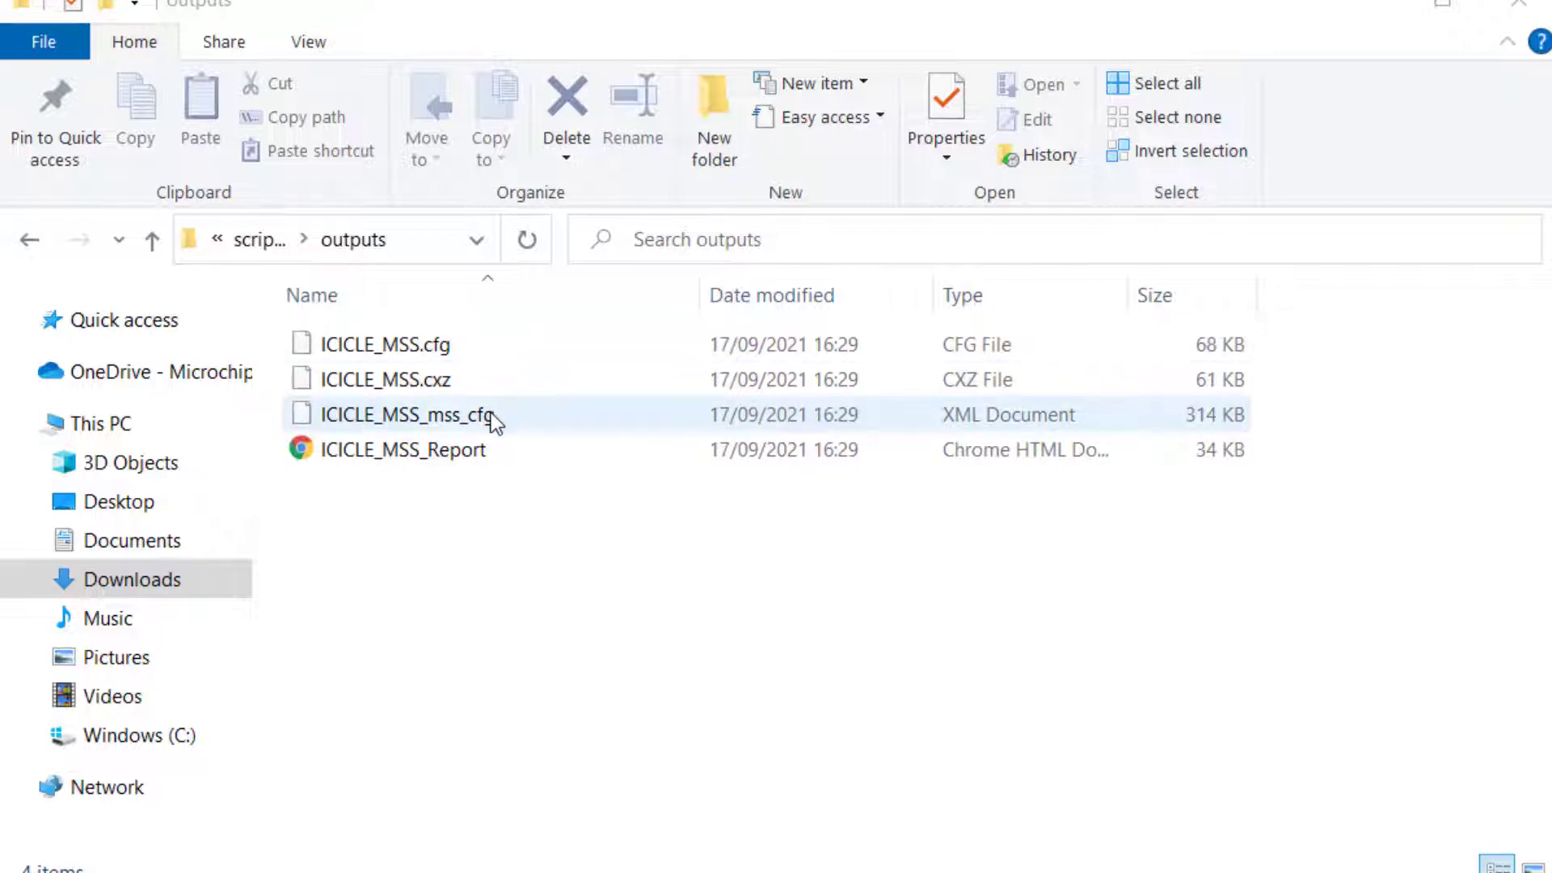
mouse_move(522, 430)
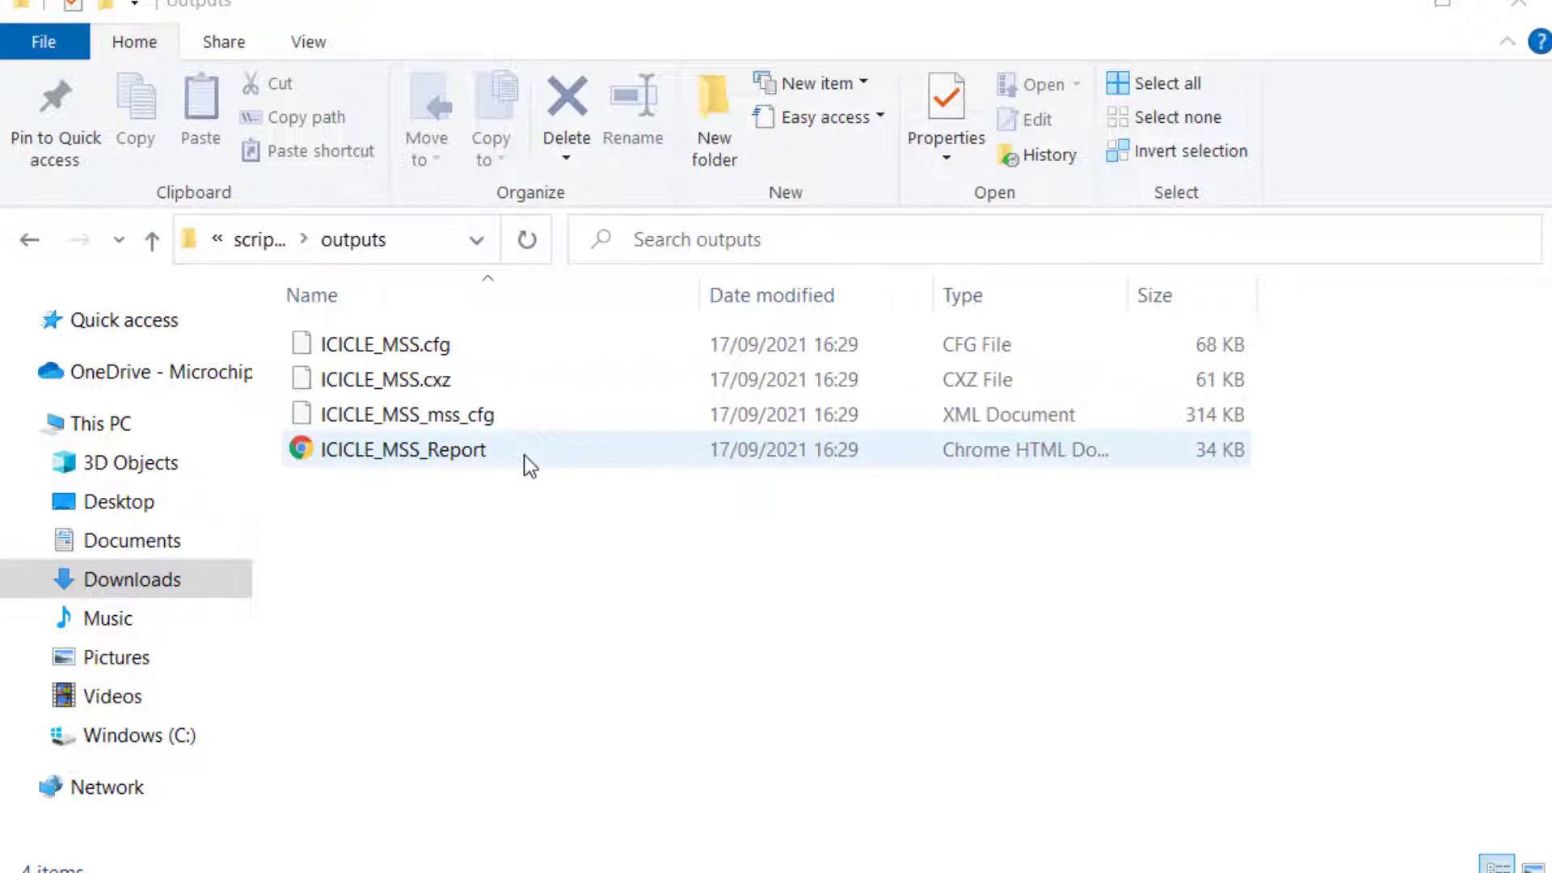
mouse_move(1243, 524)
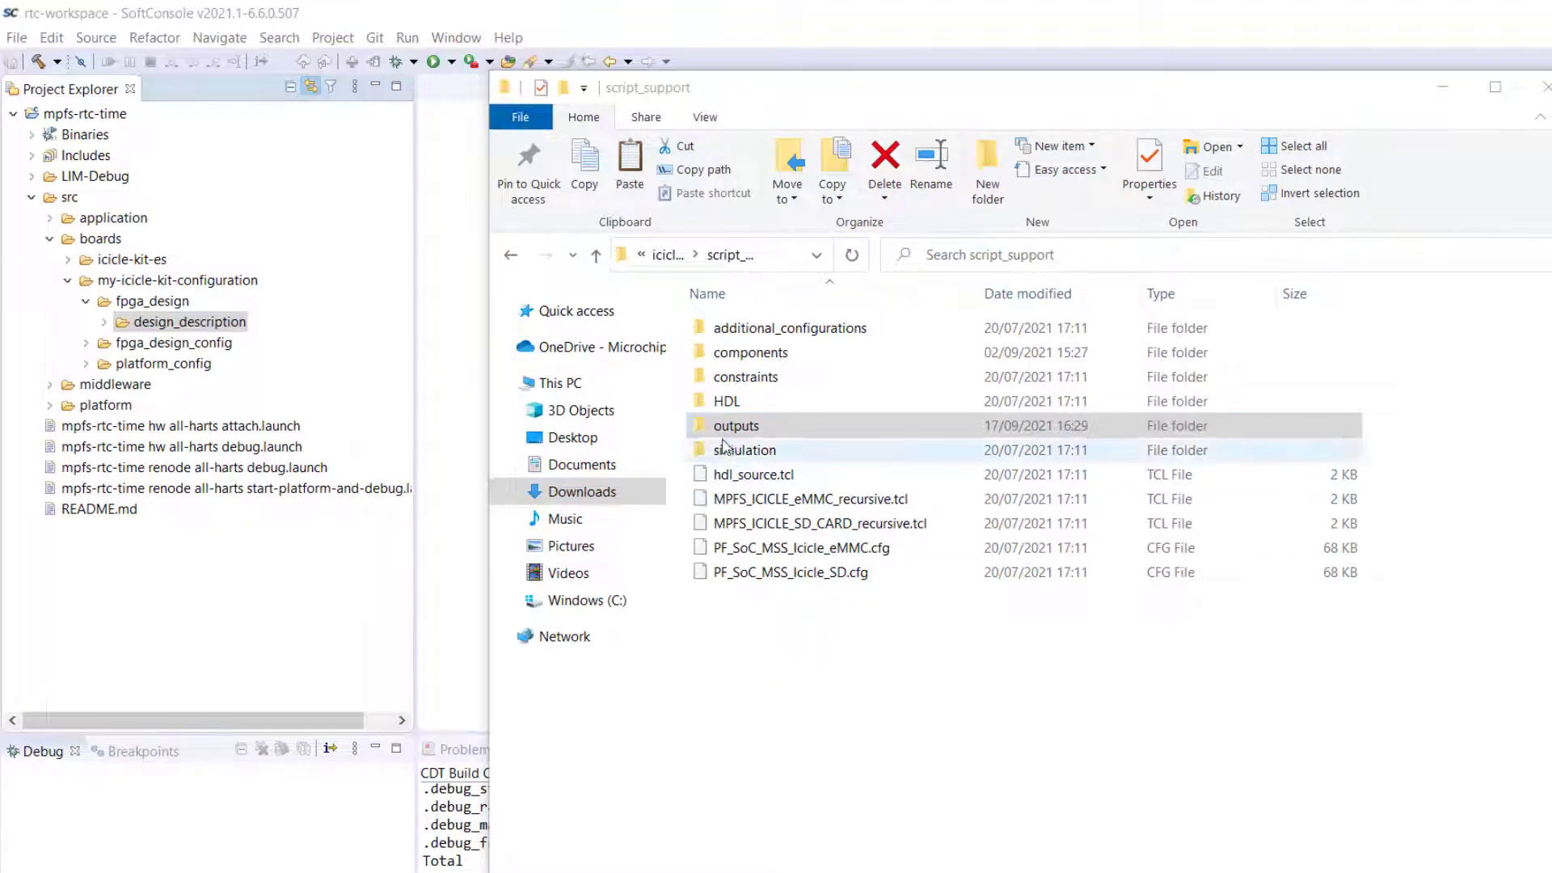
Copy the generated ICICLE_MSS_mss_cfg.xml from outputs into the project's design_description folder
double_click(737, 426)
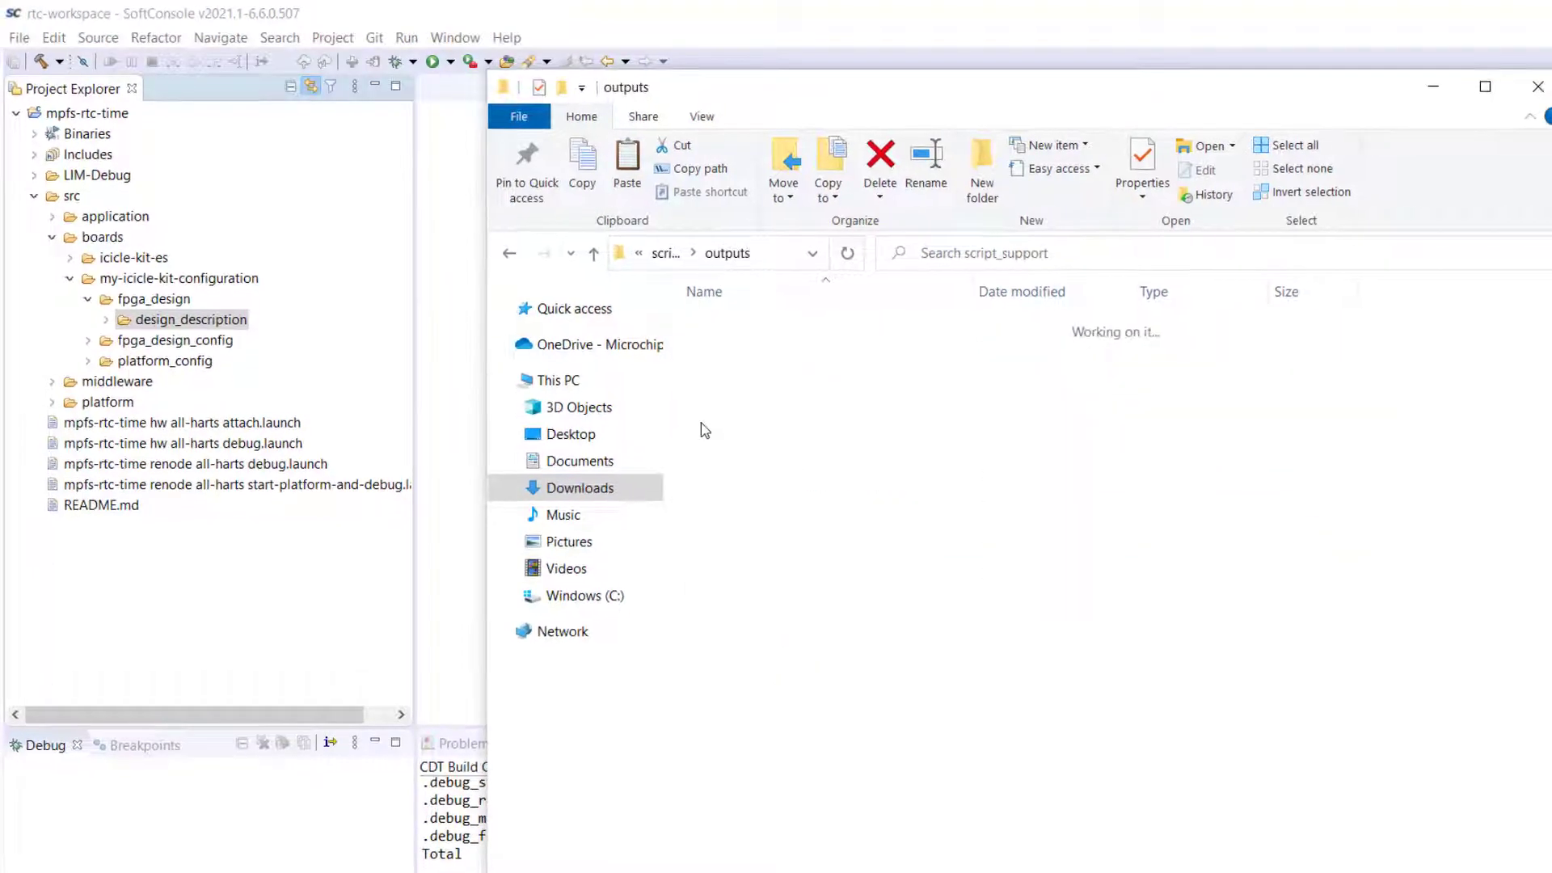
right_click(694, 310)
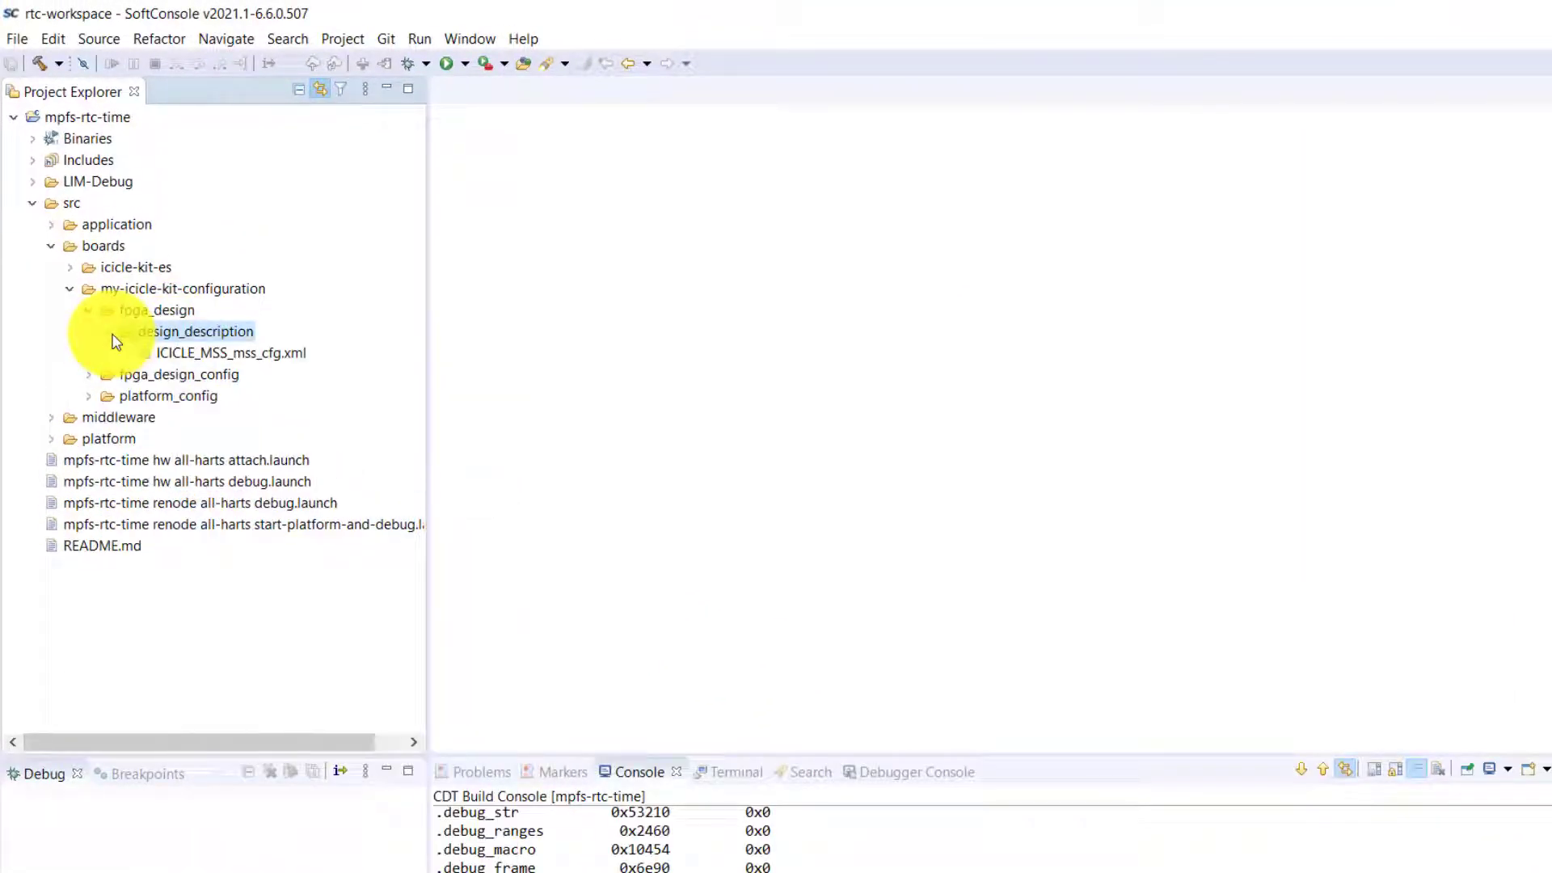
left_click(230, 352)
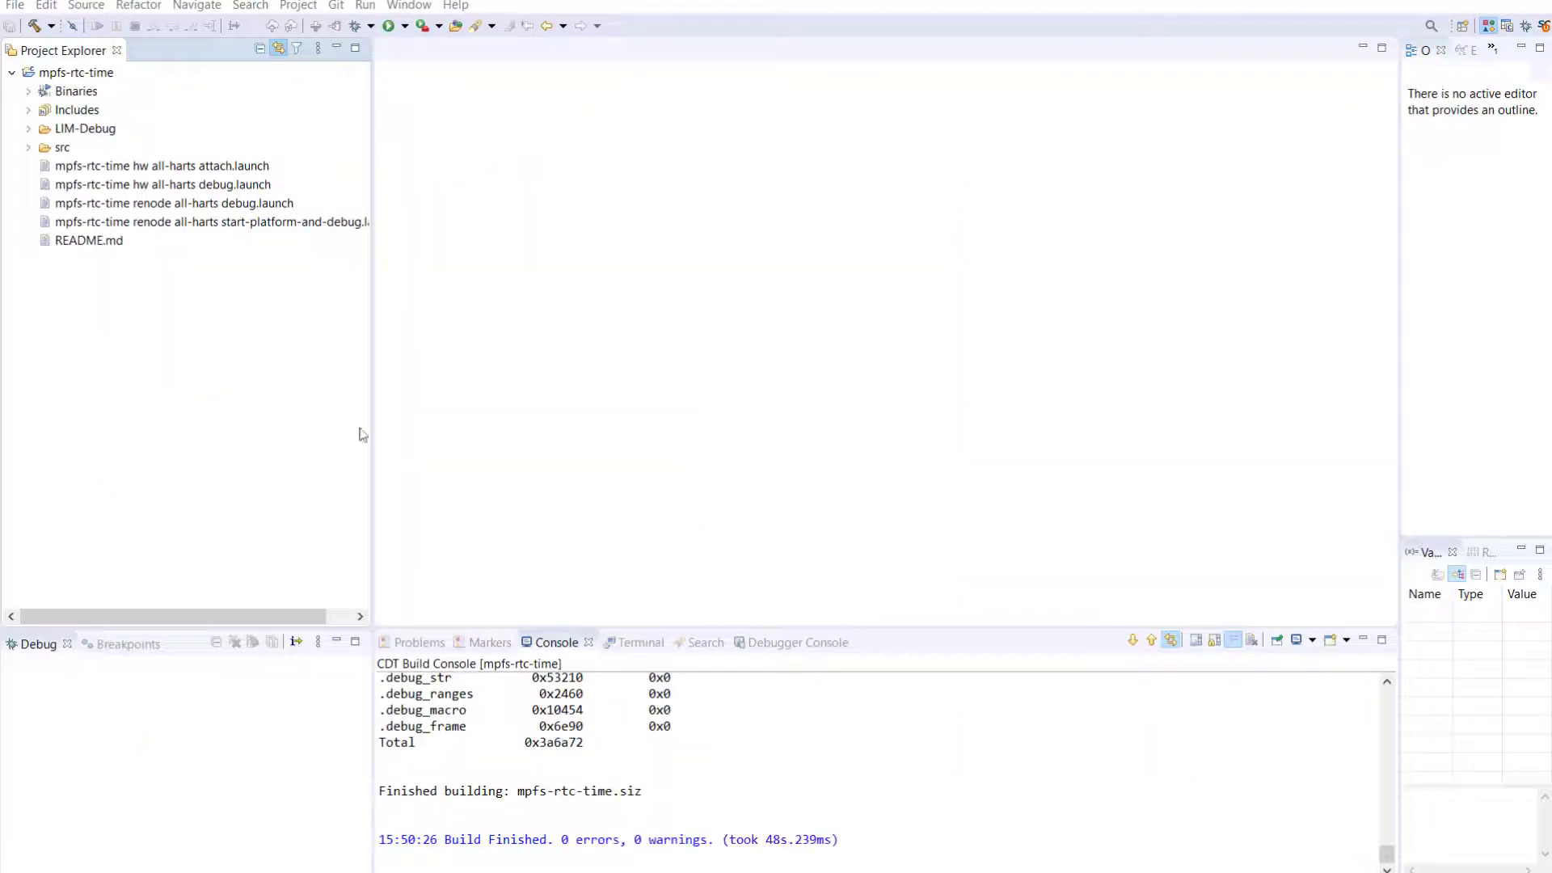
mouse_move(220, 93)
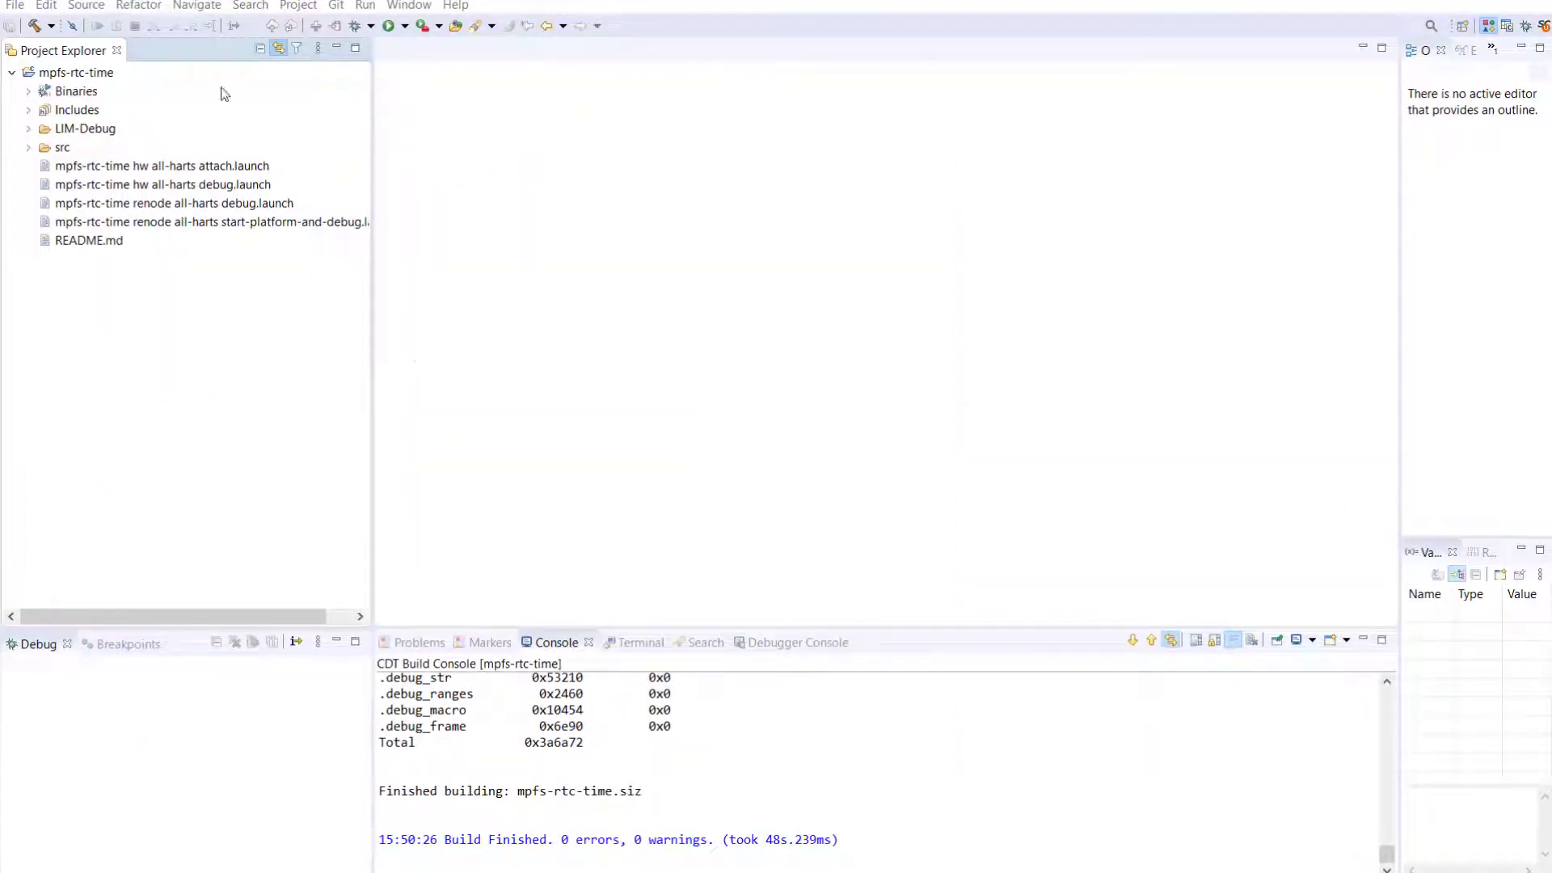
right_click(69, 72)
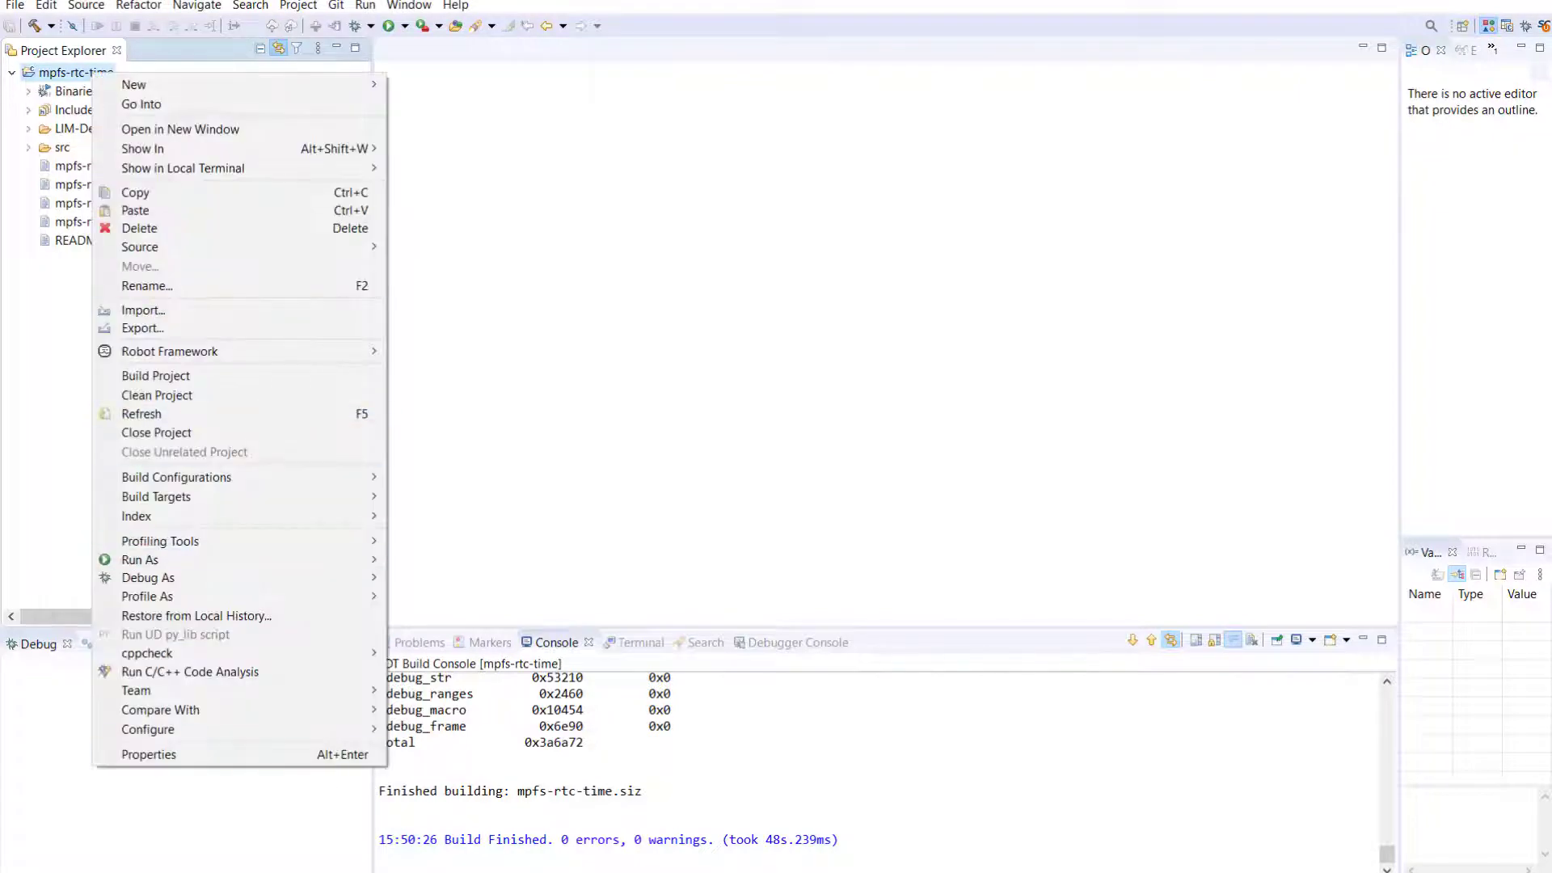
left_click(148, 753)
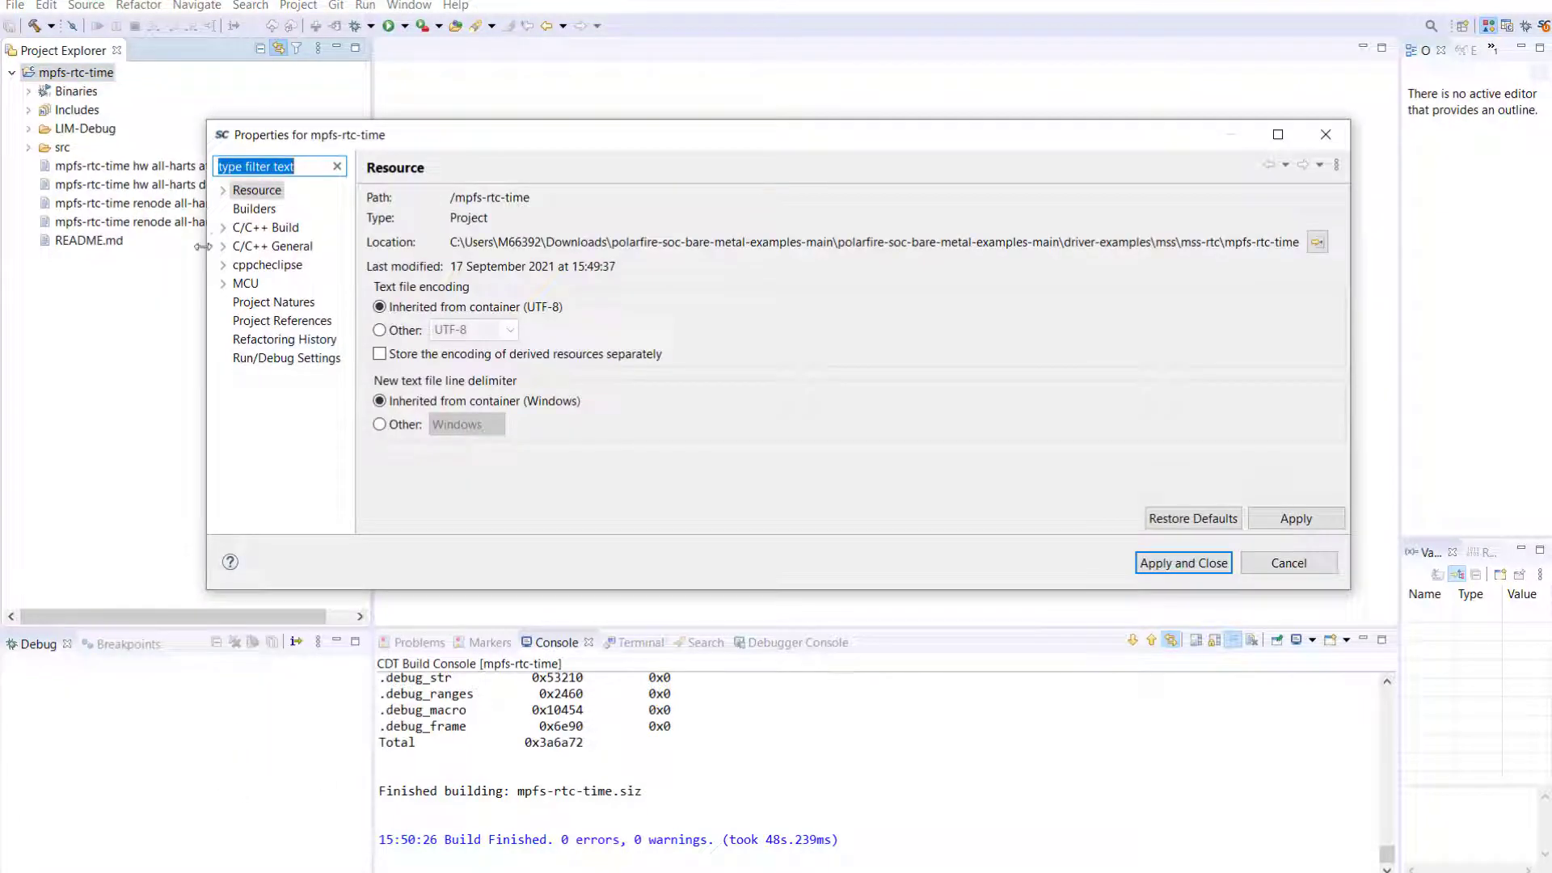
left_click(265, 227)
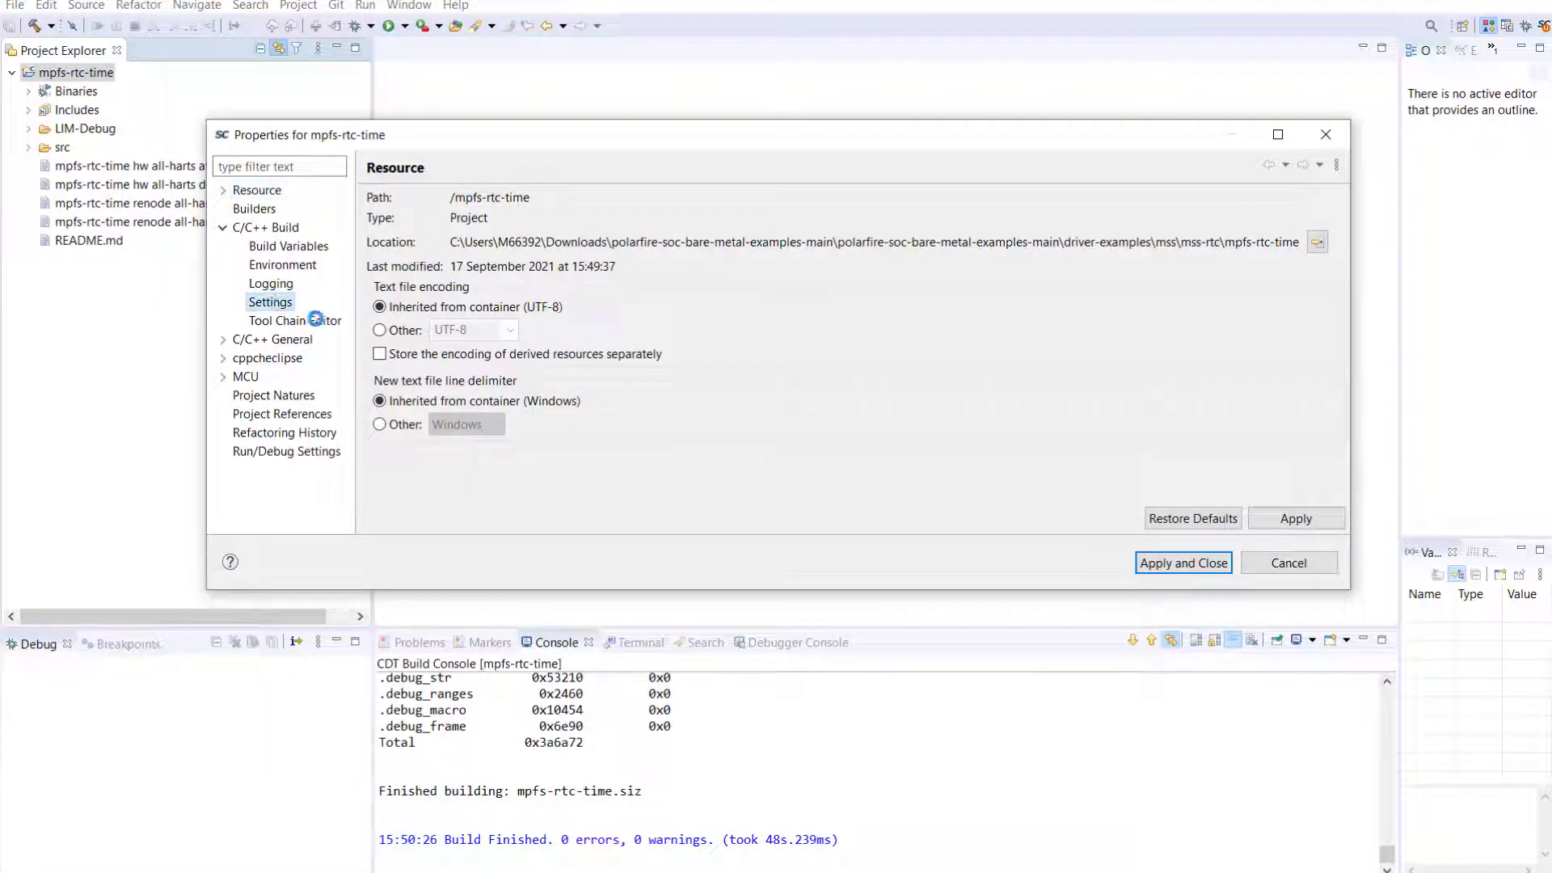
left_click(270, 302)
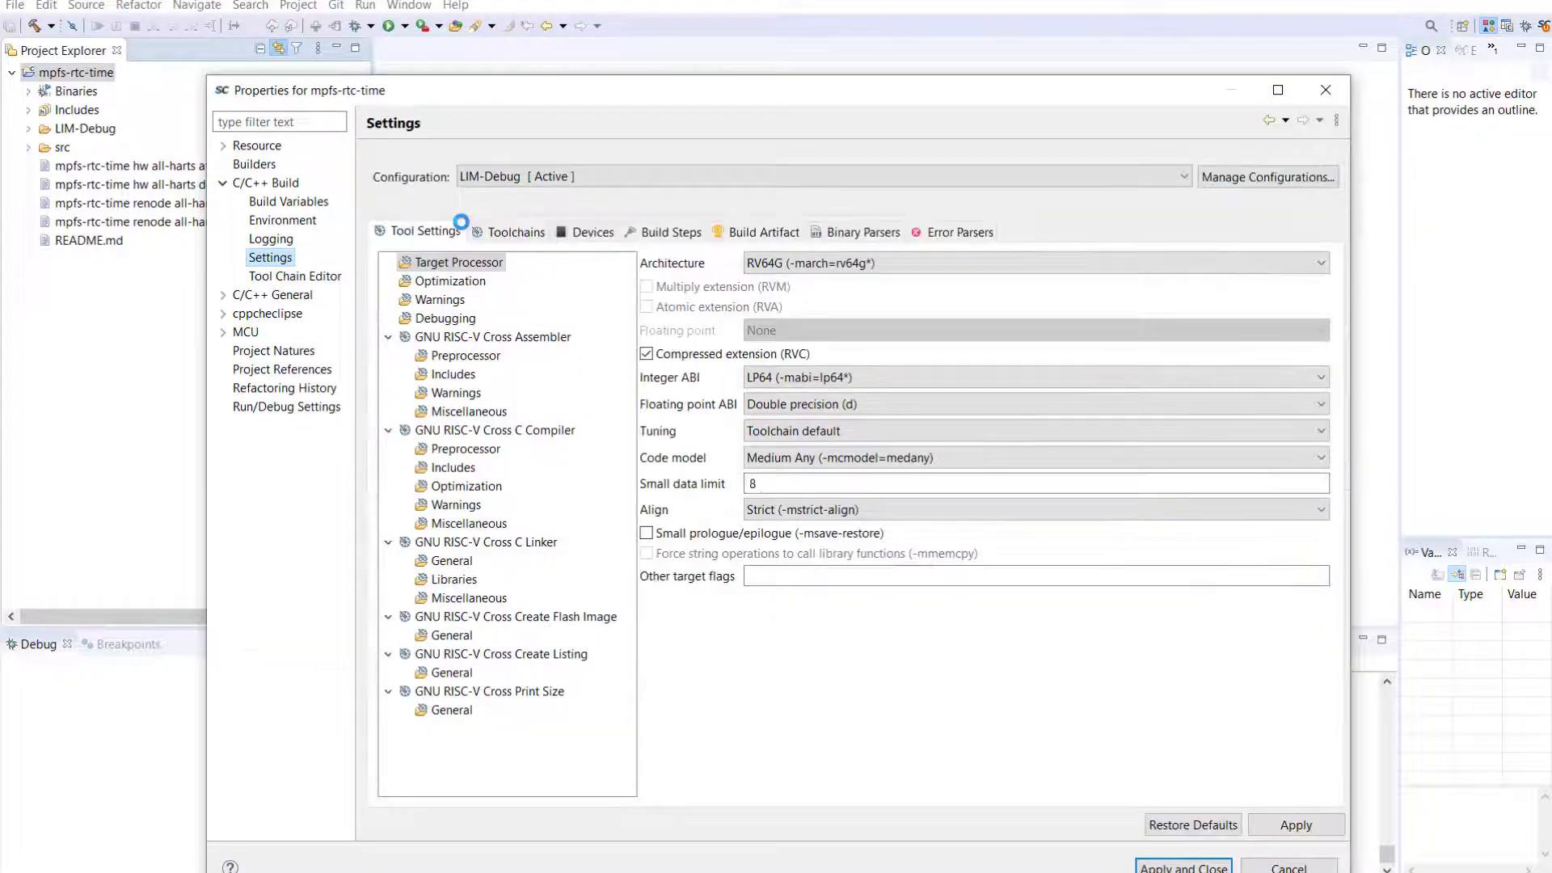
left_click(668, 225)
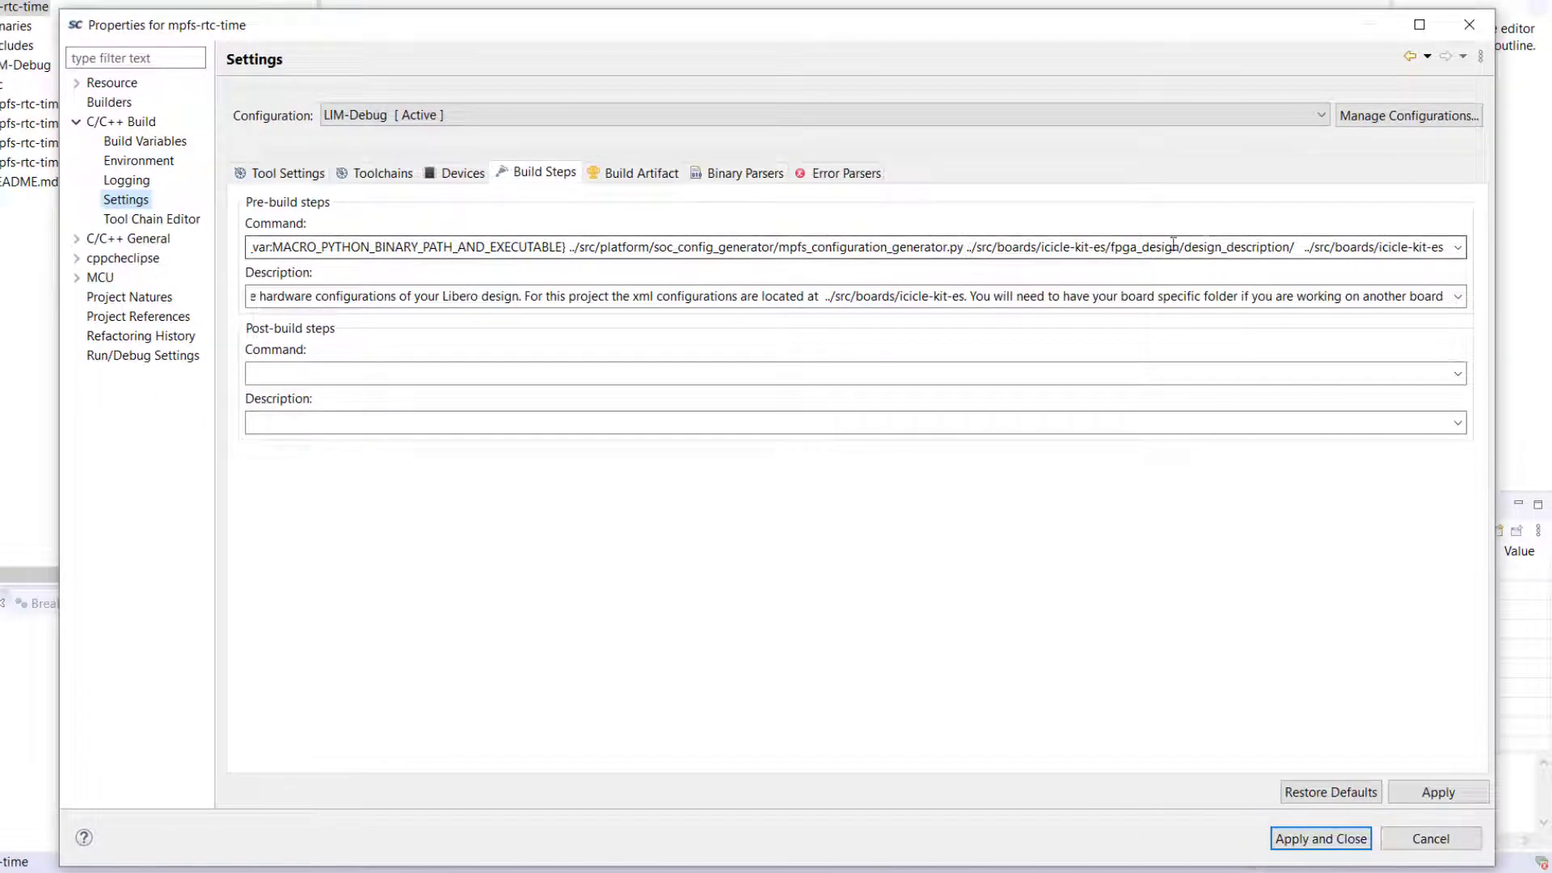
mouse_move(1224, 267)
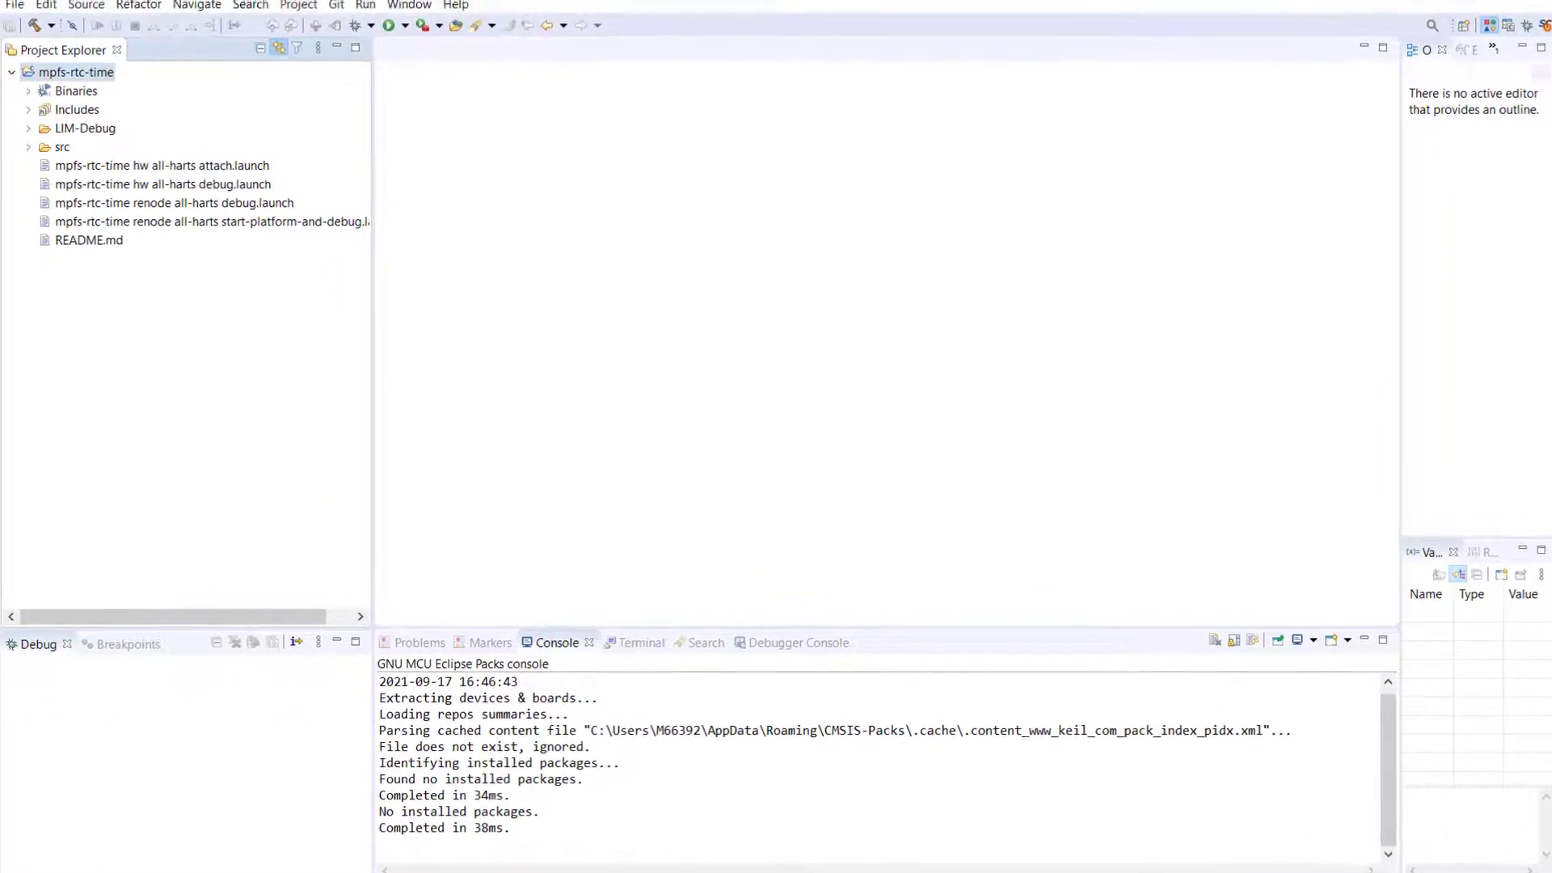
Rebuild mpfs-rtc-time and expand my-icicle-kit-configuration to show the generated fpga_design_config headers
left_click(27, 147)
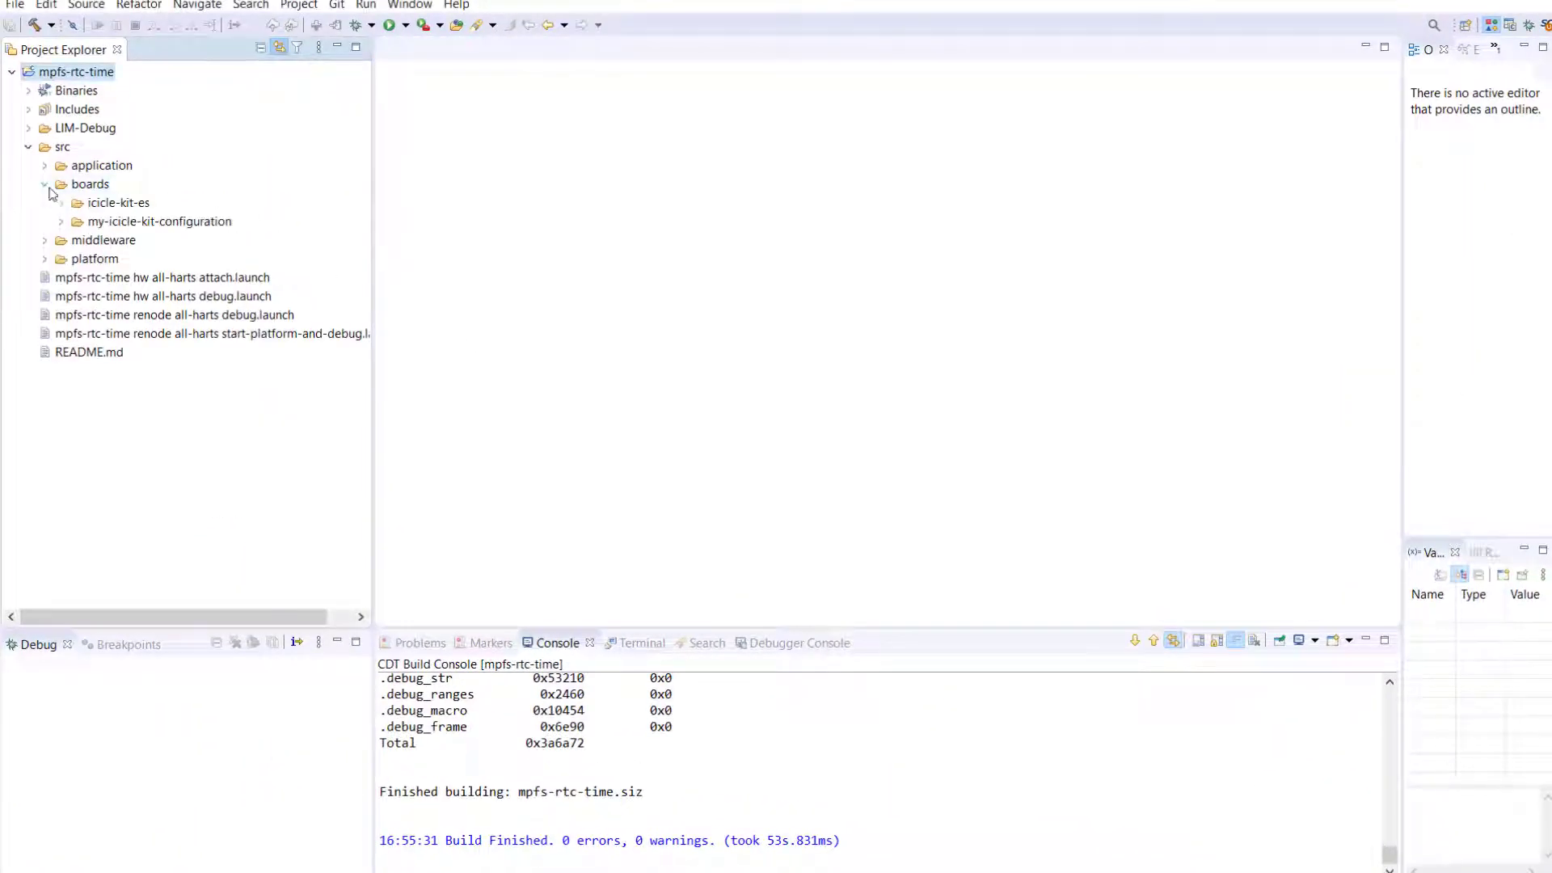
left_click(60, 221)
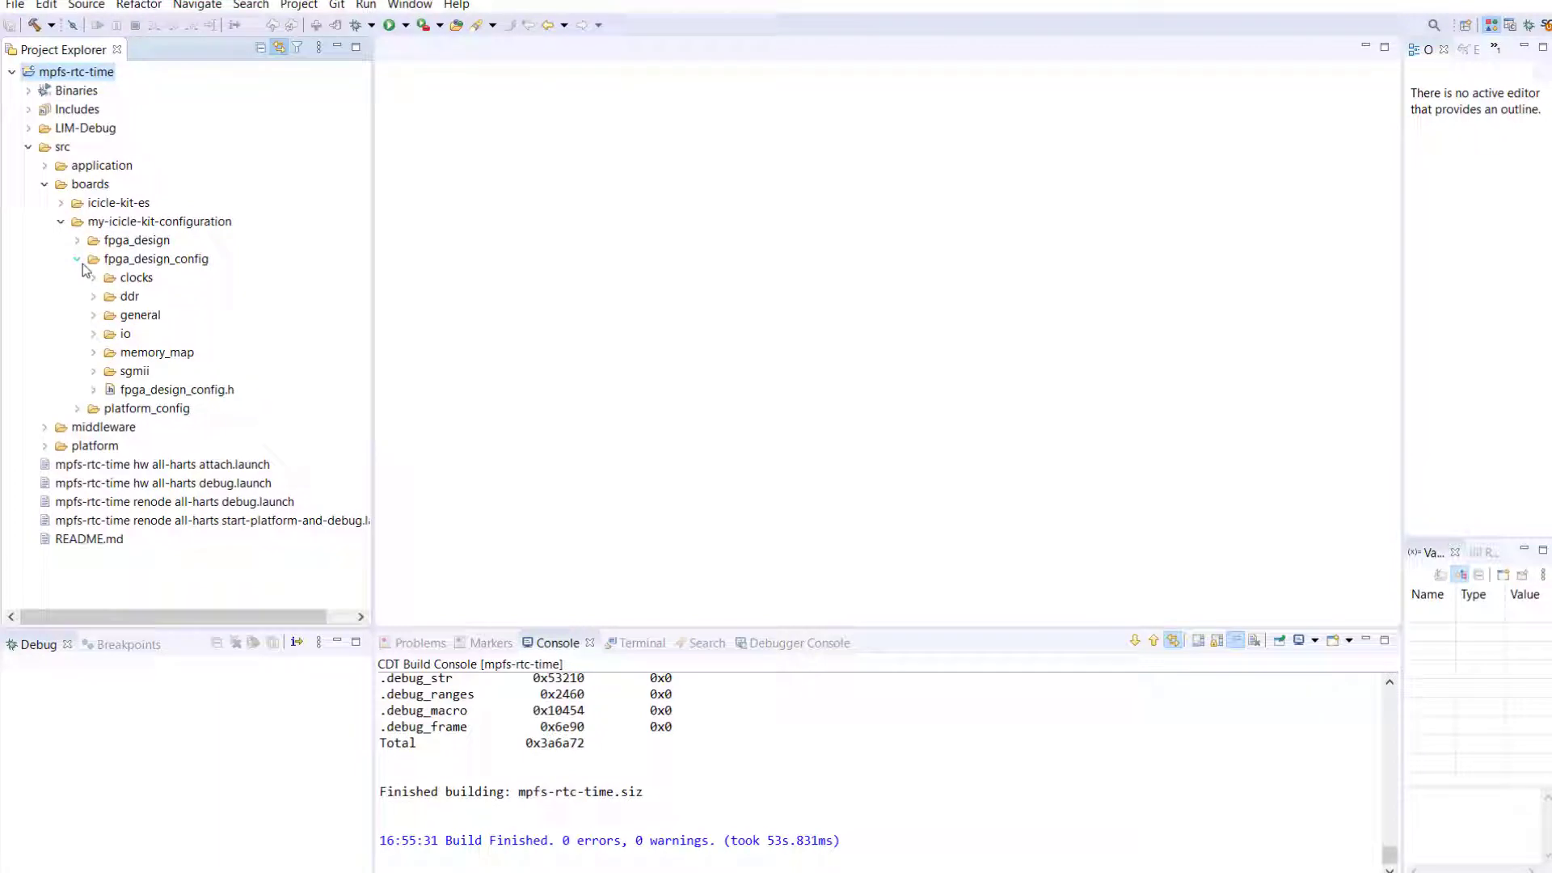
left_click(28, 147)
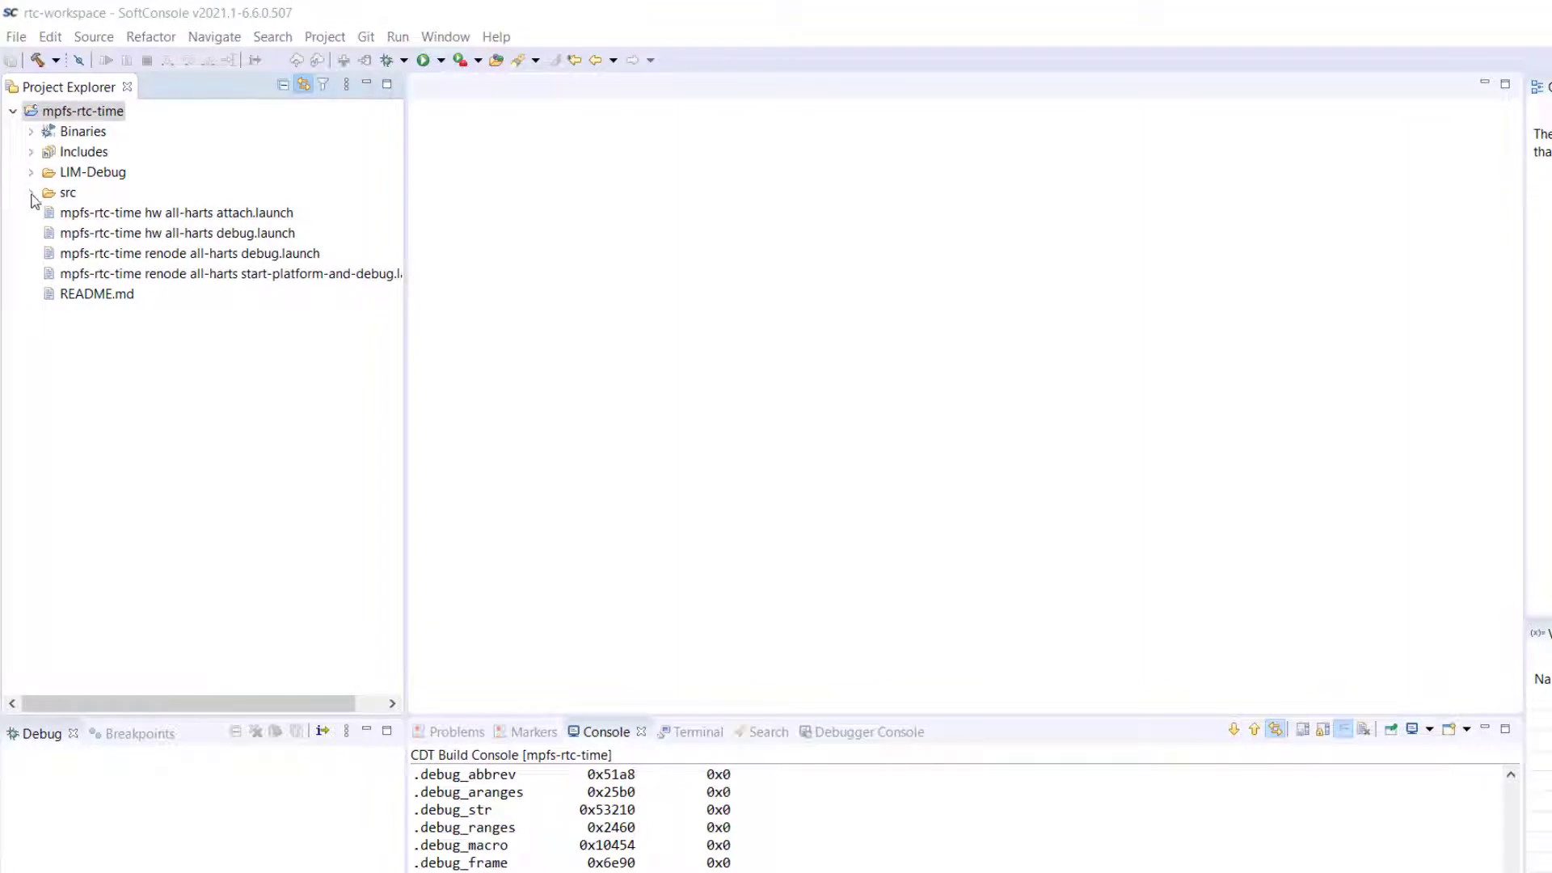
Open hw_mss_clks.h under fpga_design_config/clocks and locate the CPU clock define at 600000000 on line 42
left_click(31, 193)
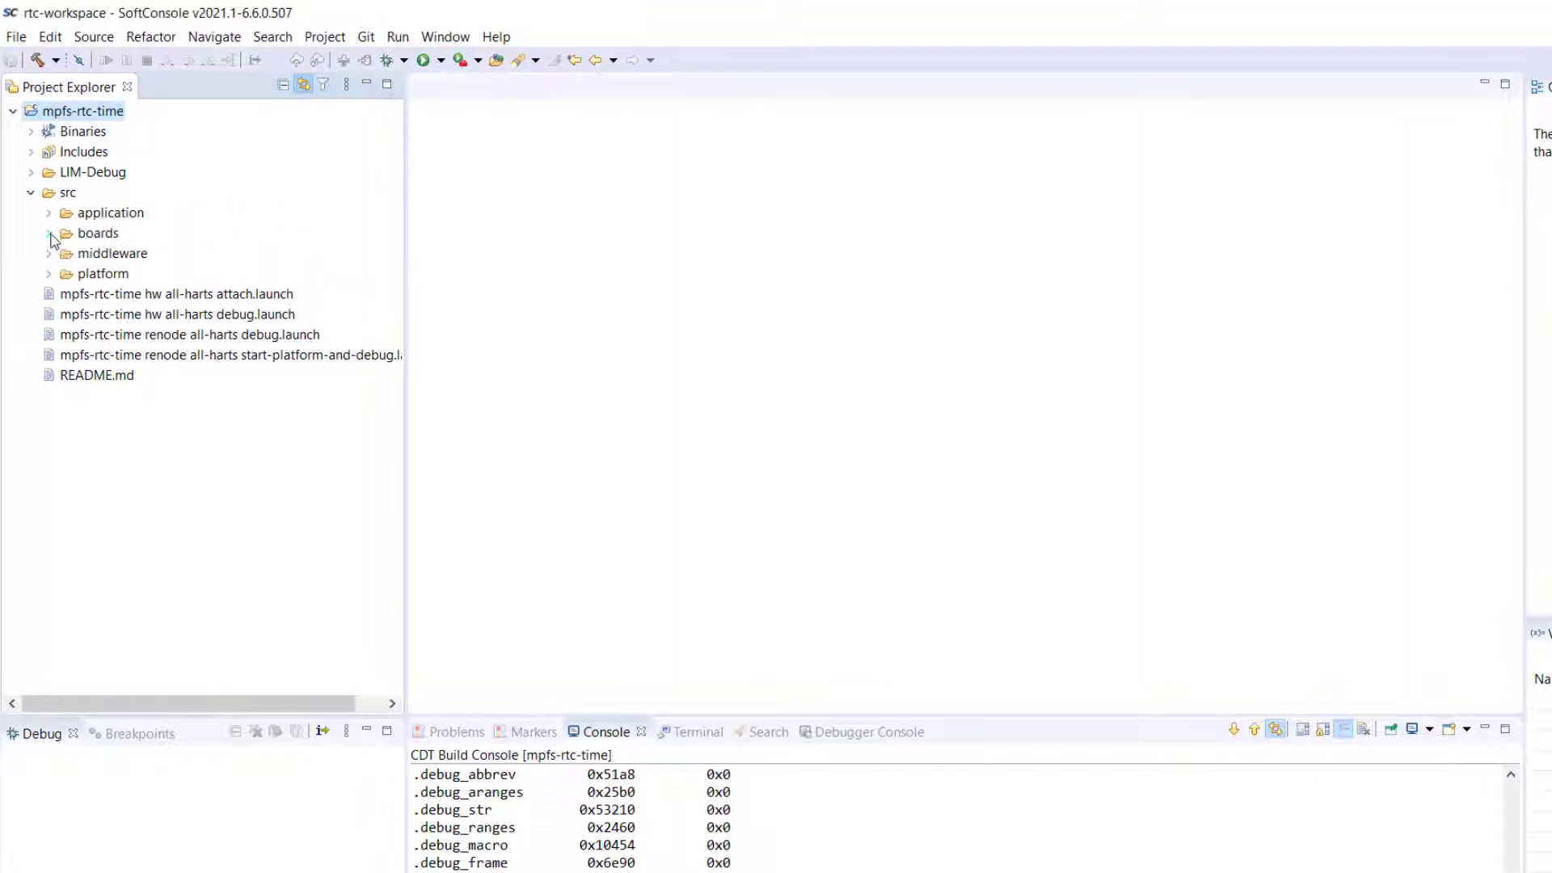
left_click(49, 233)
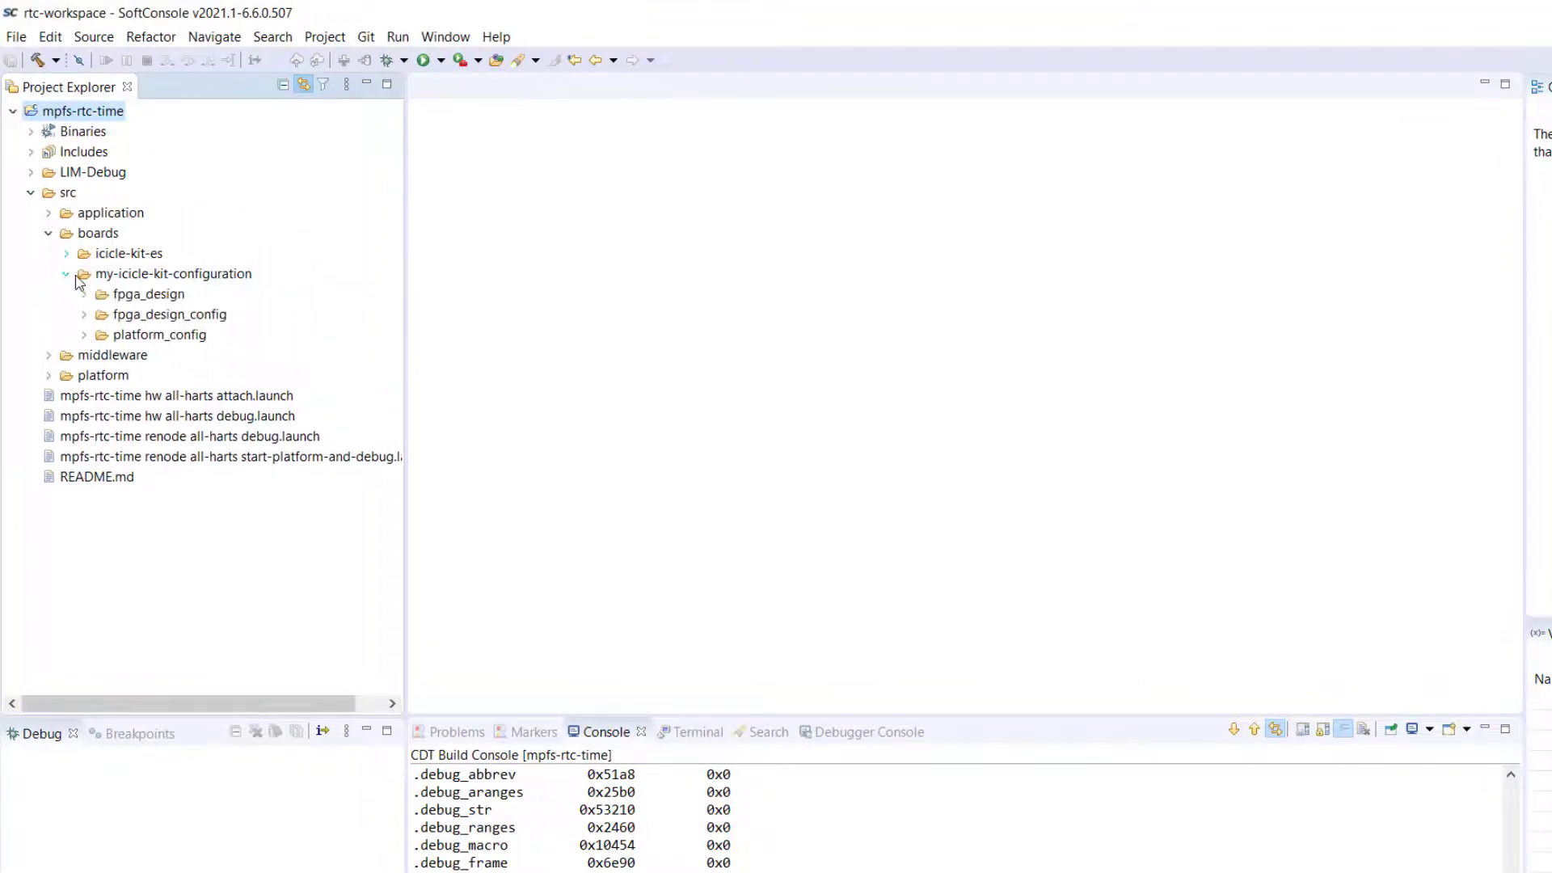
left_click(84, 314)
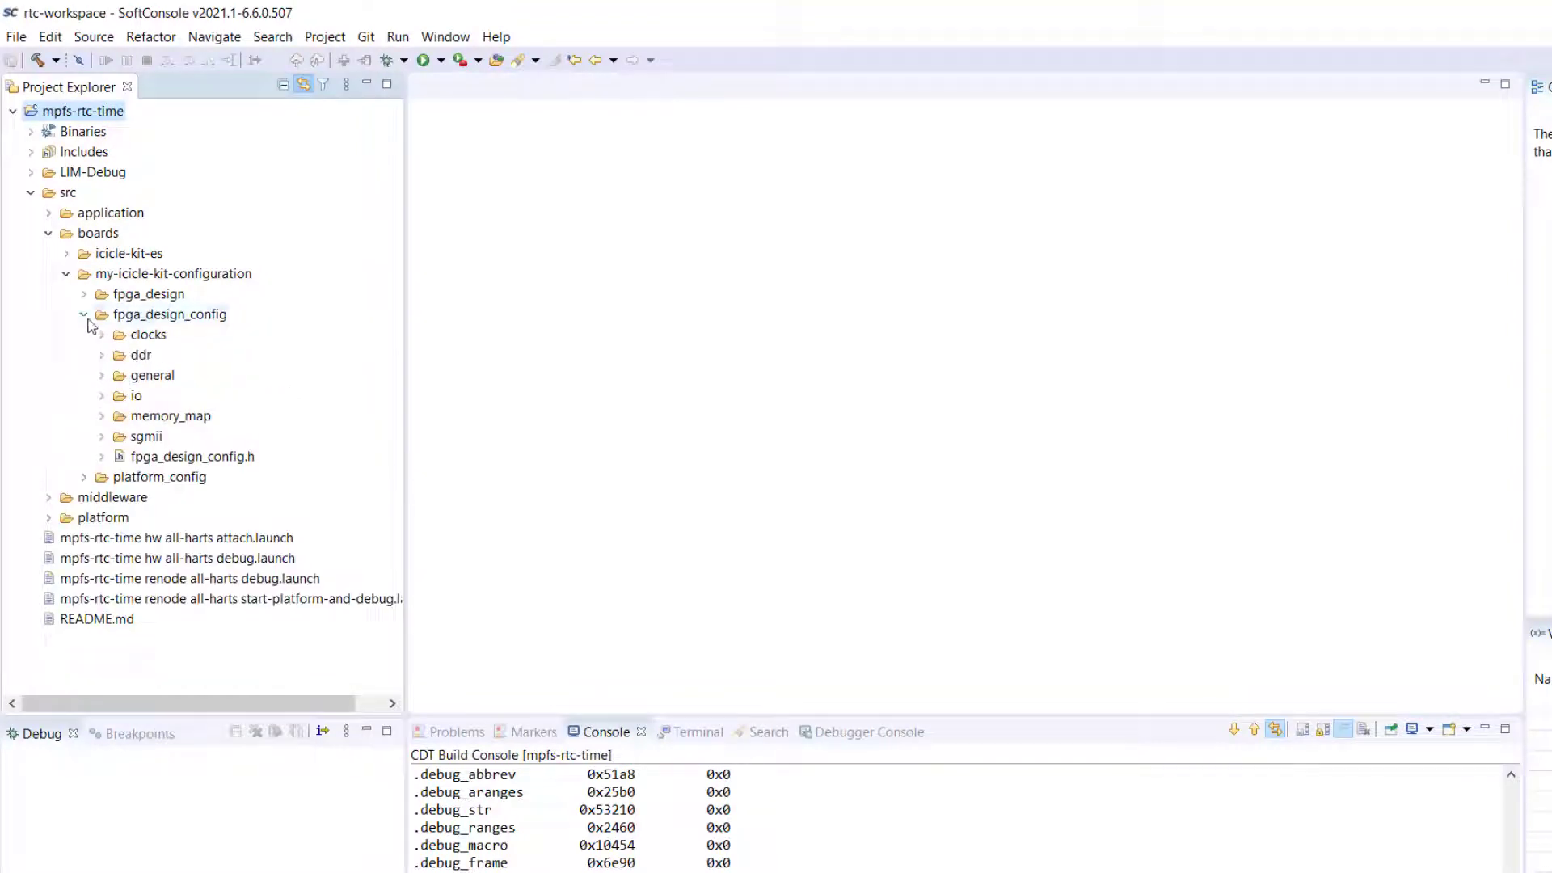
left_click(100, 334)
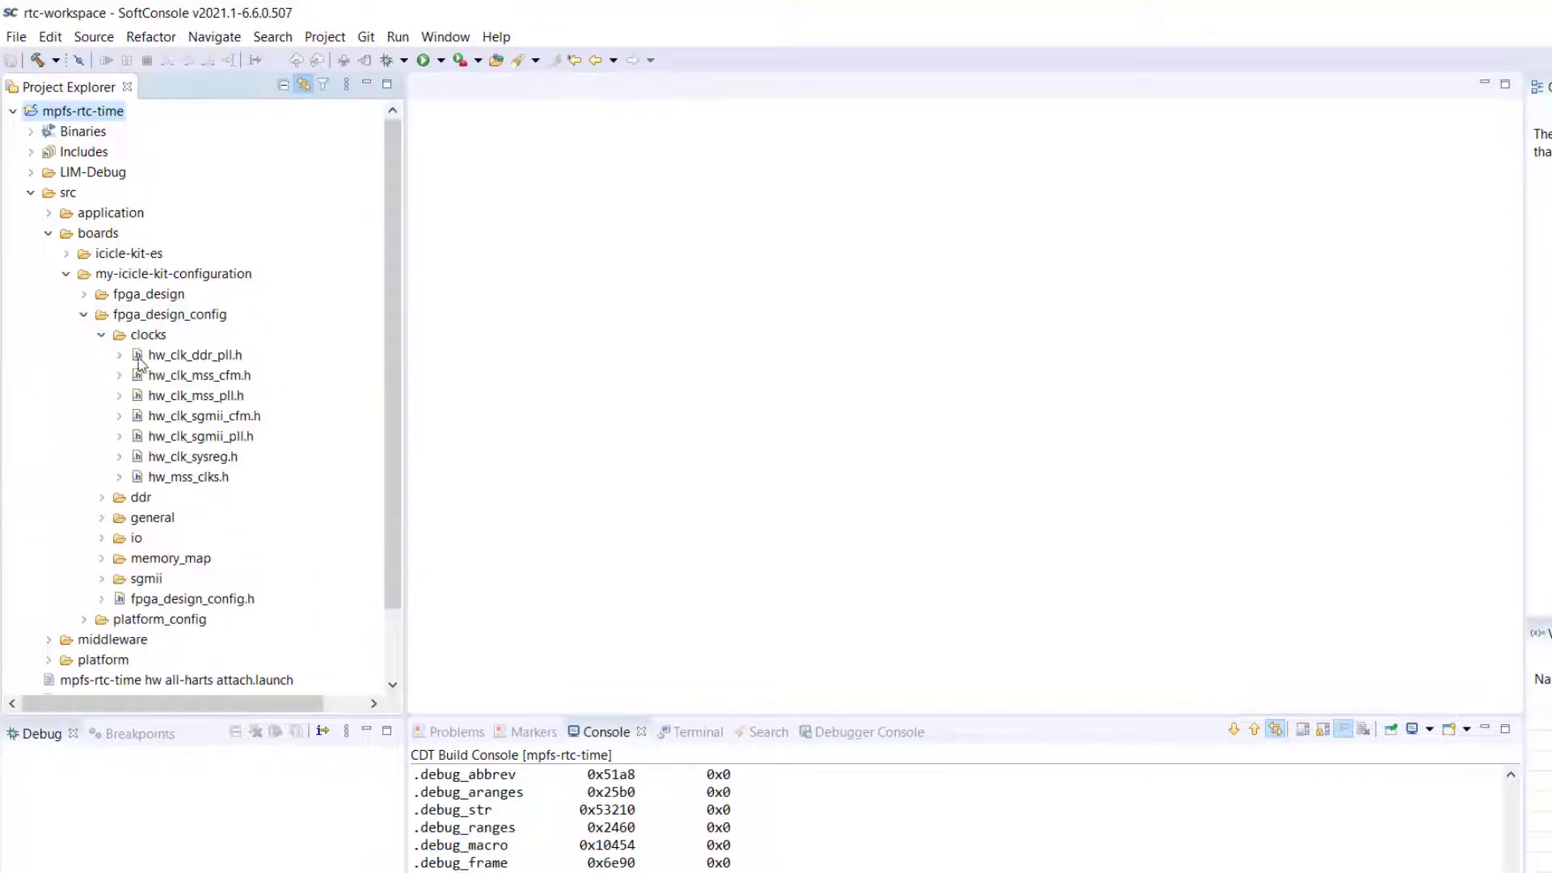
double_click(188, 475)
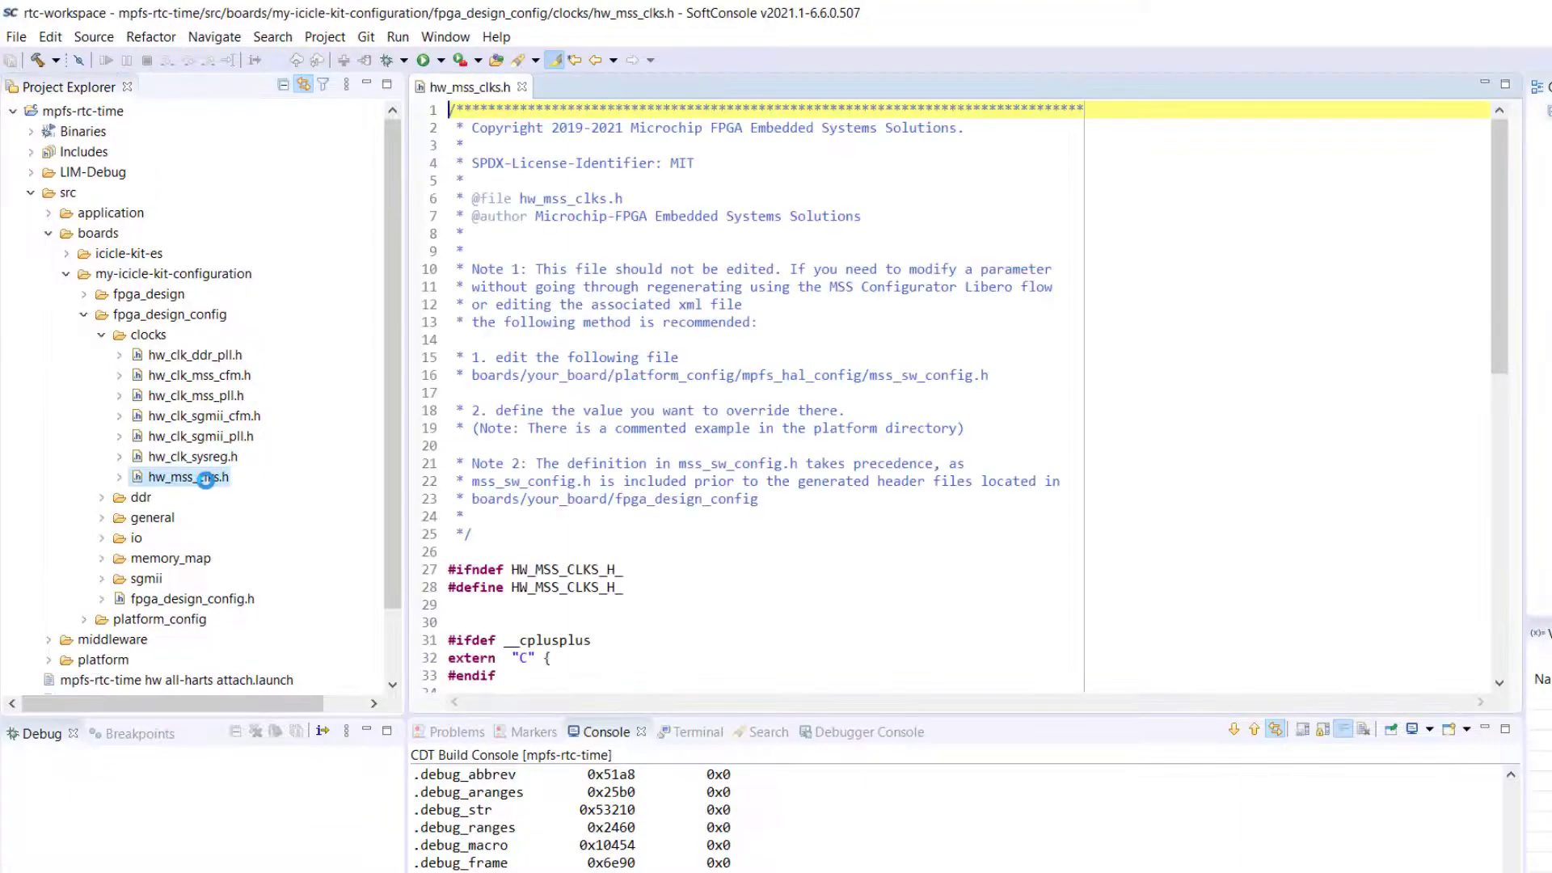
scroll("down", 3)
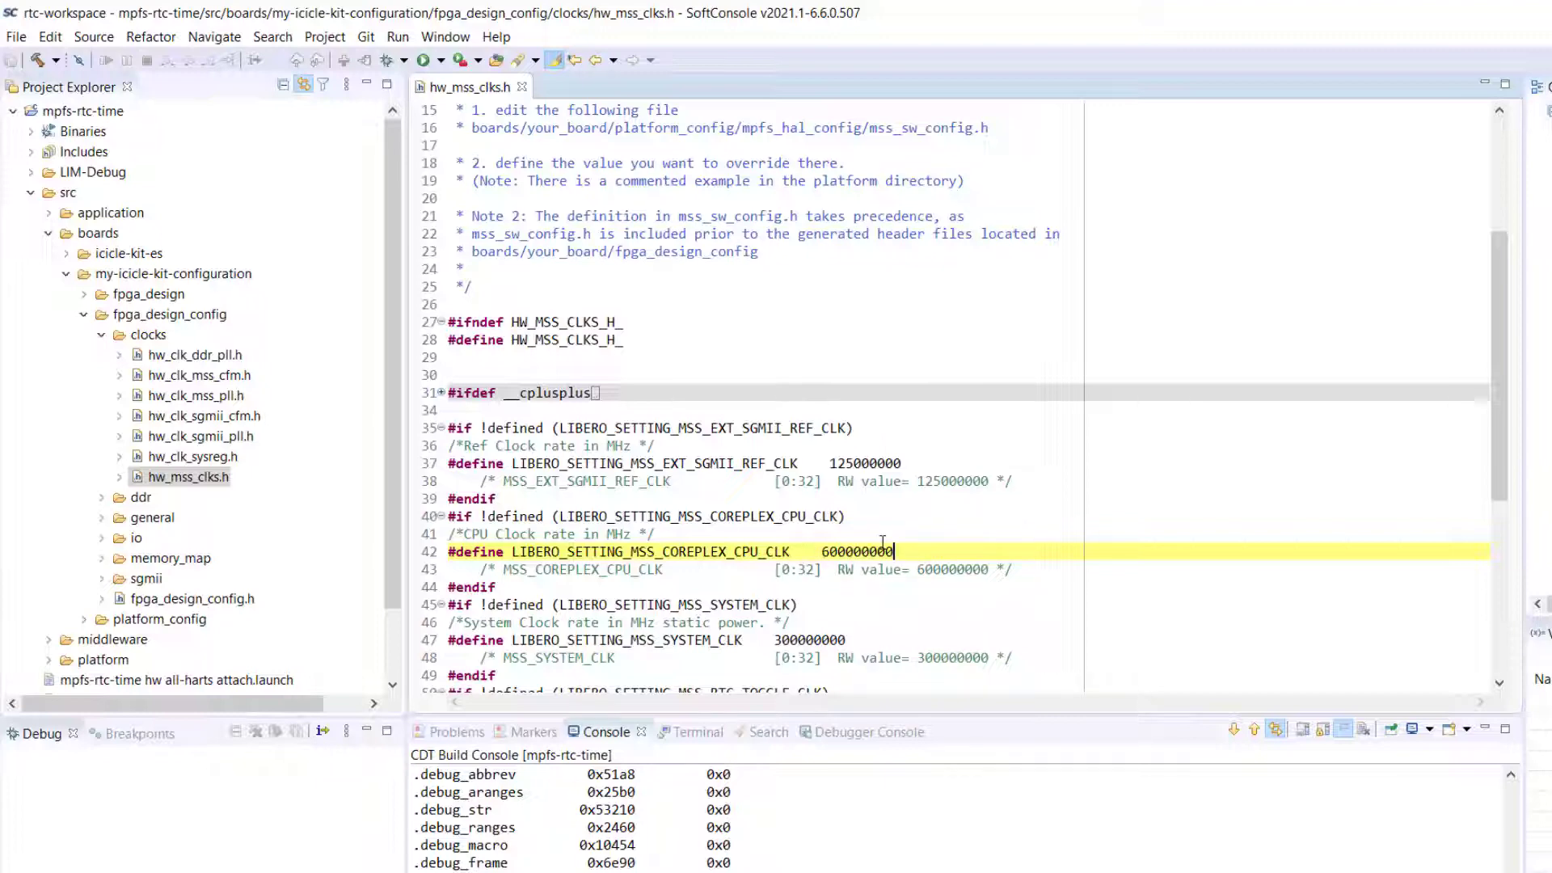
mouse_move(524, 88)
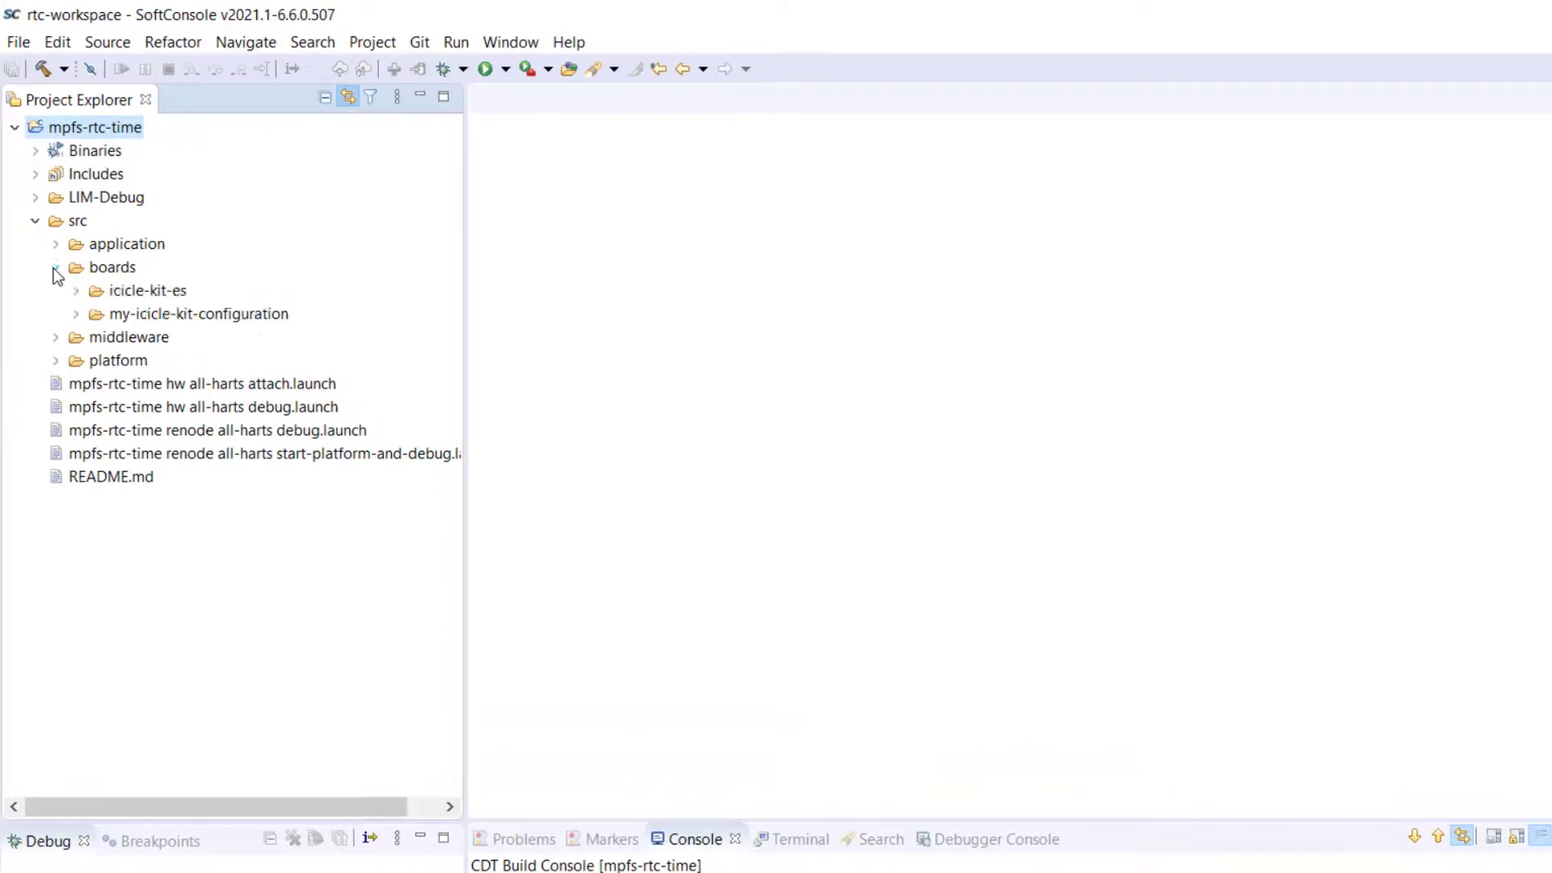
Reopen the regenerated hw_mss_clks.h and confirm LIBERO_SETTING_MSS_COREPLEX_CPU_CLK reads 300000000
left_click(76, 314)
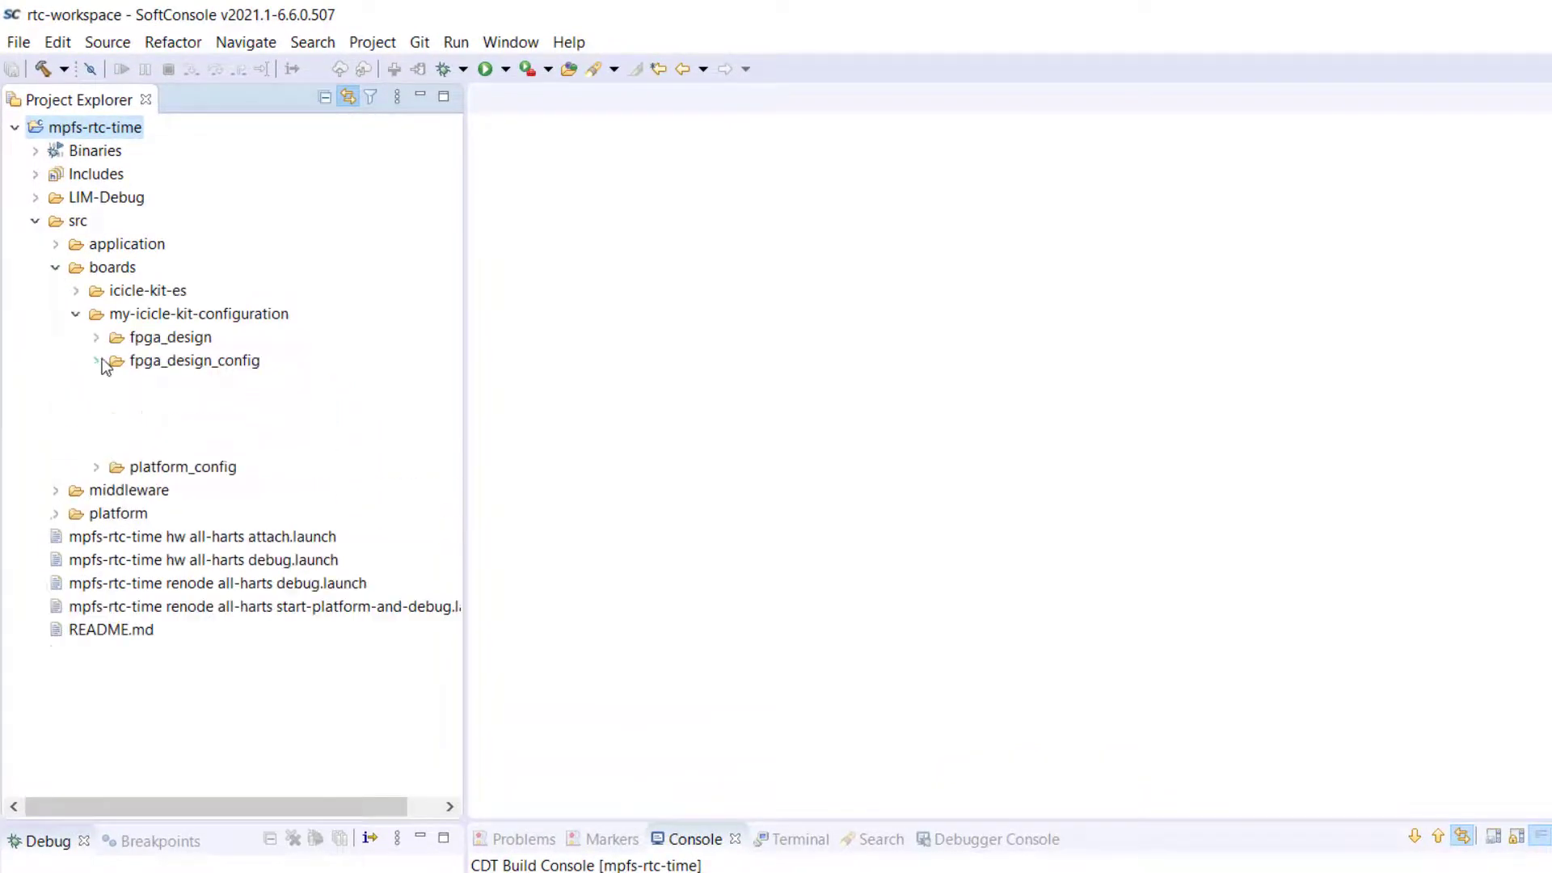
left_click(97, 360)
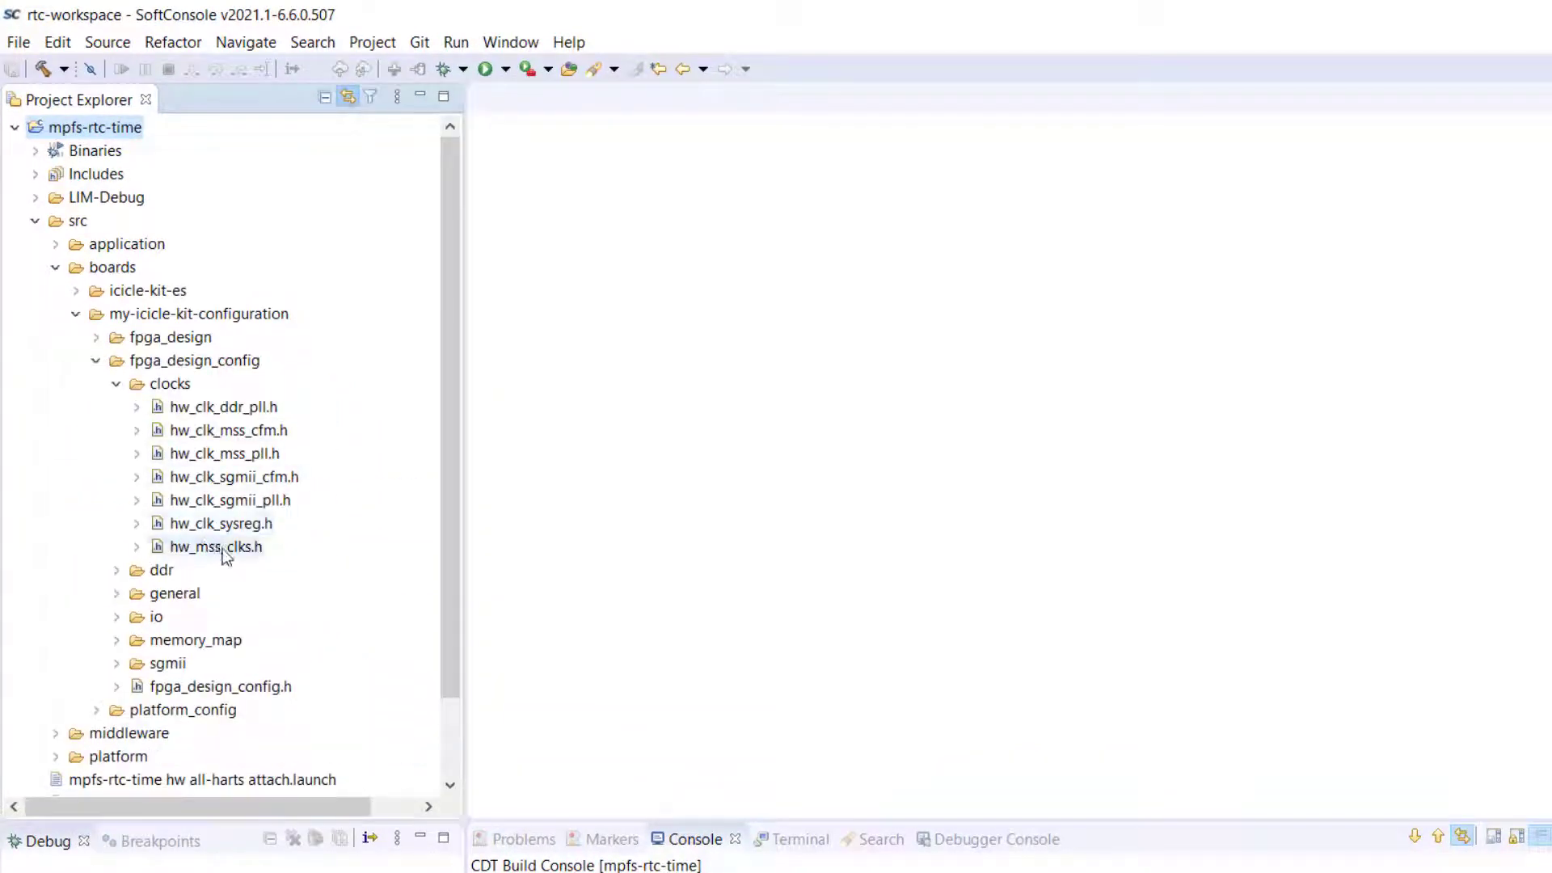
double_click(217, 546)
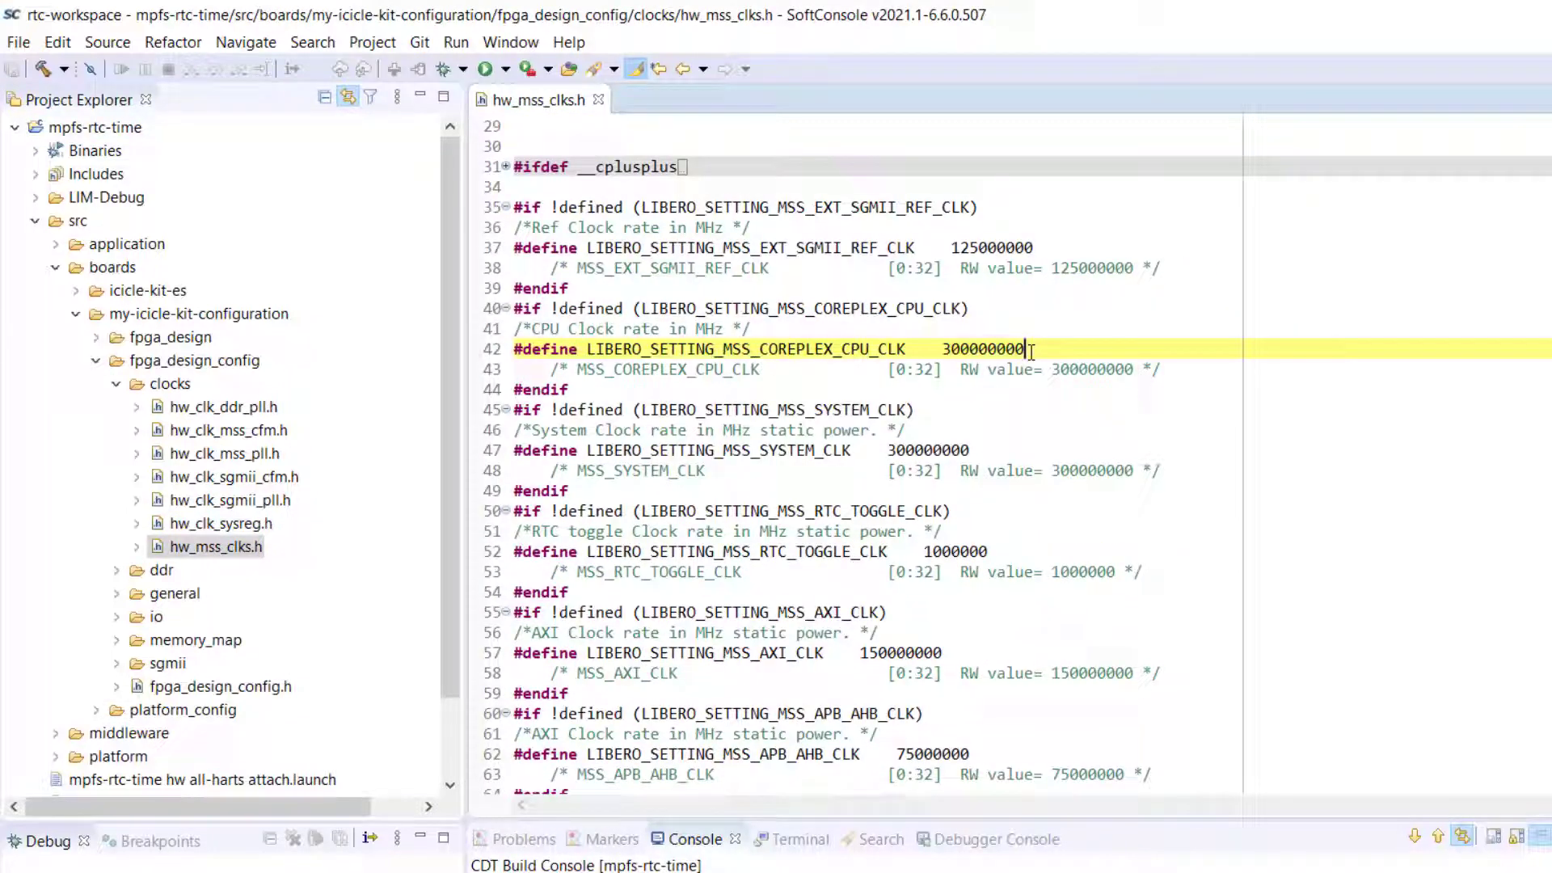
mouse_move(1069, 350)
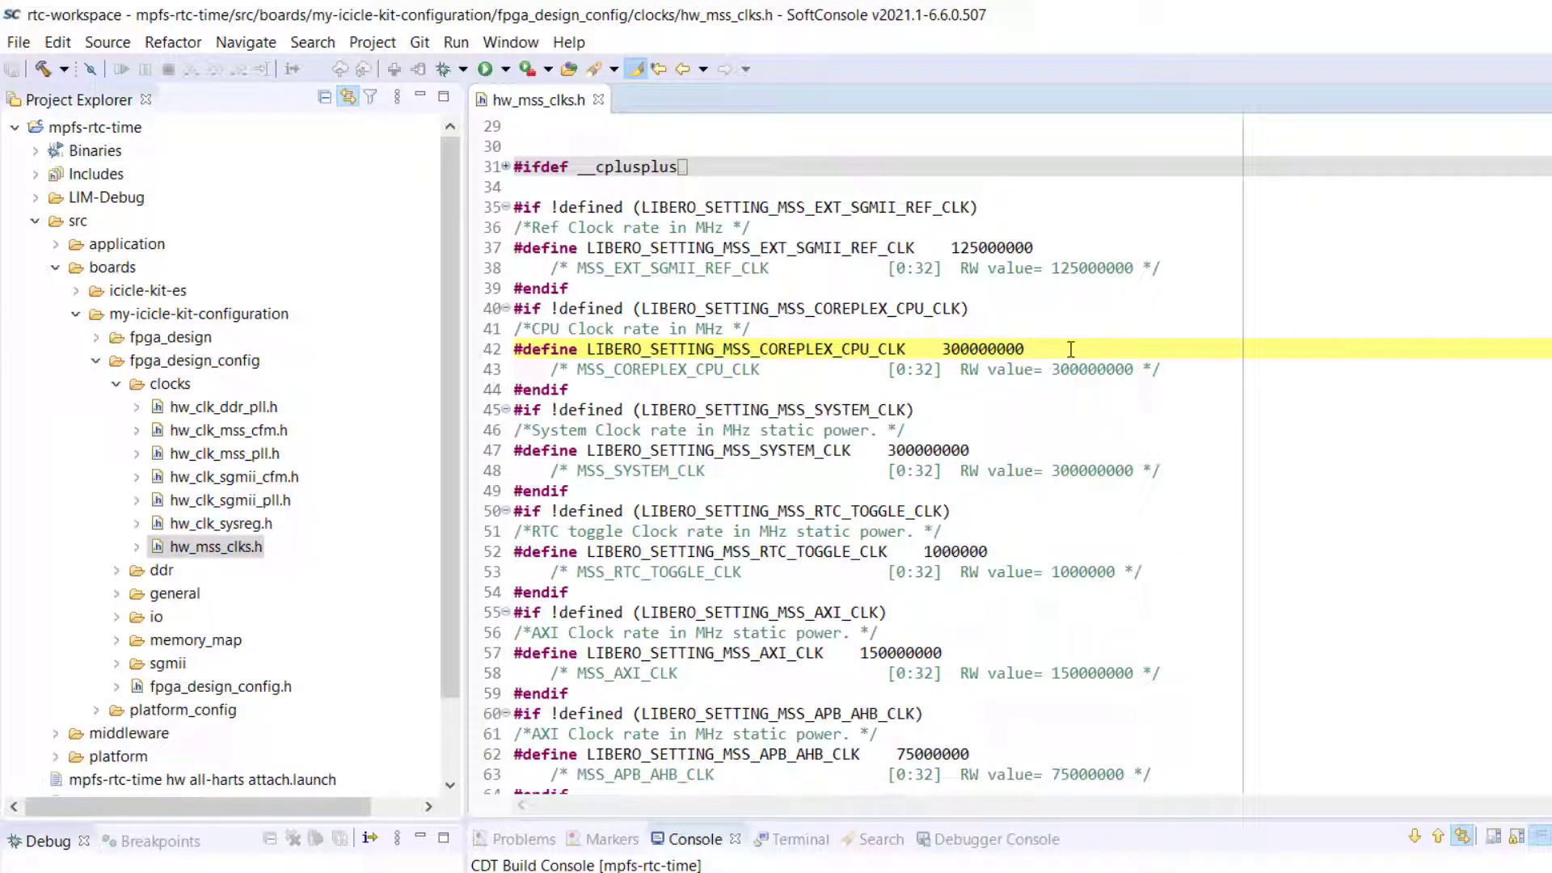